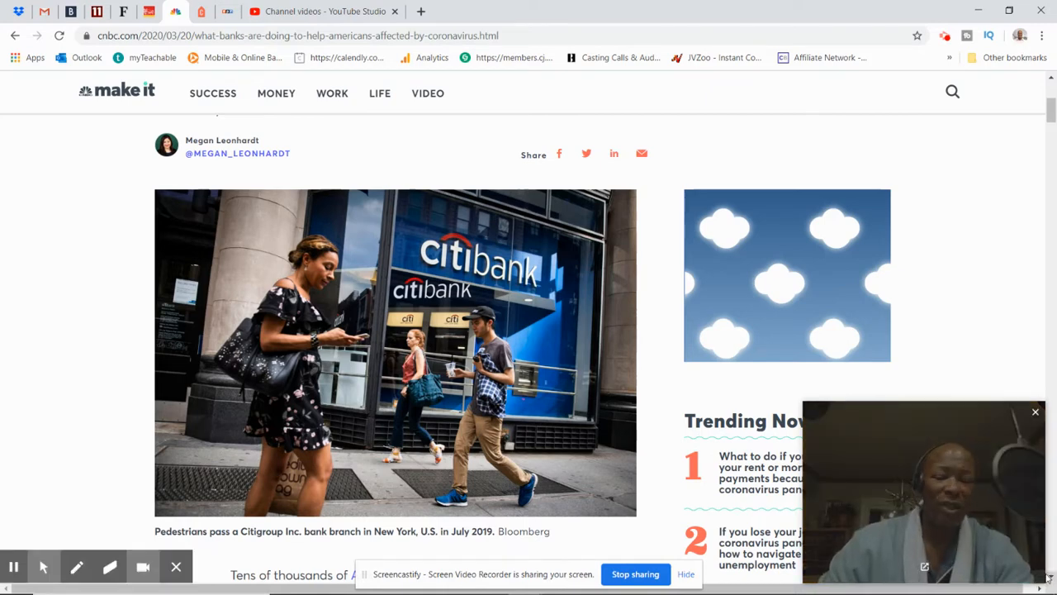
mouse_move(972, 459)
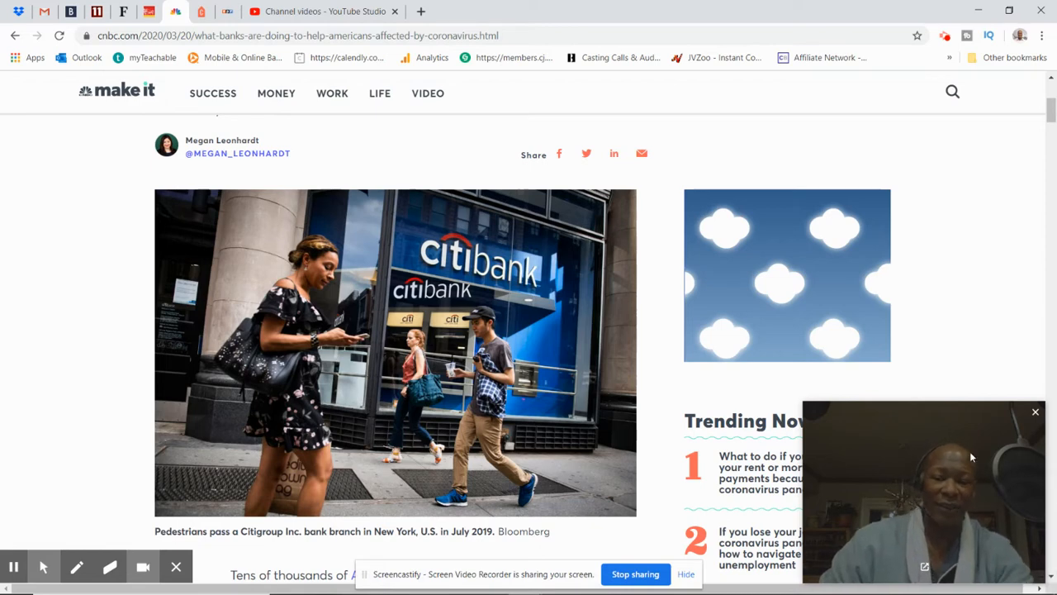
- Scroll past the Citibank photo to the article's opening paragraphs on bank relief
left_click_drag(923, 487, 906, 188)
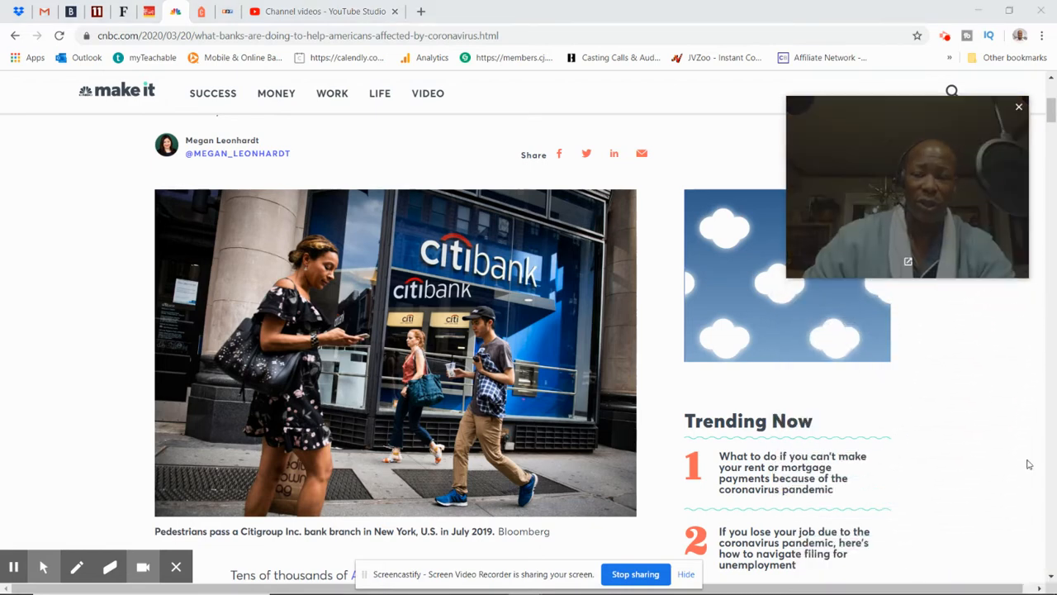
scroll("down", 3)
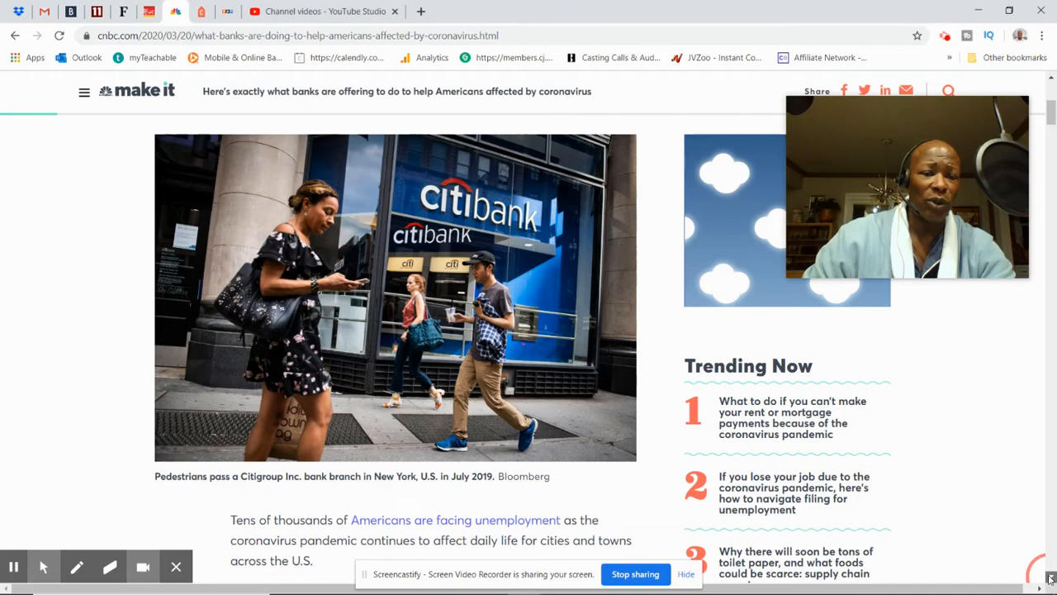
scroll("down", 3)
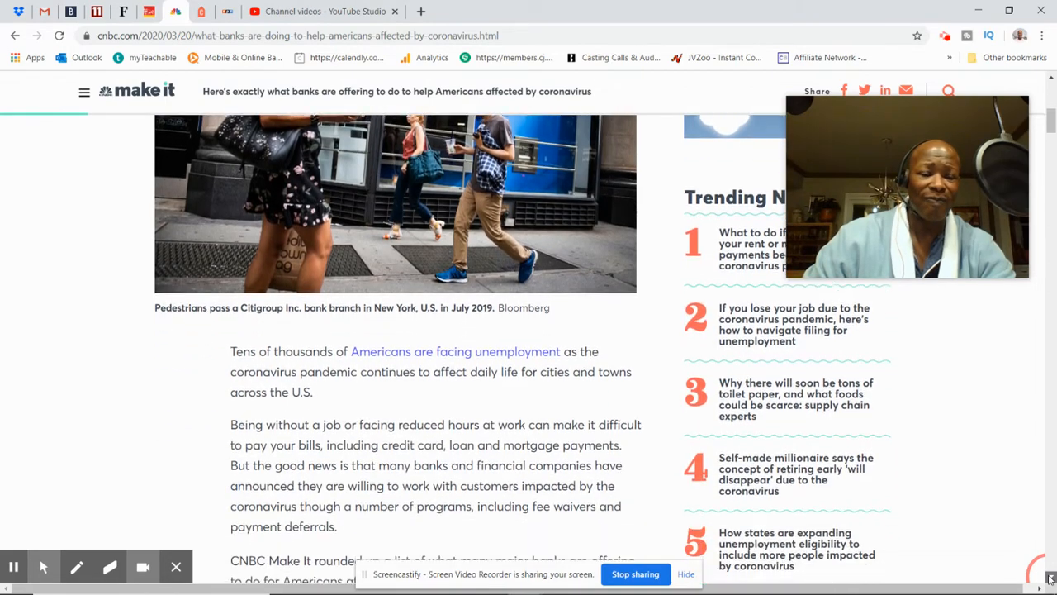
- Scroll to Ally's bulleted initiatives, including 120-day auto and mortgage payment deferrals
scroll("down", 3)
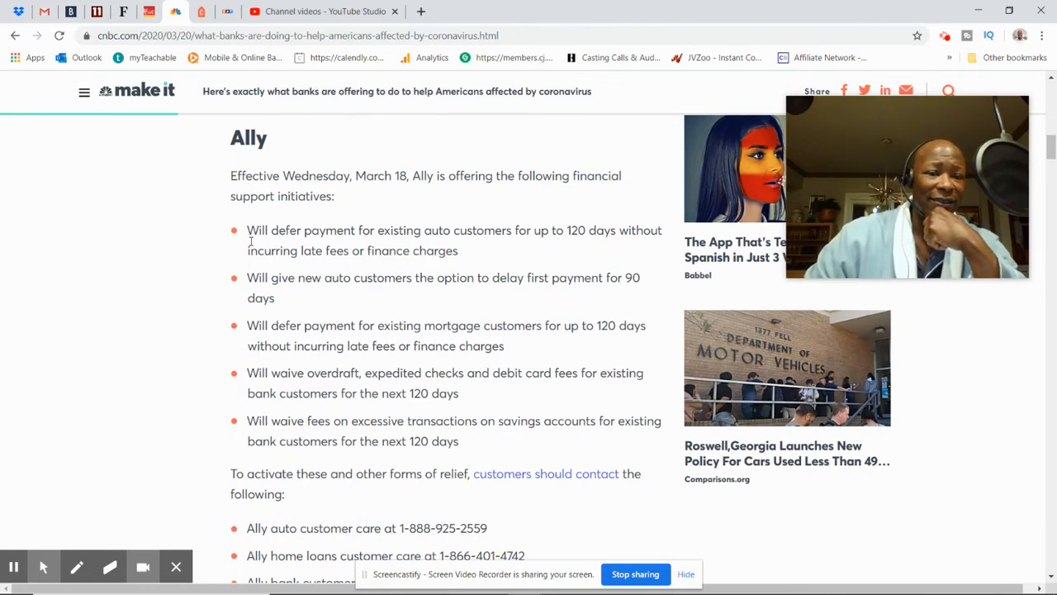
mouse_move(416, 218)
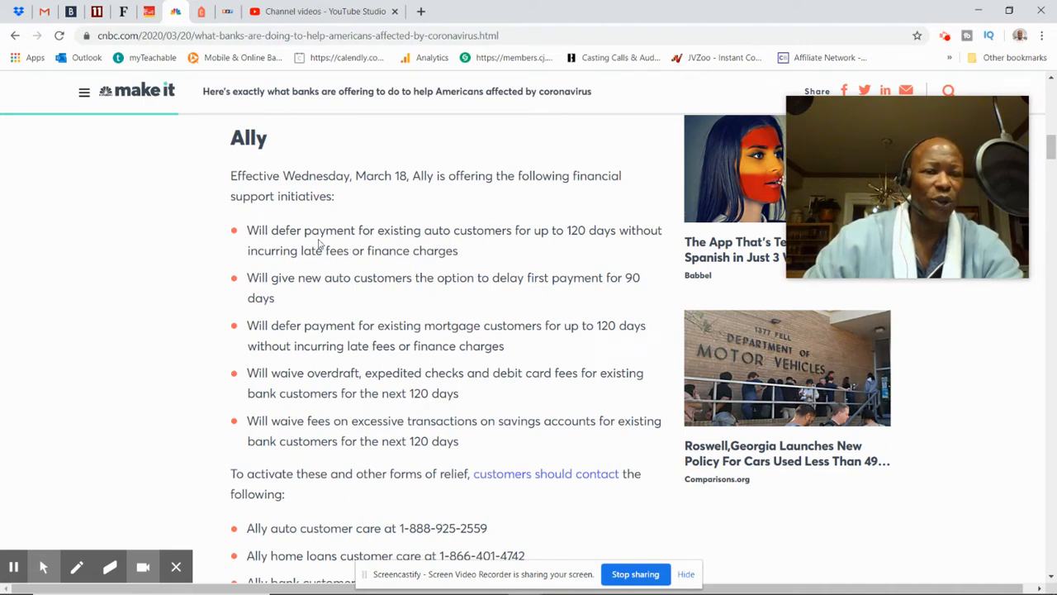
mouse_move(367, 241)
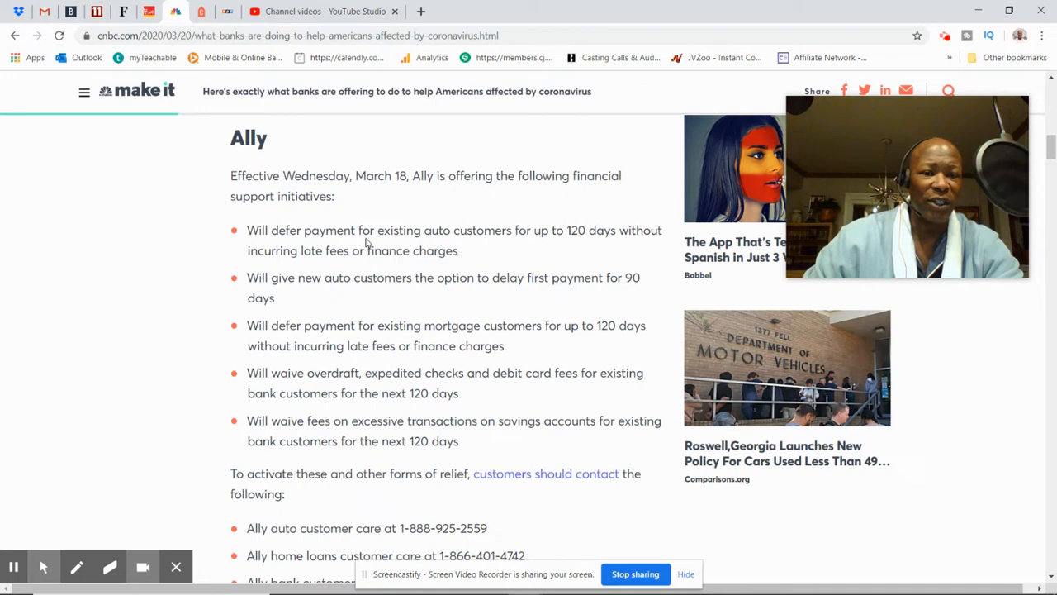
mouse_move(422, 245)
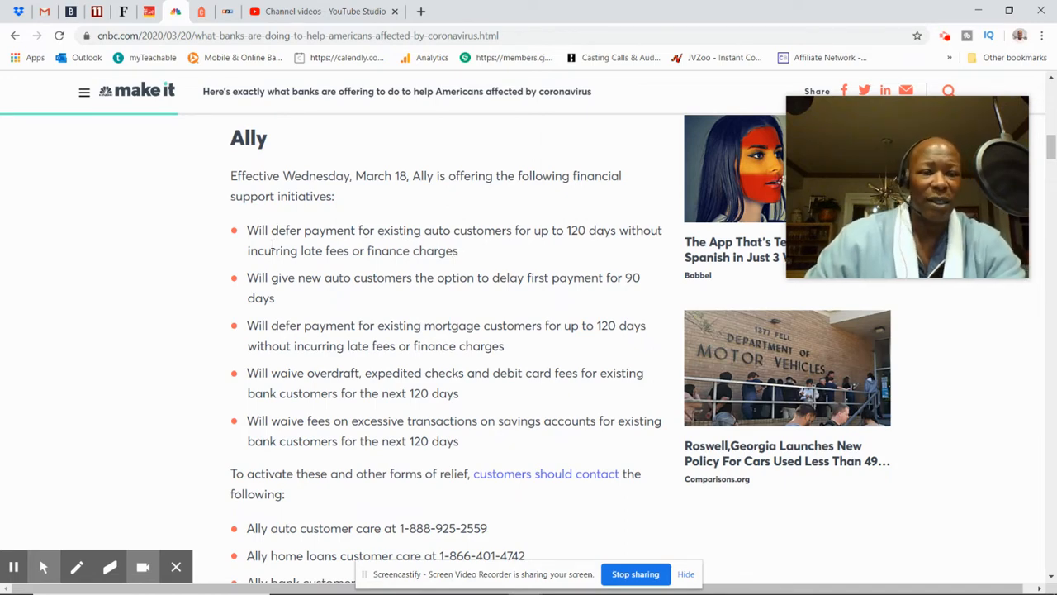
mouse_move(393, 244)
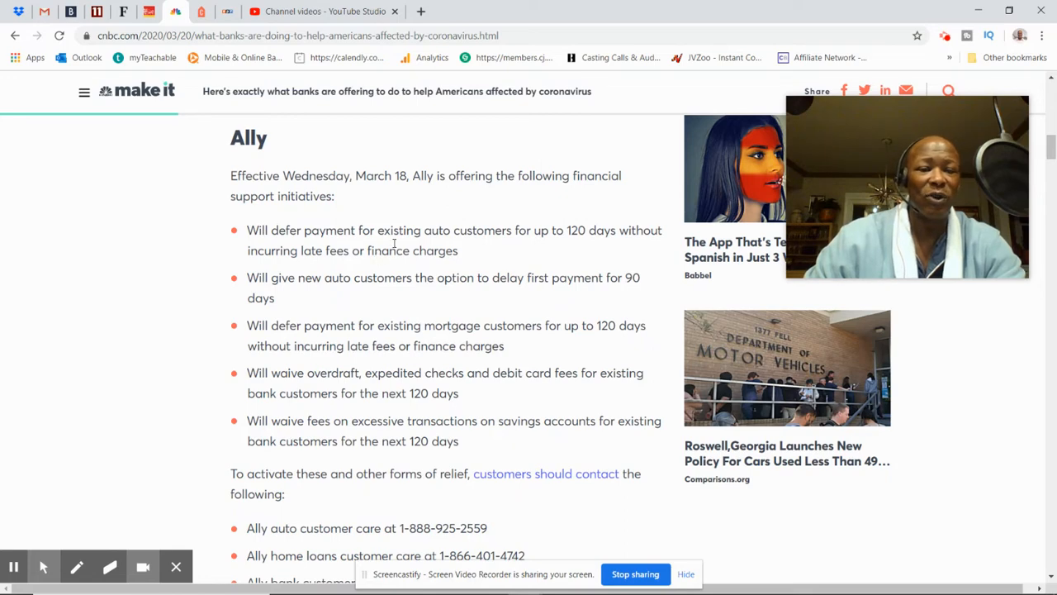
mouse_move(575, 244)
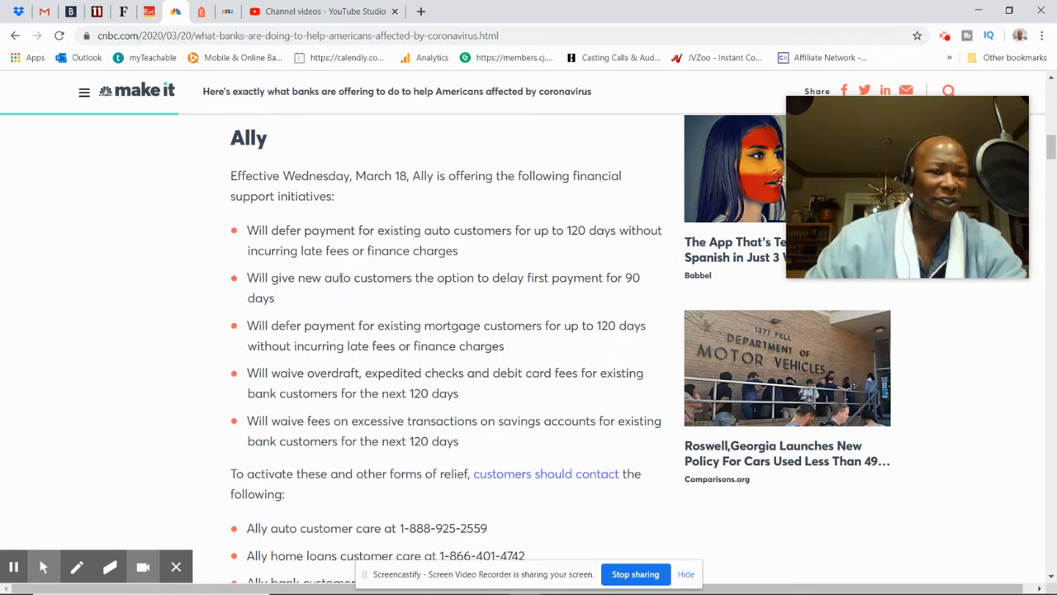
mouse_move(345, 311)
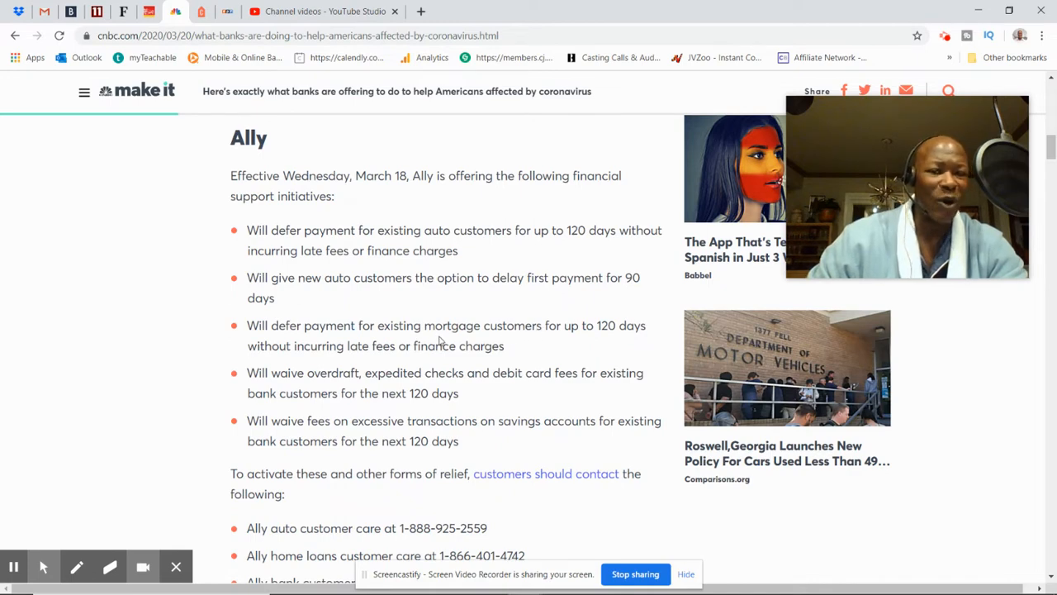
mouse_move(565, 341)
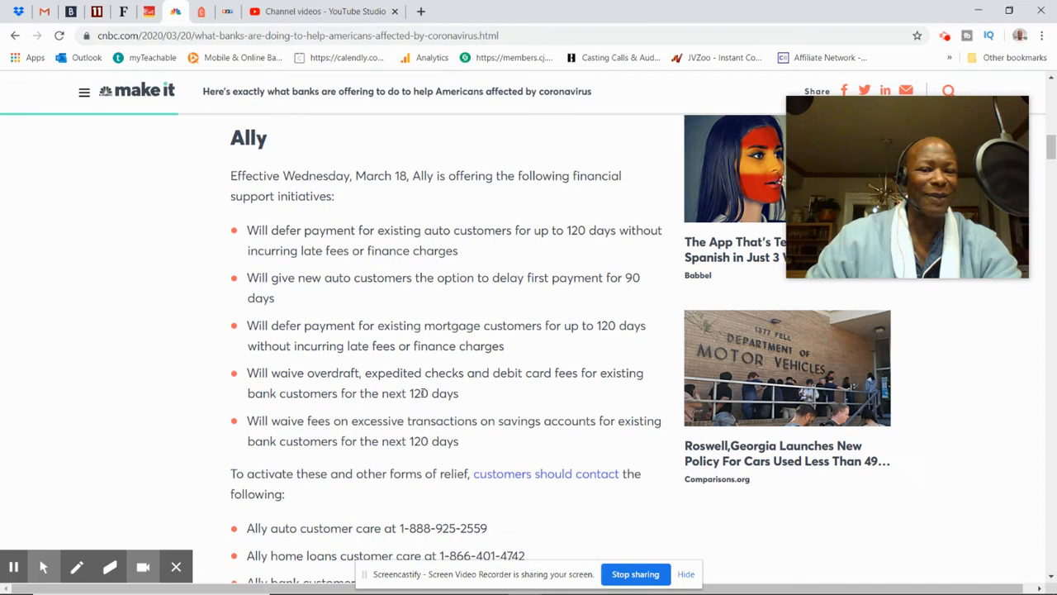
mouse_move(601, 393)
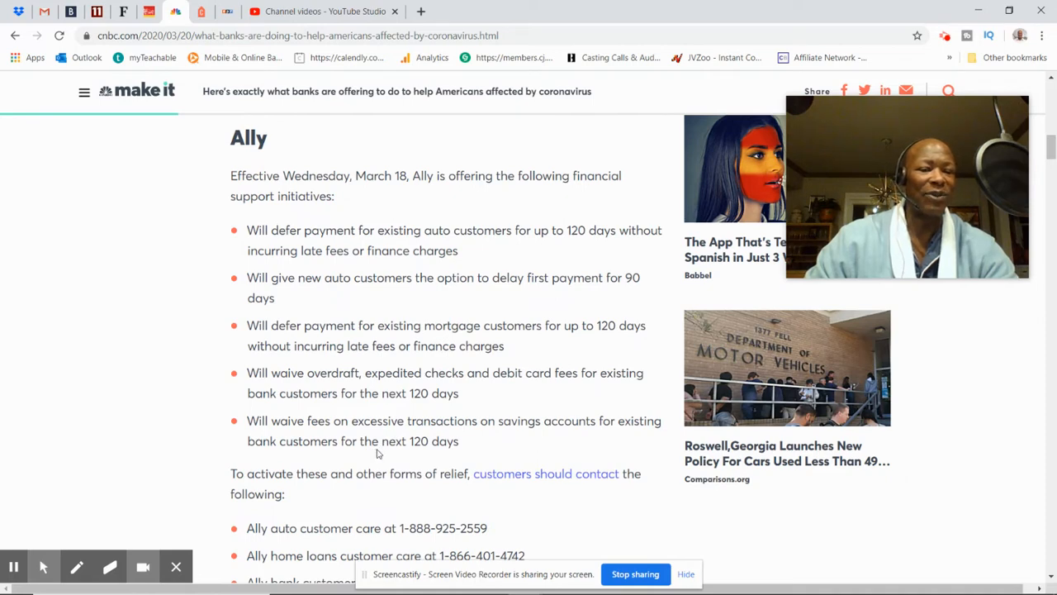
mouse_move(442, 458)
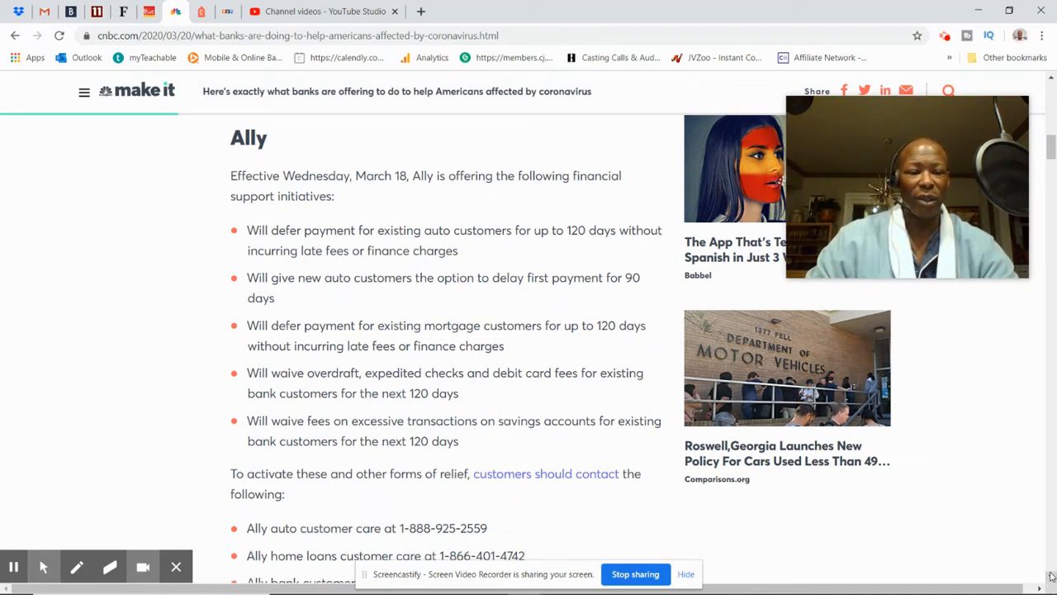
- Scroll past Ally's contact numbers into Bank of America's relief measures
scroll("down", 3)
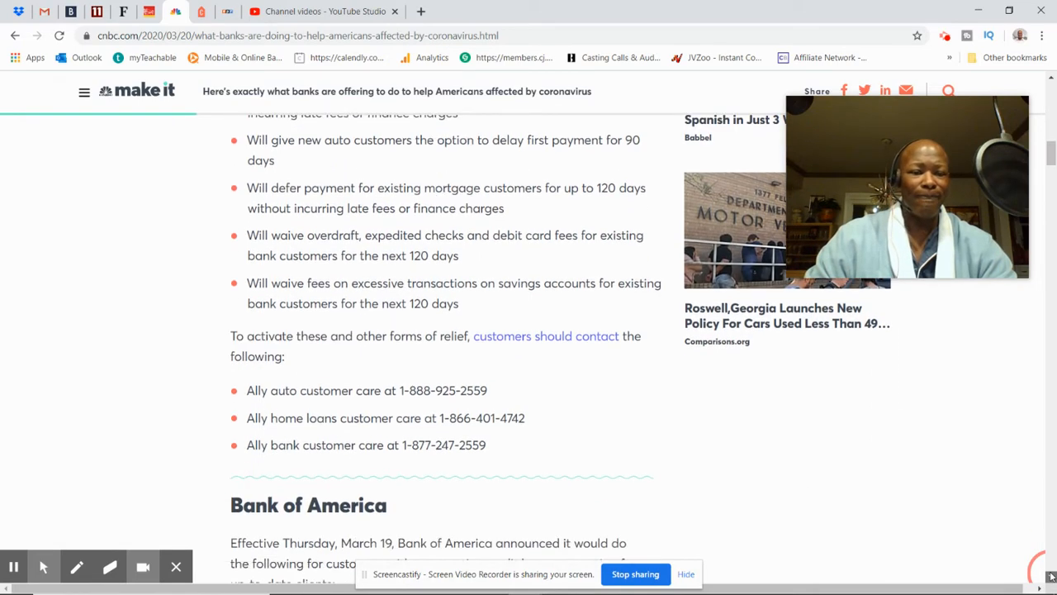
scroll("down", 3)
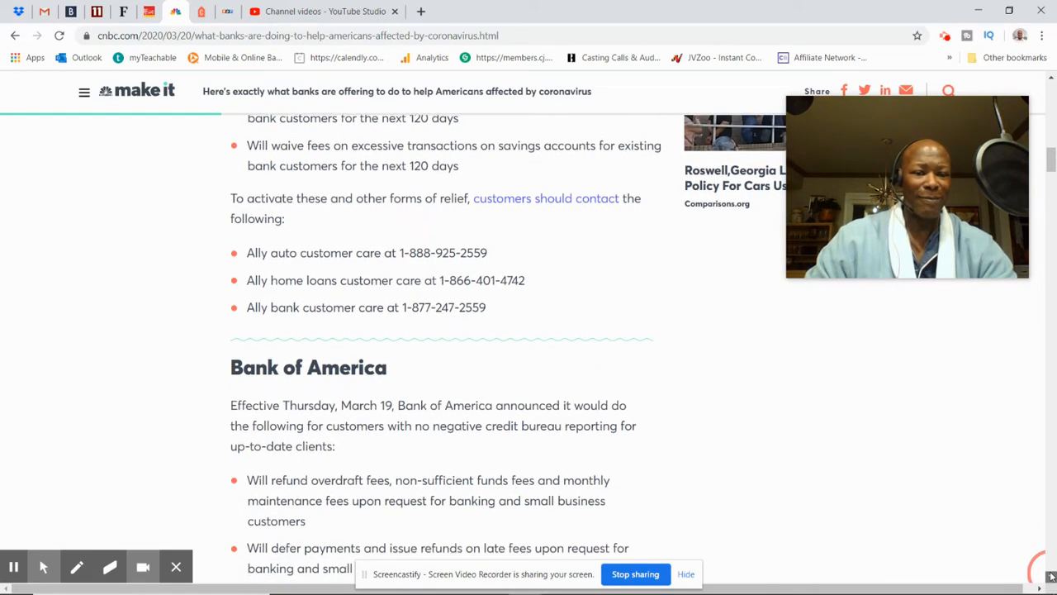
scroll("down", 3)
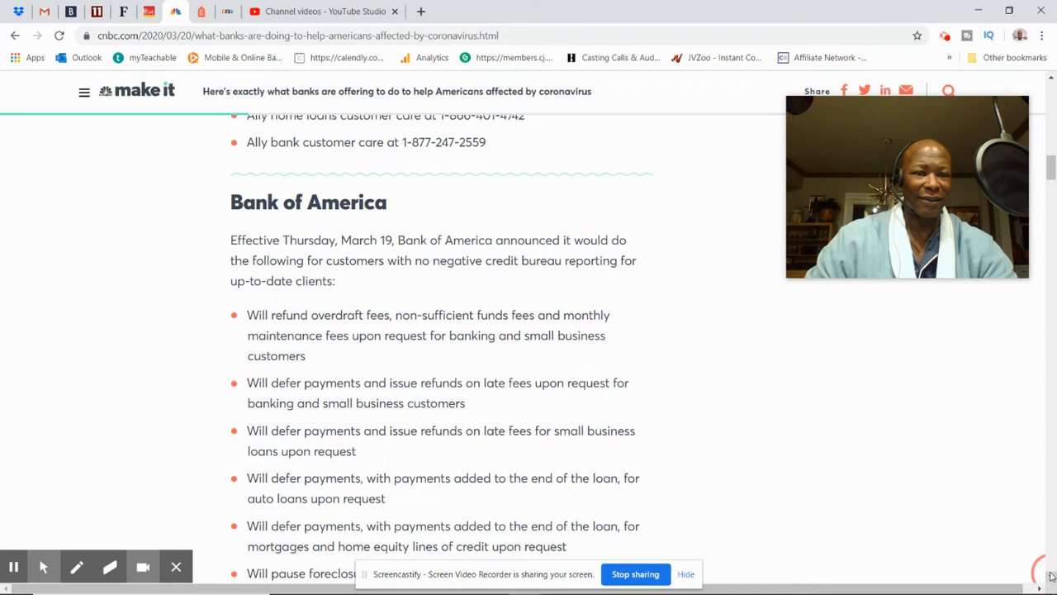
scroll("down", 3)
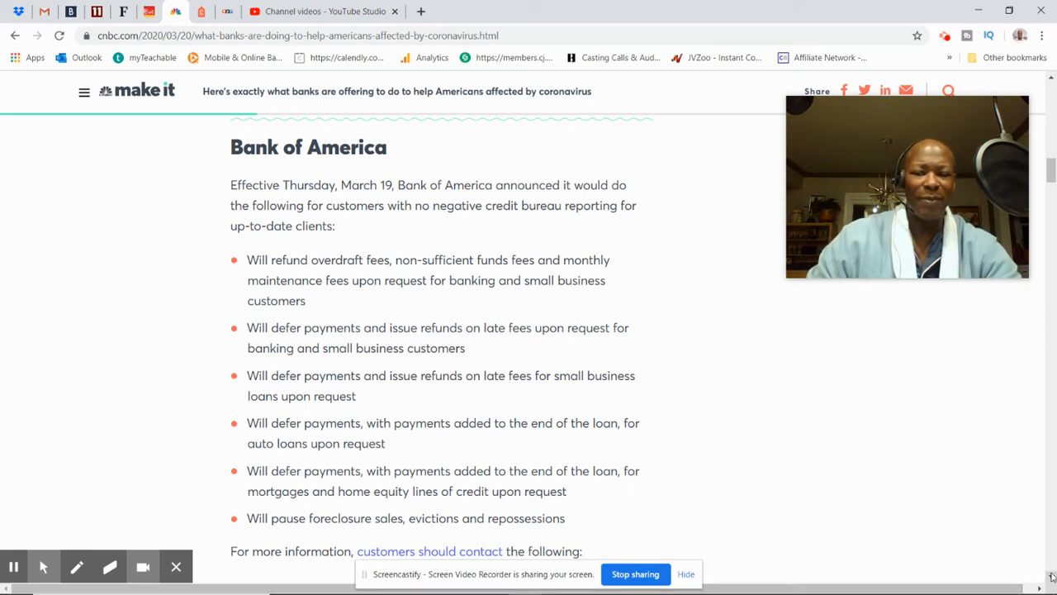
- Scroll to Bank of America's customer care phone contact list
scroll("down", 3)
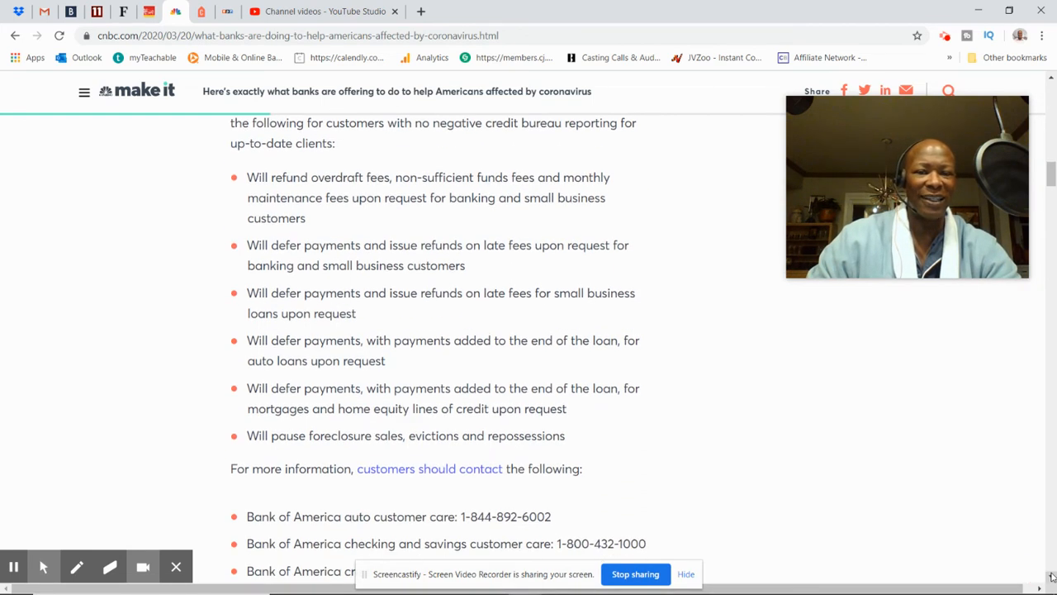
scroll("down", 3)
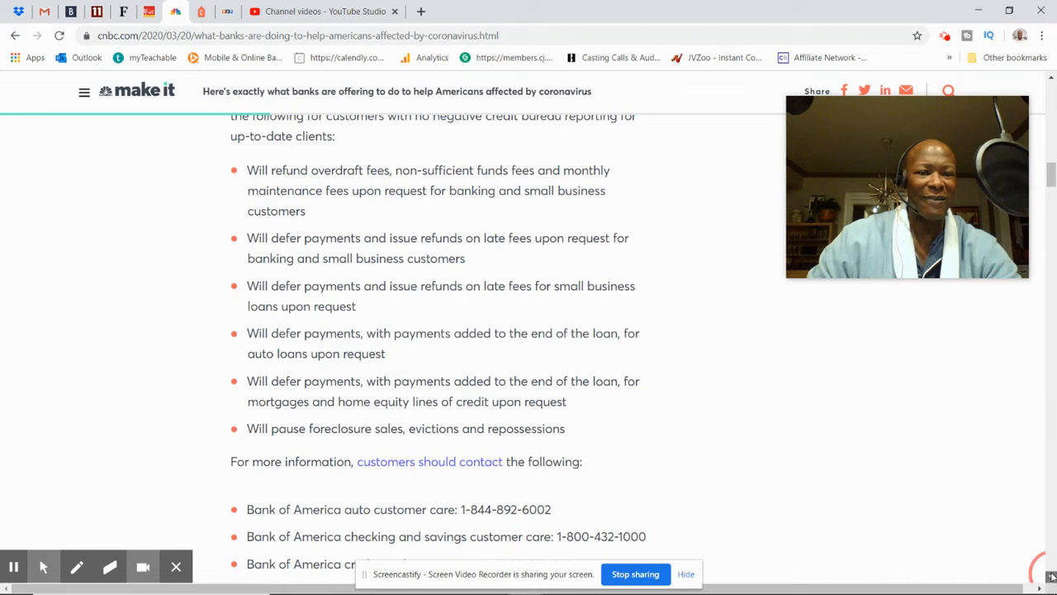
scroll("down", 3)
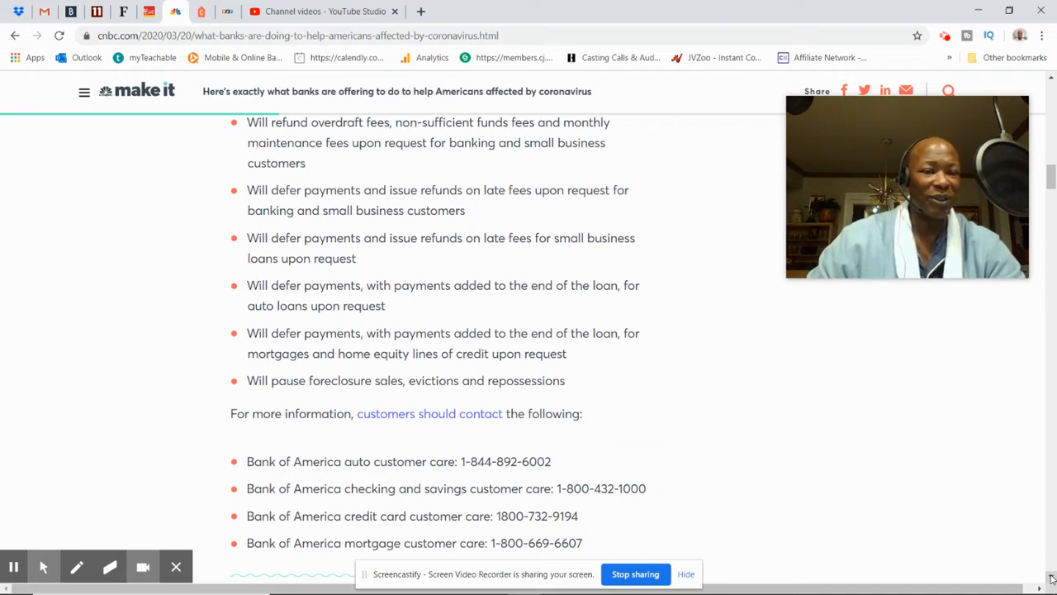
- Scroll to BBVA's deferrals, ATM fee refunds and penalty-free CD withdrawals
scroll("down", 3)
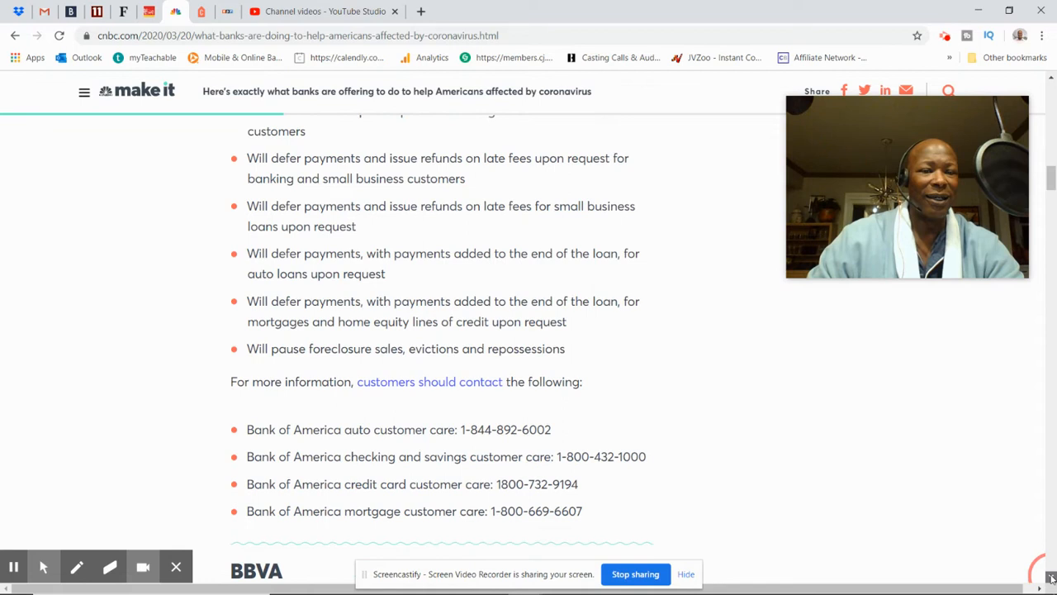
scroll("down", 3)
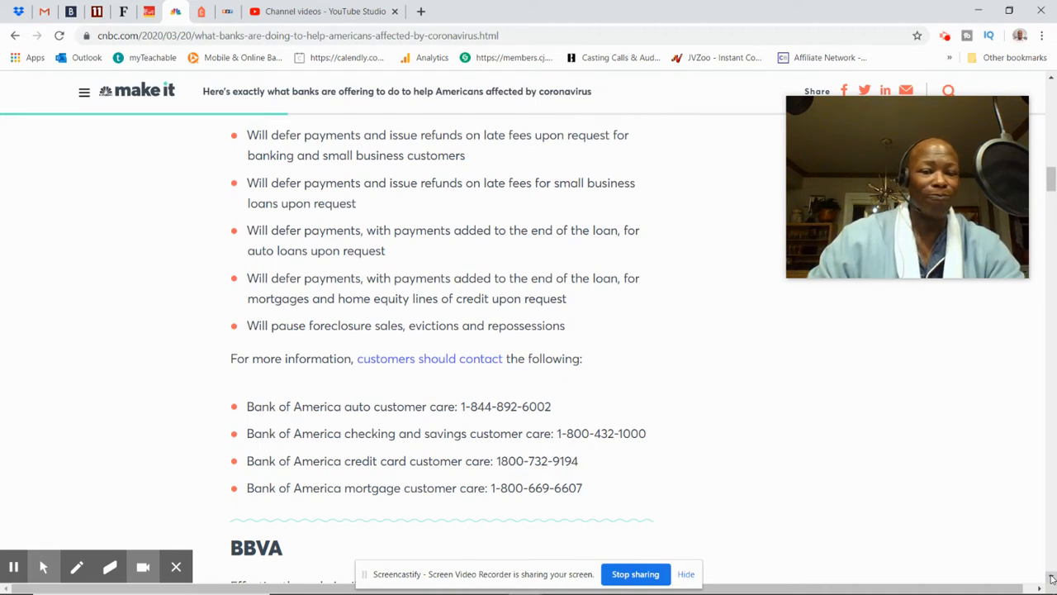
scroll("down", 3)
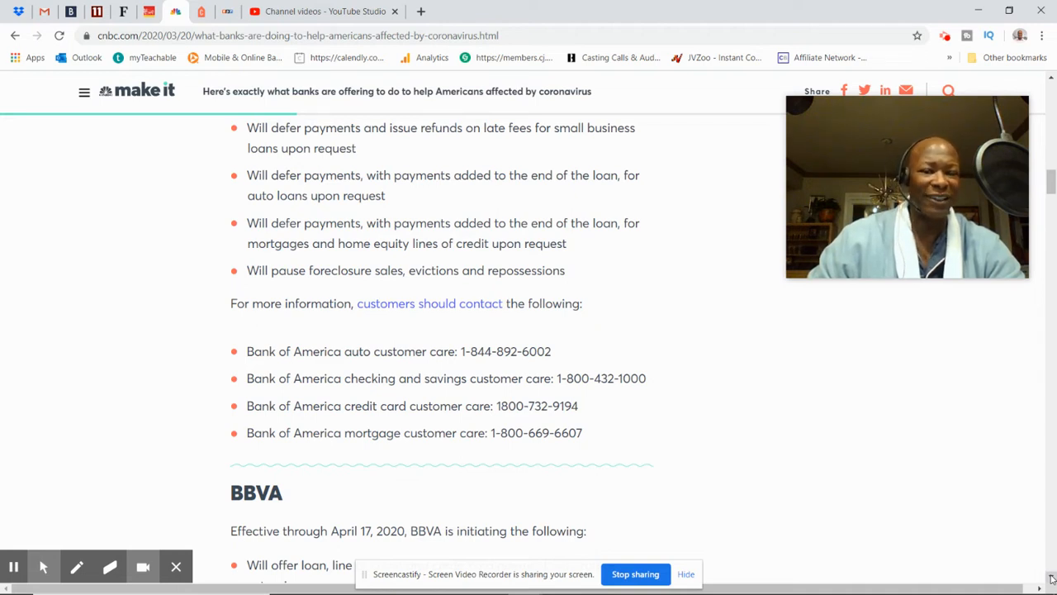
scroll("down", 3)
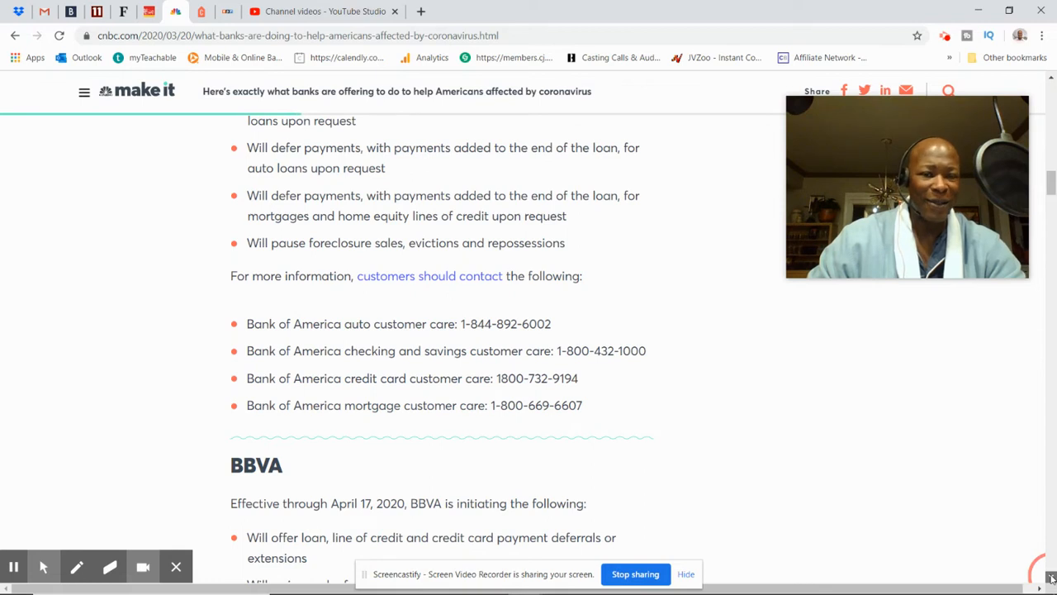
scroll("down", 3)
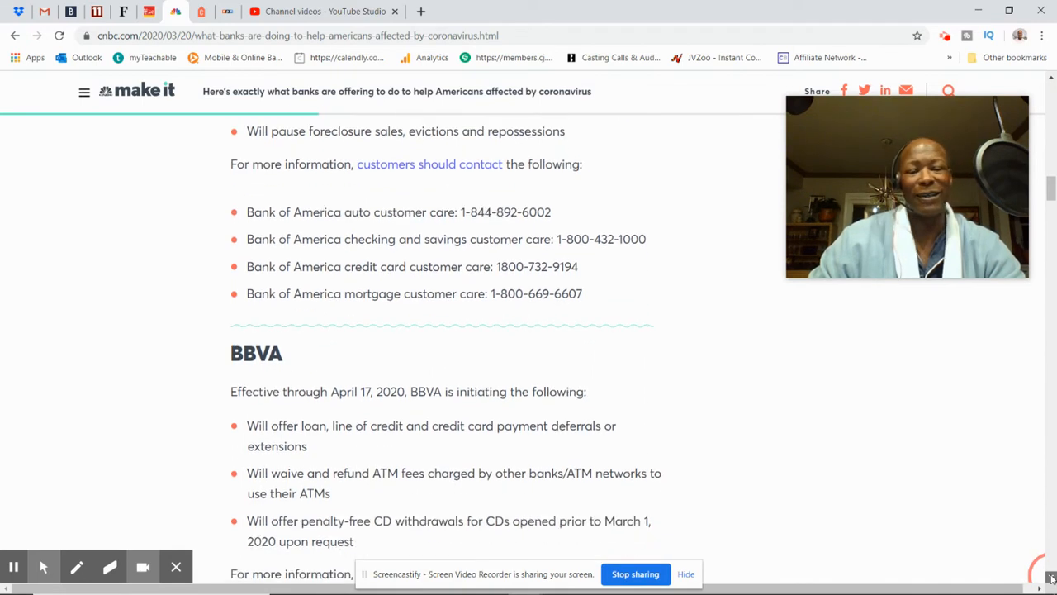
- Scroll past the end of BBVA's measures to the start of Capital One's offerings
scroll("down", 3)
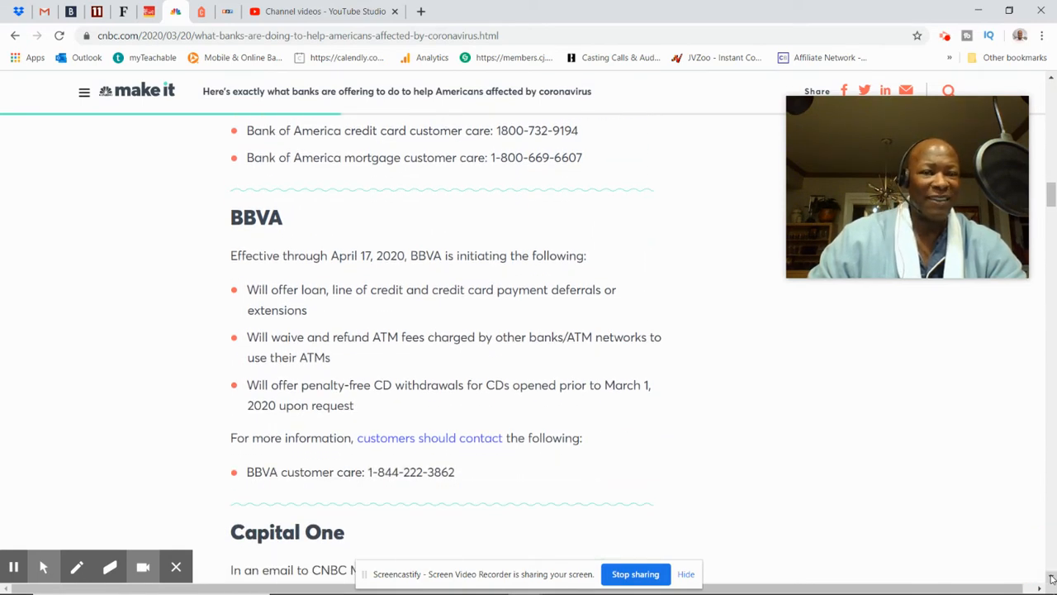
scroll("down", 3)
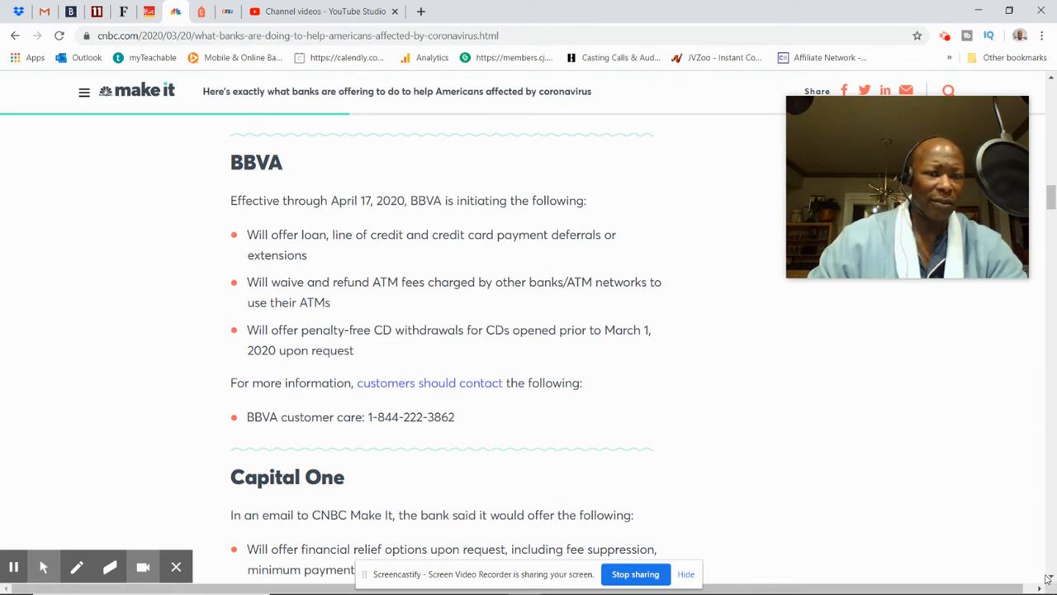
scroll("down", 3)
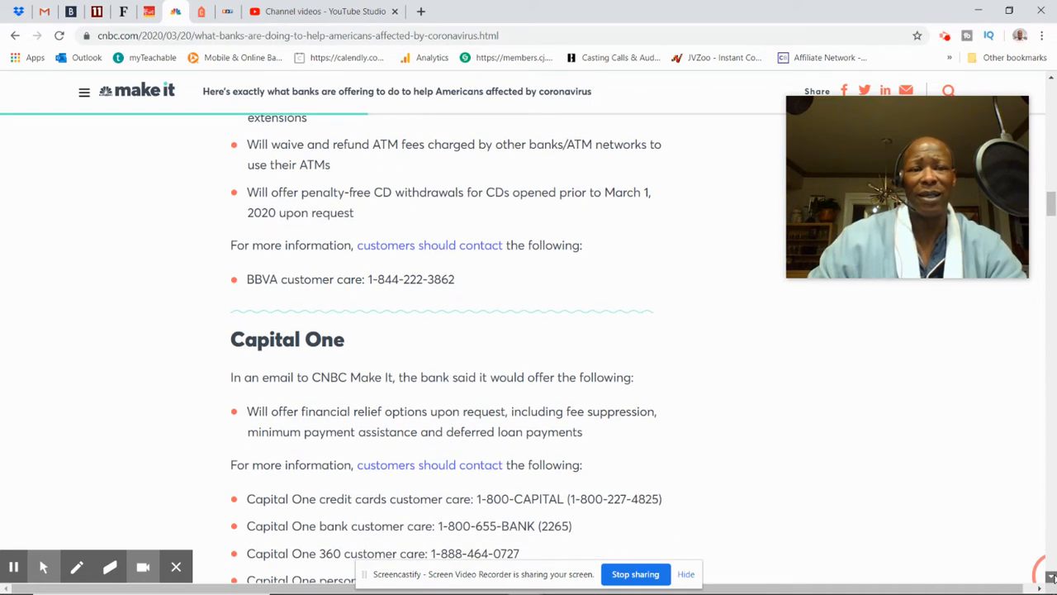
- Scroll through Capital One's full customer care phone list to the JPMorgan Chase heading
scroll("down", 3)
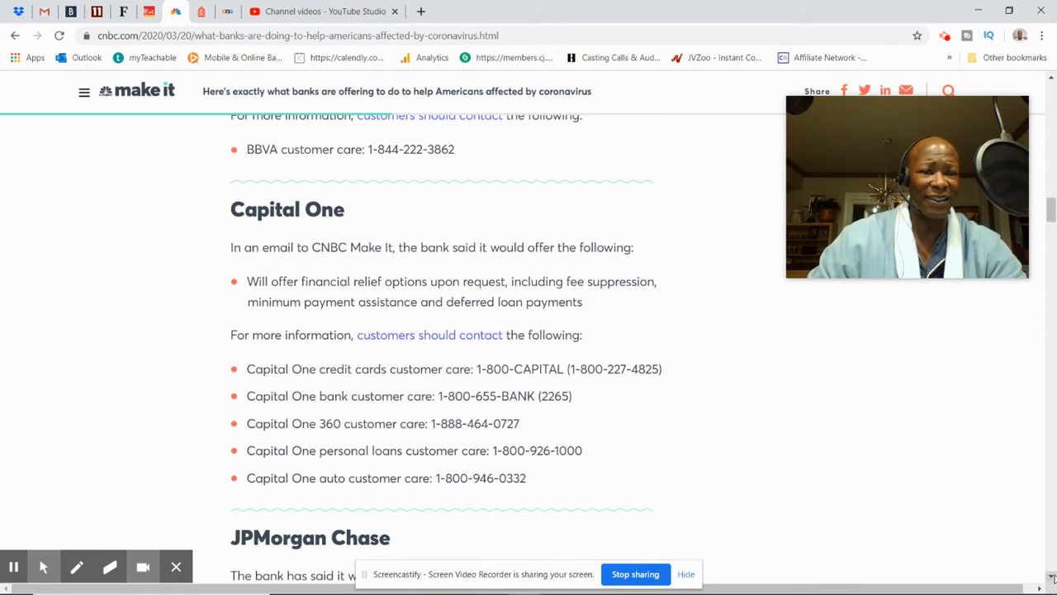
scroll("down", 3)
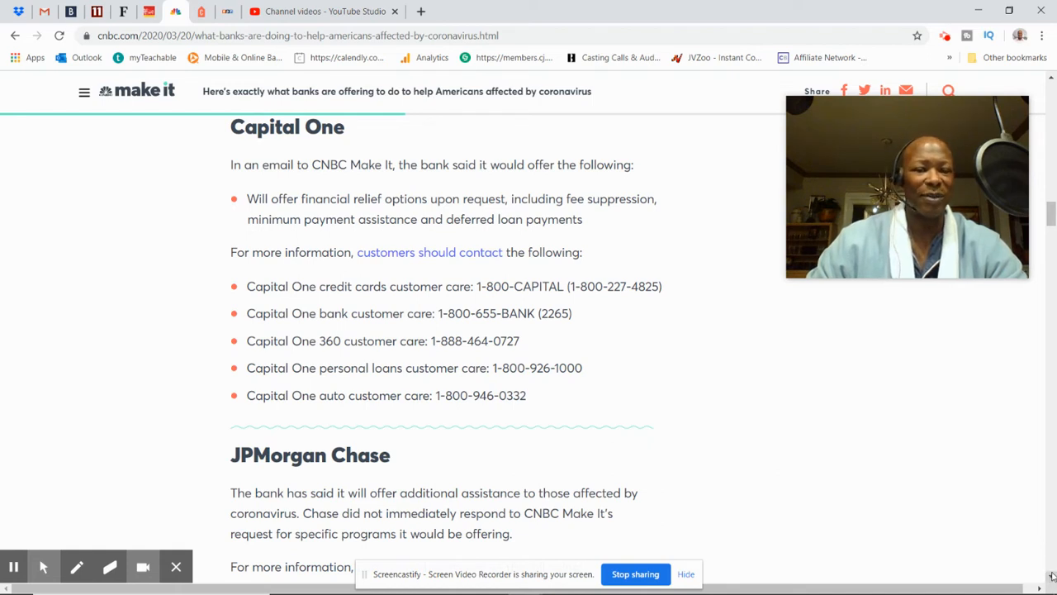
- Scroll through JPMorgan Chase's relief details into the Citi section
scroll("down", 3)
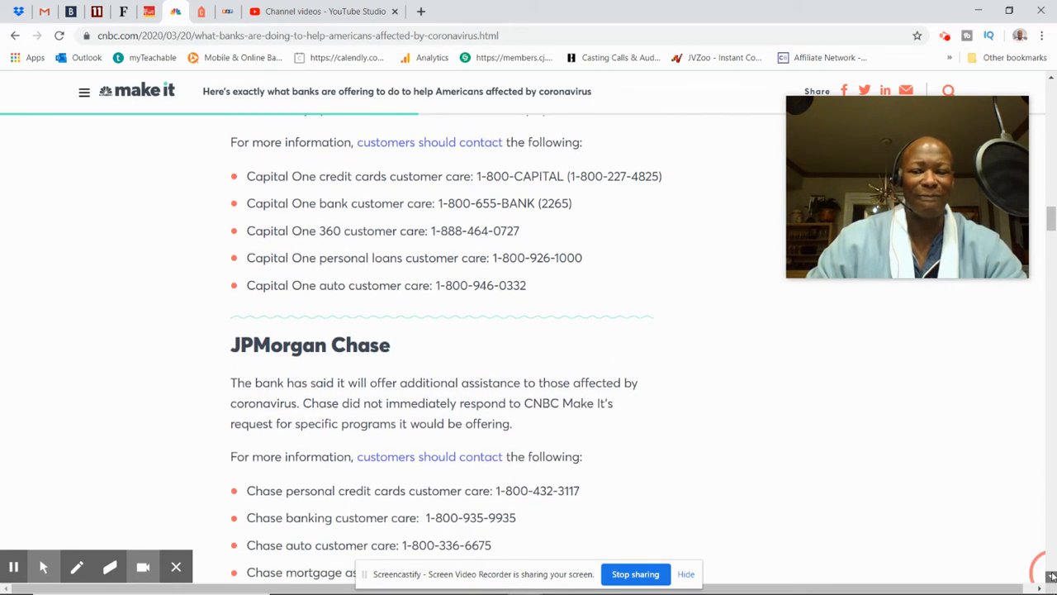
scroll("down", 3)
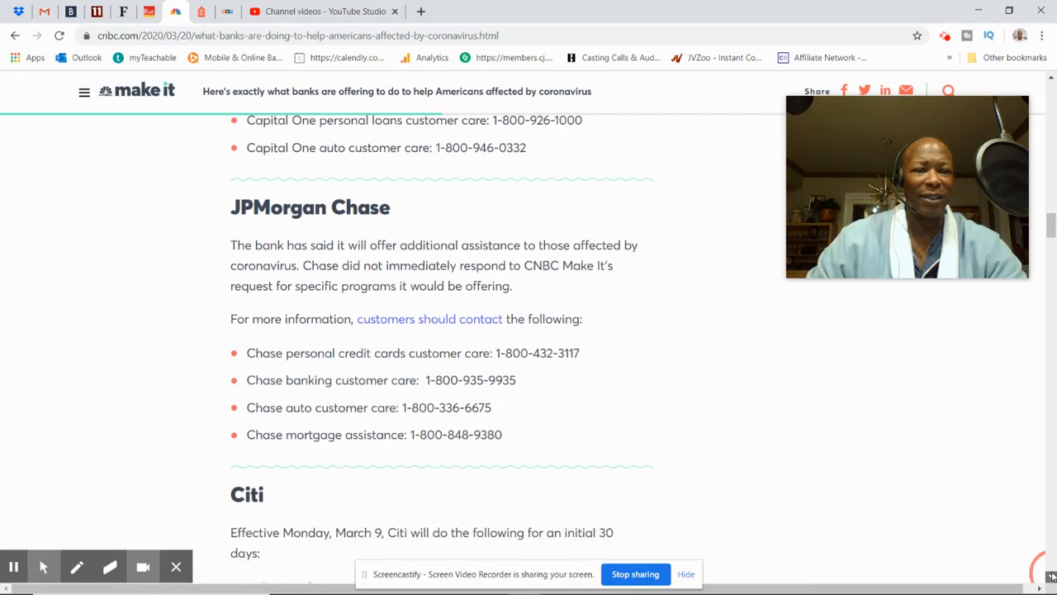
scroll("down", 3)
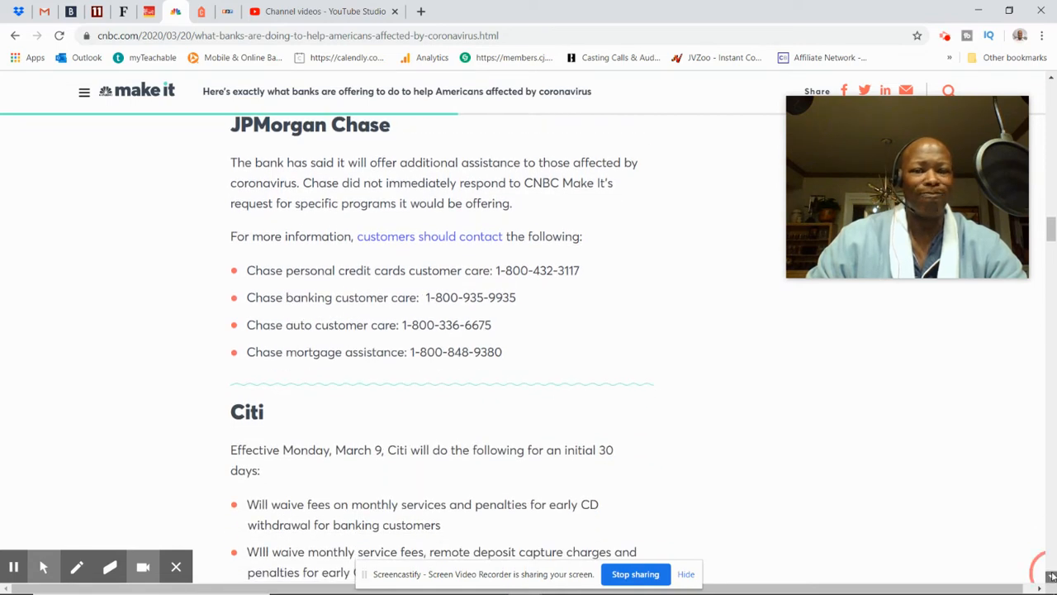
scroll("down", 3)
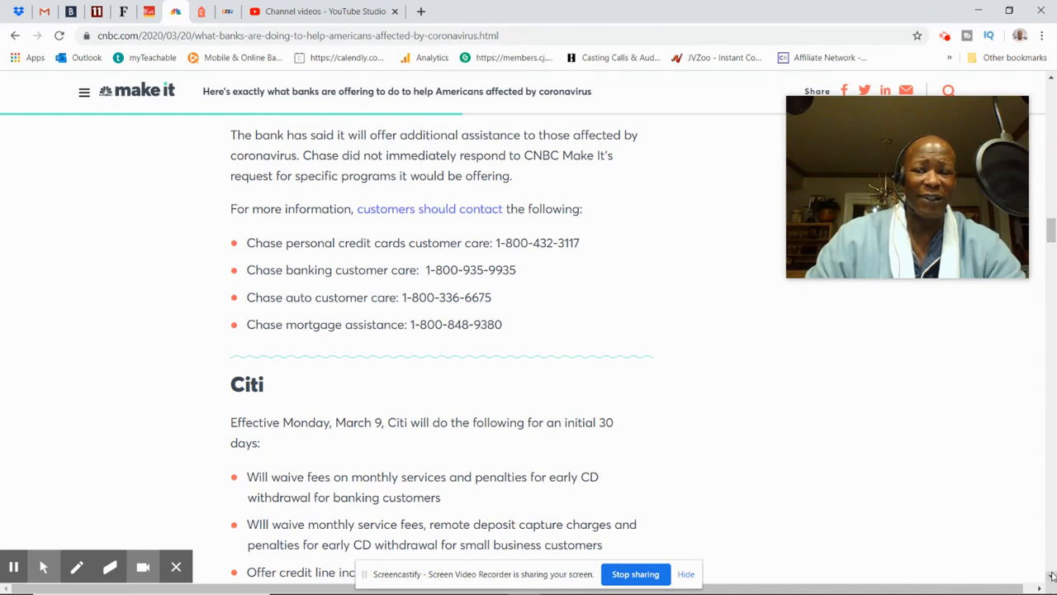
scroll("down", 3)
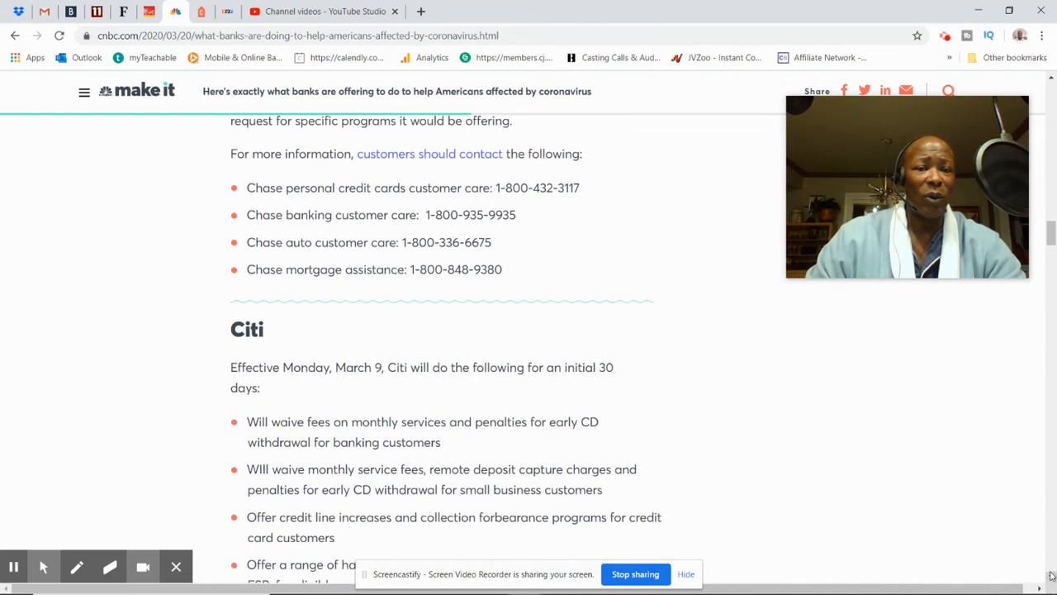
- Scroll through Citi's measures and contact numbers to the Fifth Third Bank heading
scroll("down", 3)
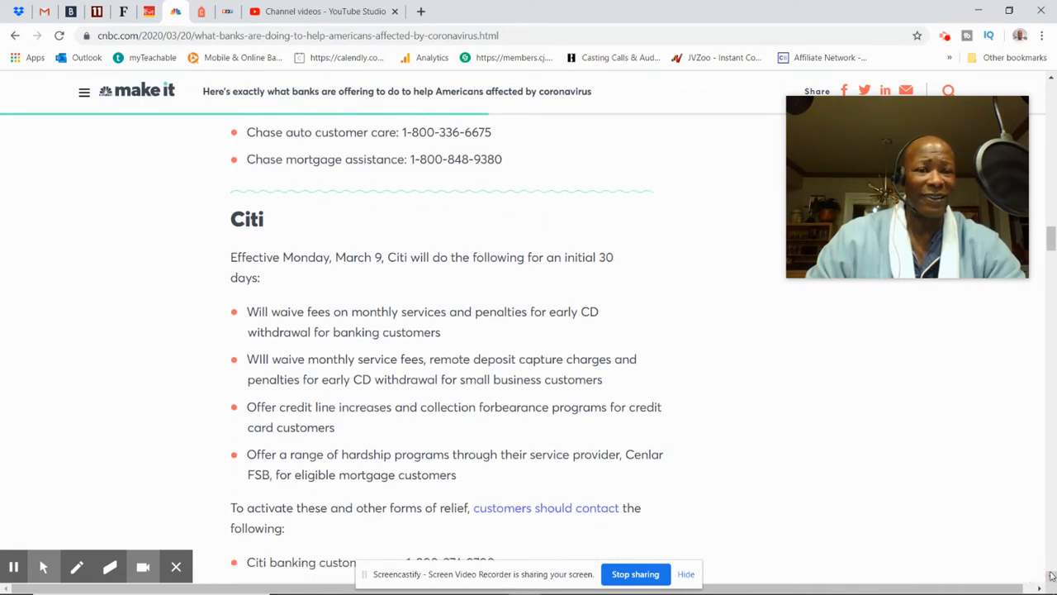
scroll("down", 3)
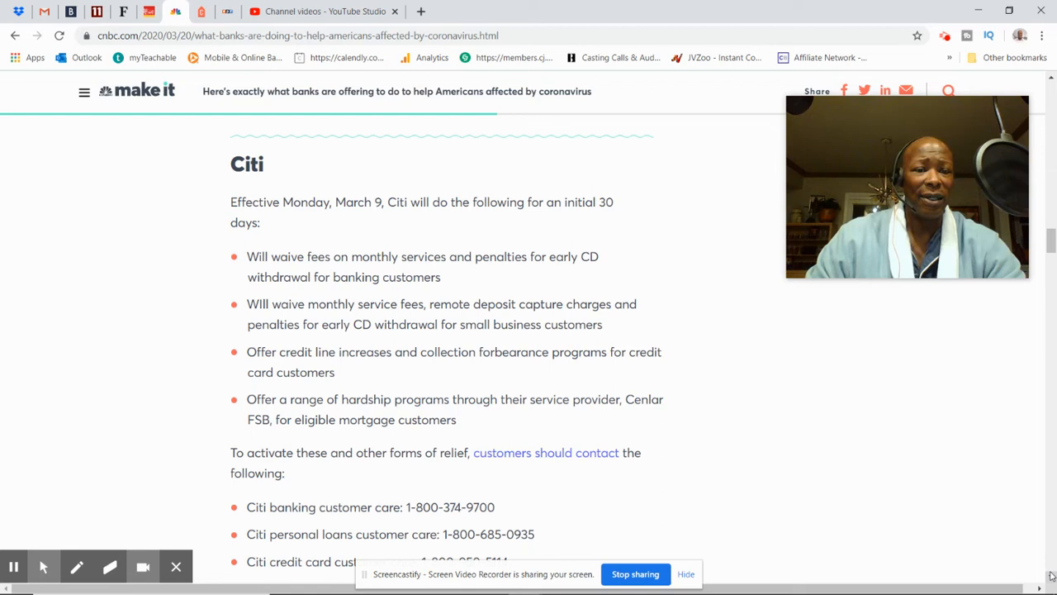
scroll("down", 3)
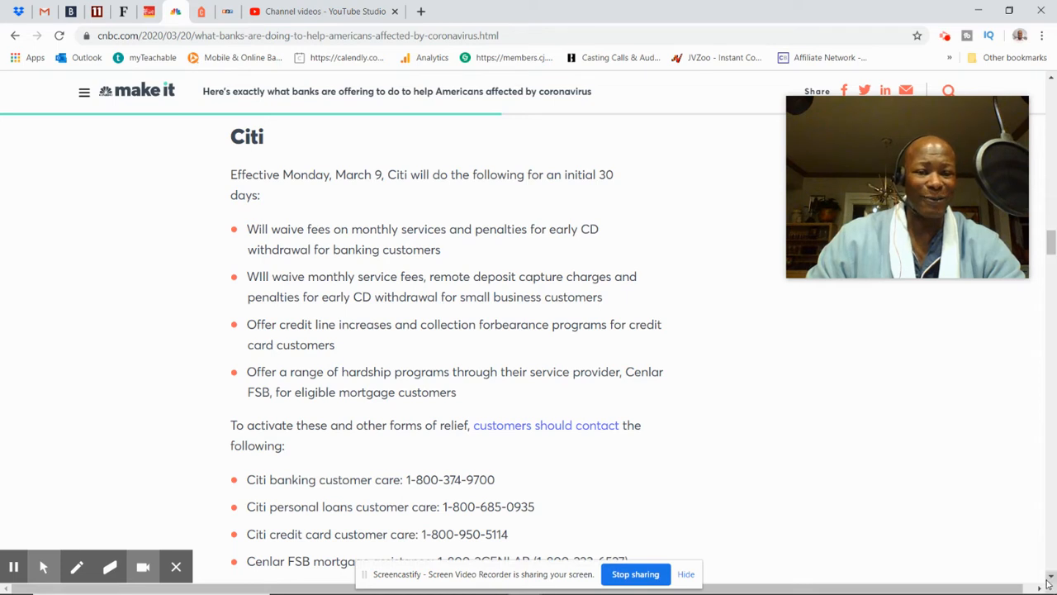
scroll("down", 3)
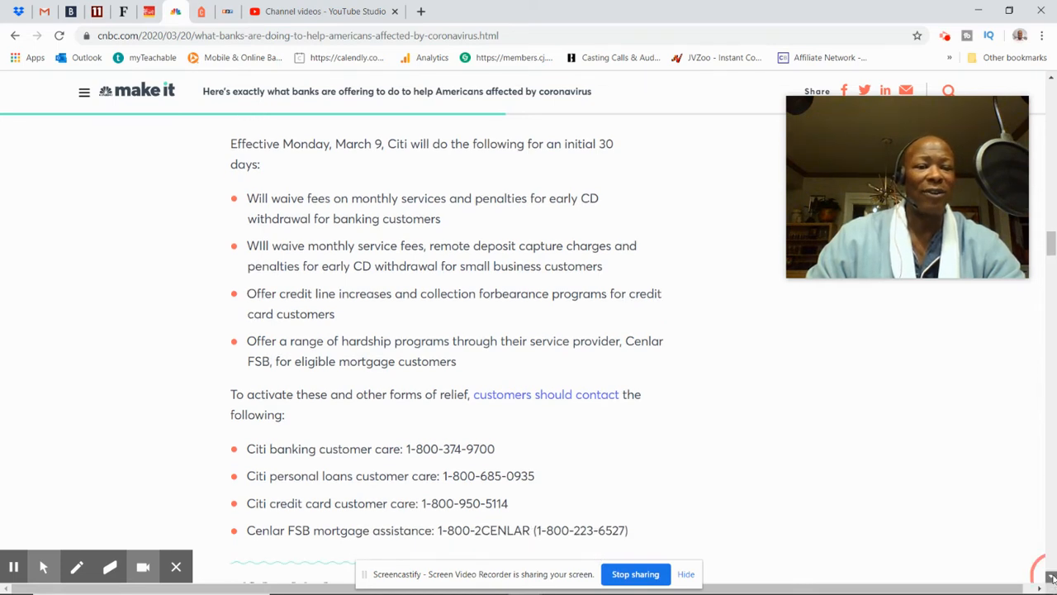
scroll("down", 3)
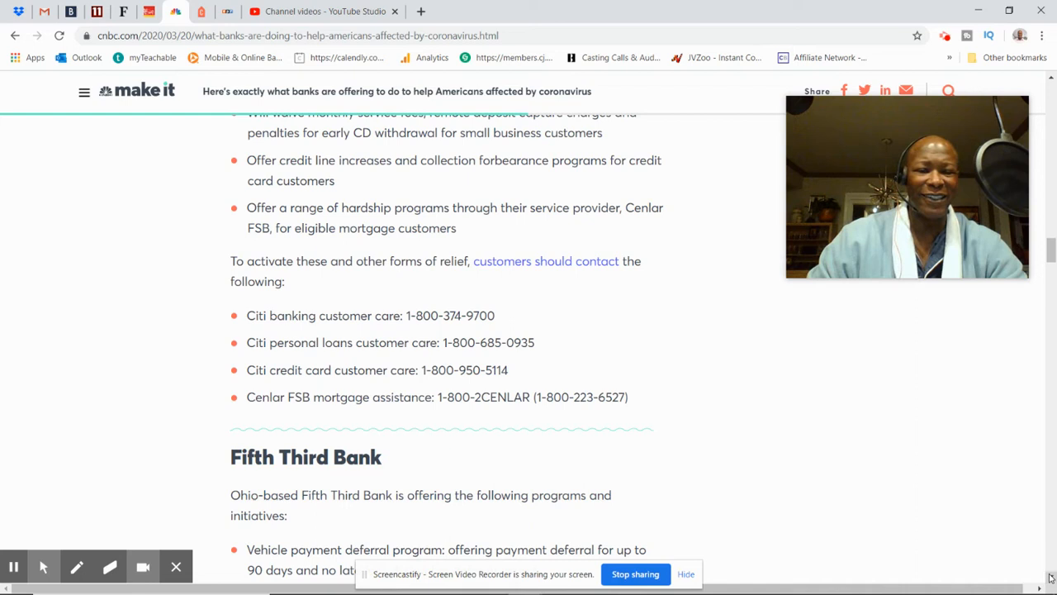
- Scroll through Fifth Third Bank's deferral programs and hardship line to the Goldman Sachs heading
scroll("down", 3)
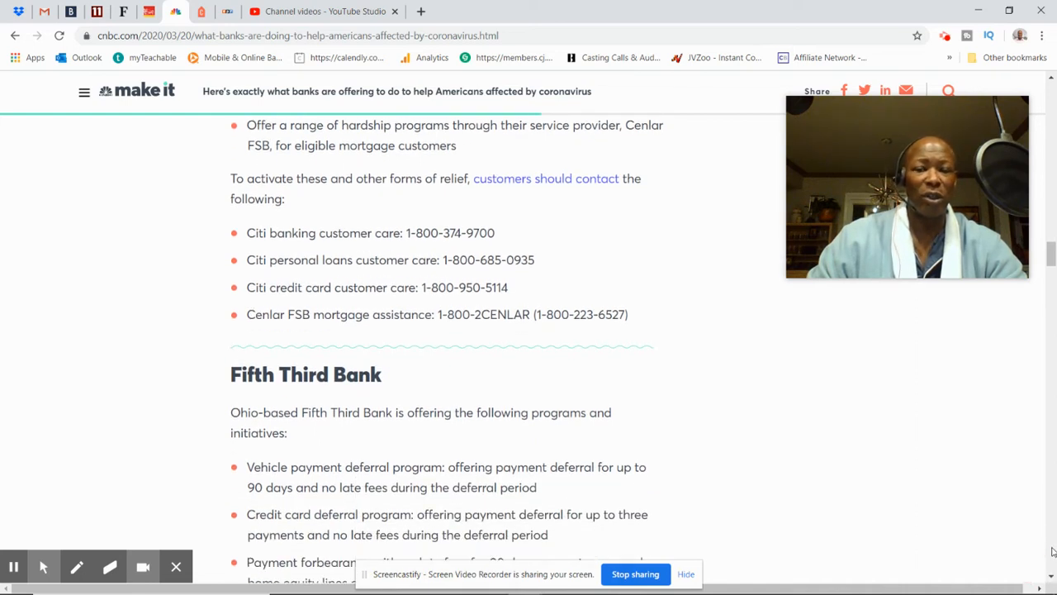
scroll("down", 3)
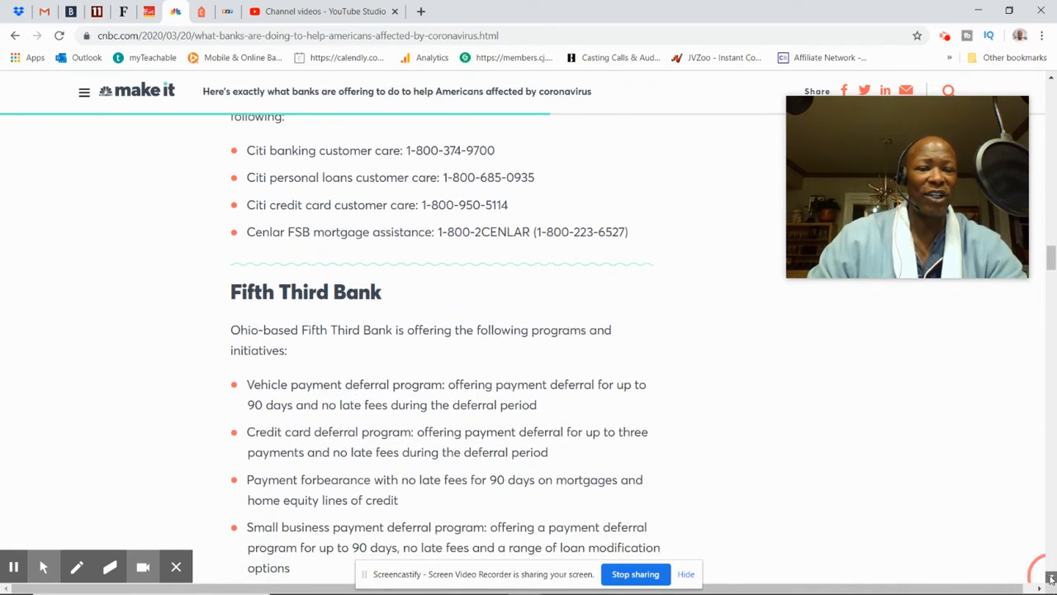
scroll("down", 3)
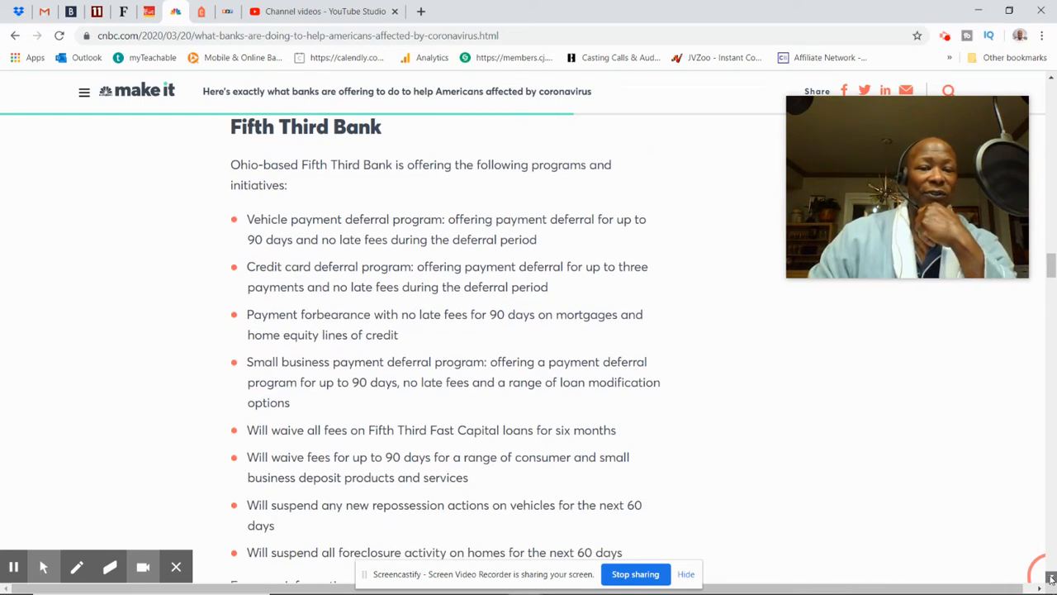
scroll("down", 3)
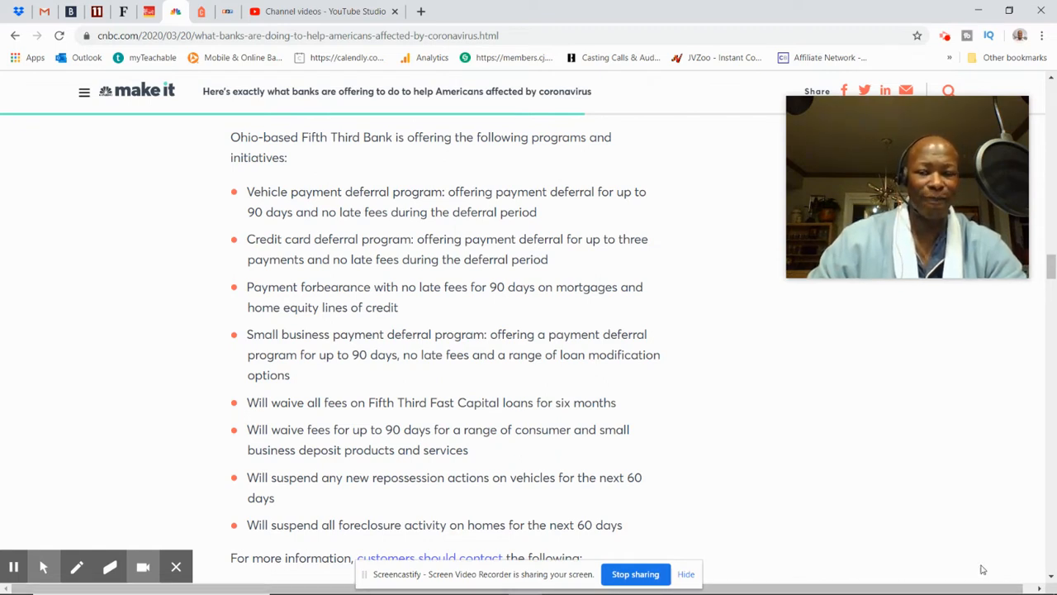
scroll("down", 3)
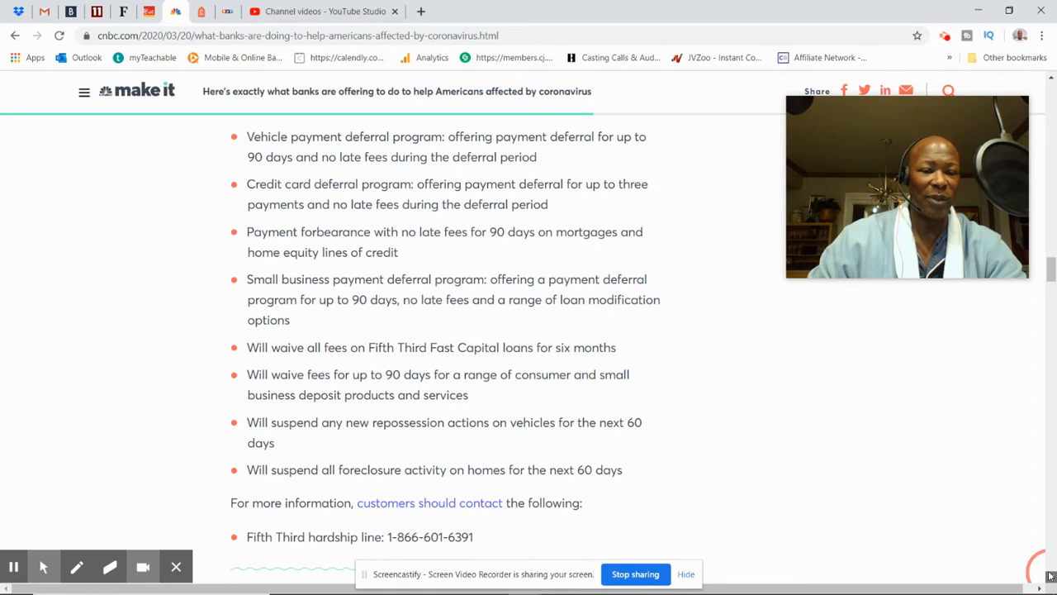
scroll("down", 3)
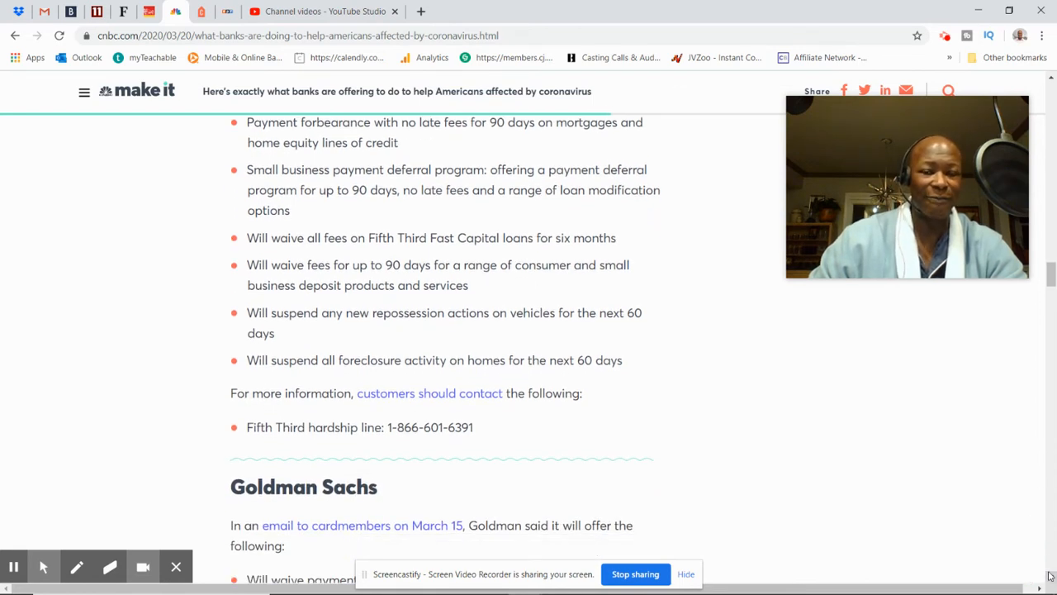
- Scroll past Goldman Sachs' Marcus contact numbers into Huntington Bank's program list
scroll("down", 3)
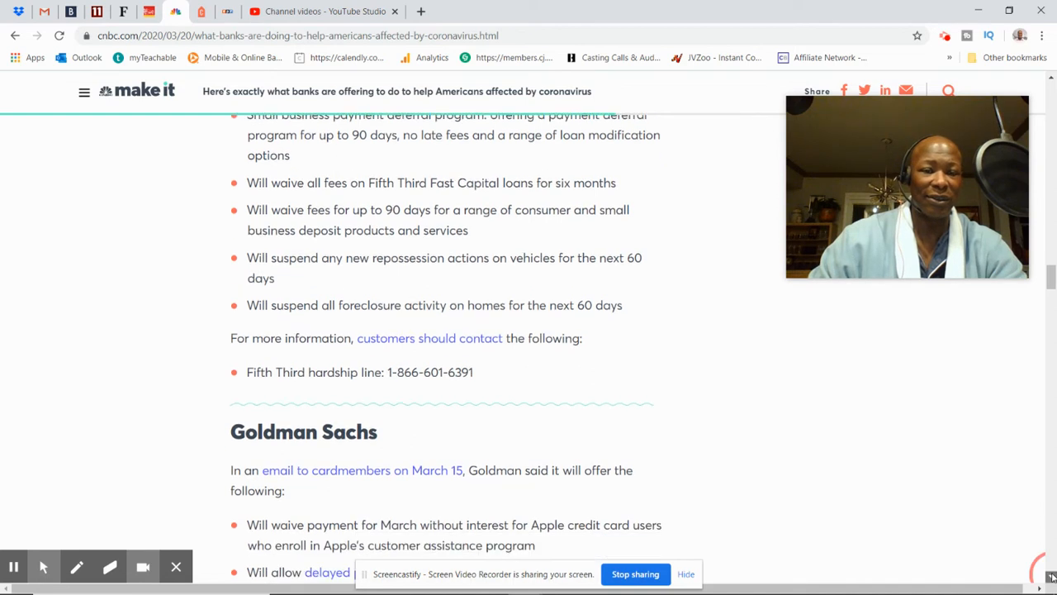
scroll("down", 3)
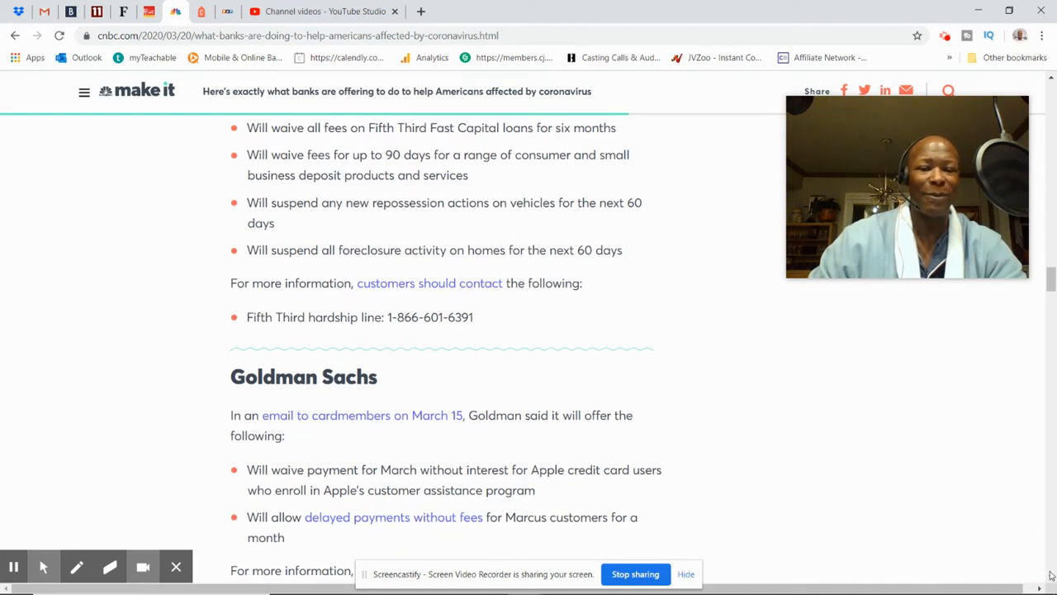
scroll("down", 3)
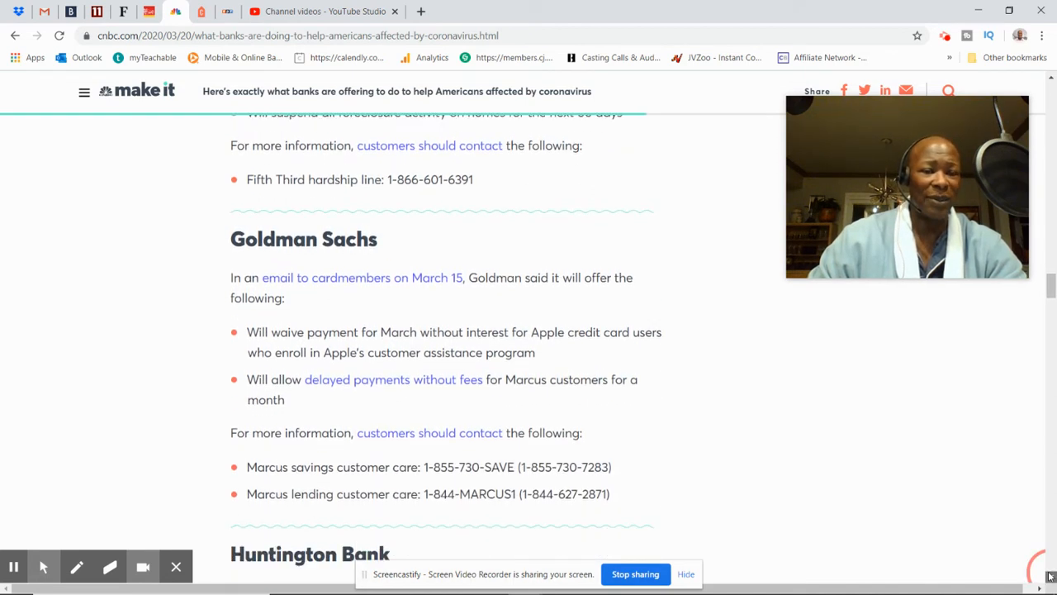
scroll("down", 3)
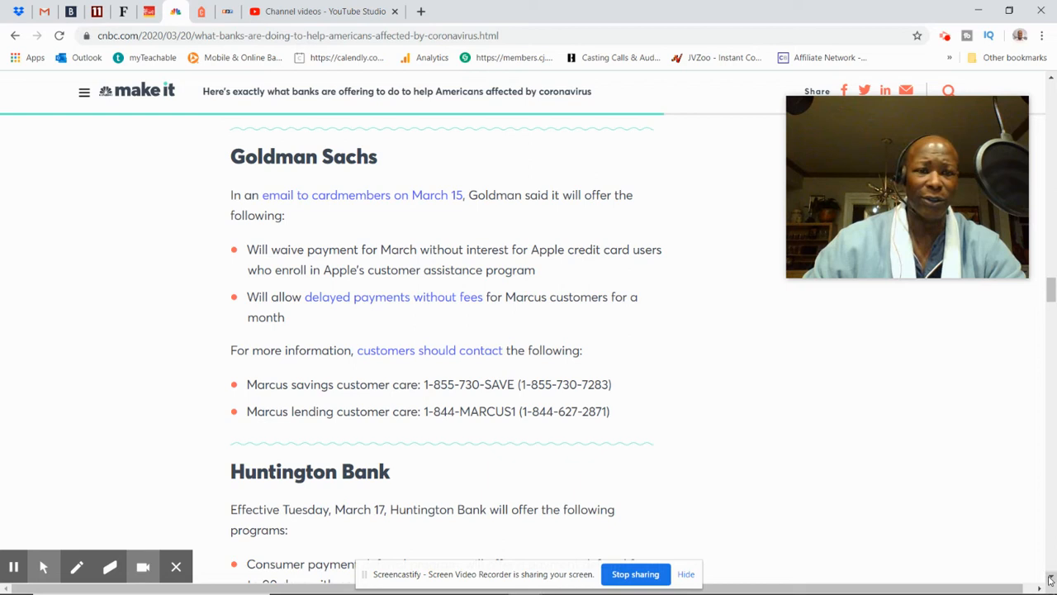
scroll("down", 3)
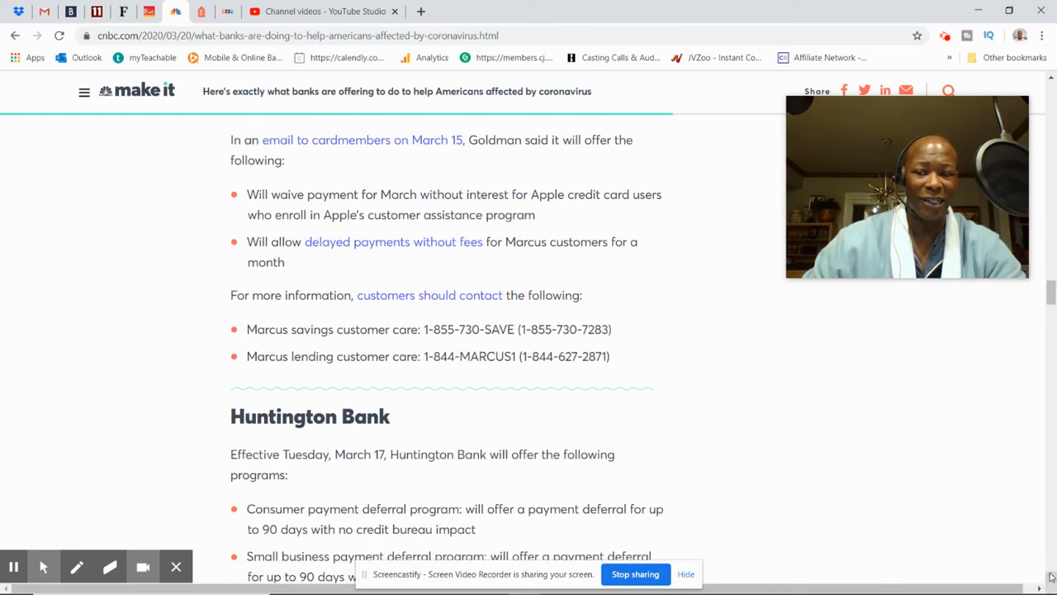
scroll("down", 3)
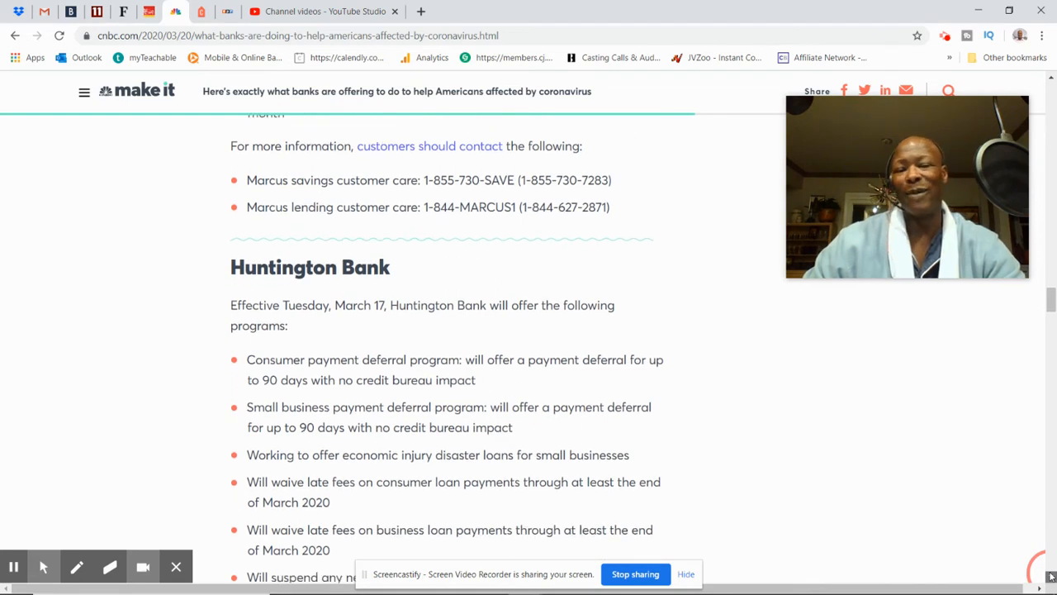
- Scroll through Huntington's relief programs to its customer contact numbers
scroll("down", 3)
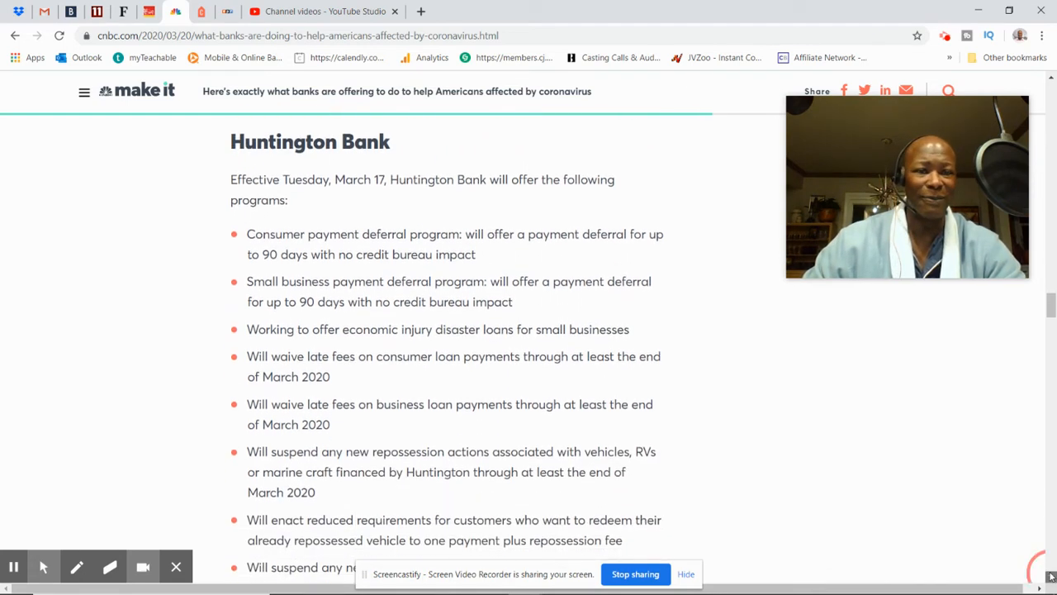
scroll("down", 3)
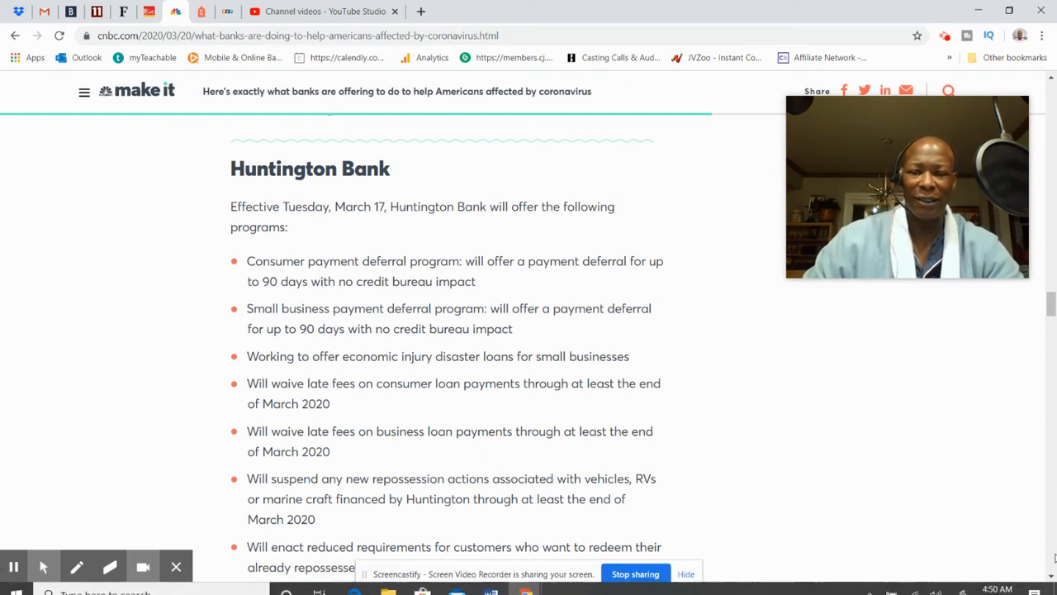
scroll("down", 3)
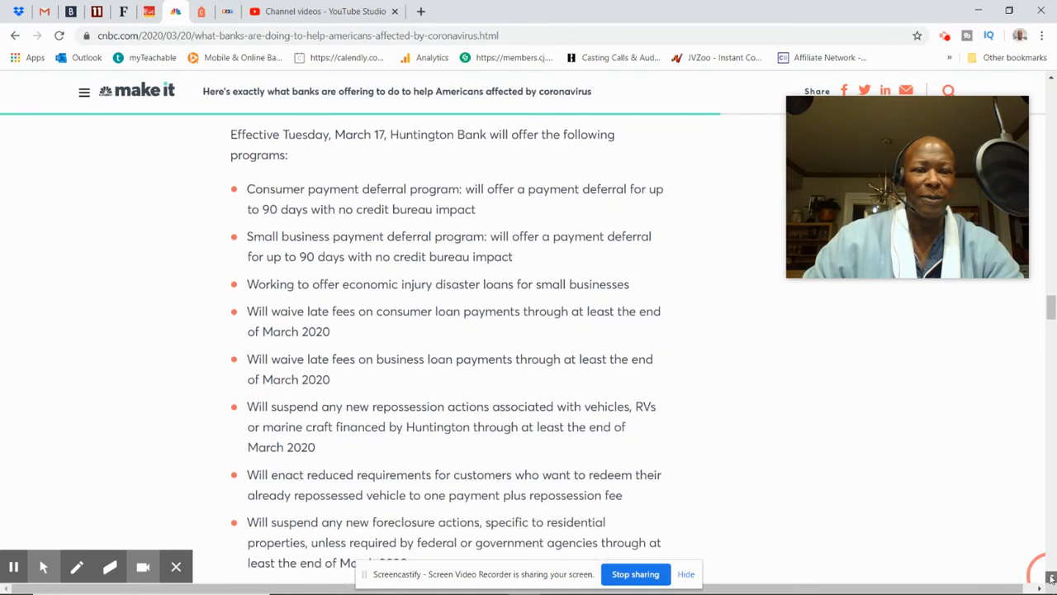
scroll("down", 3)
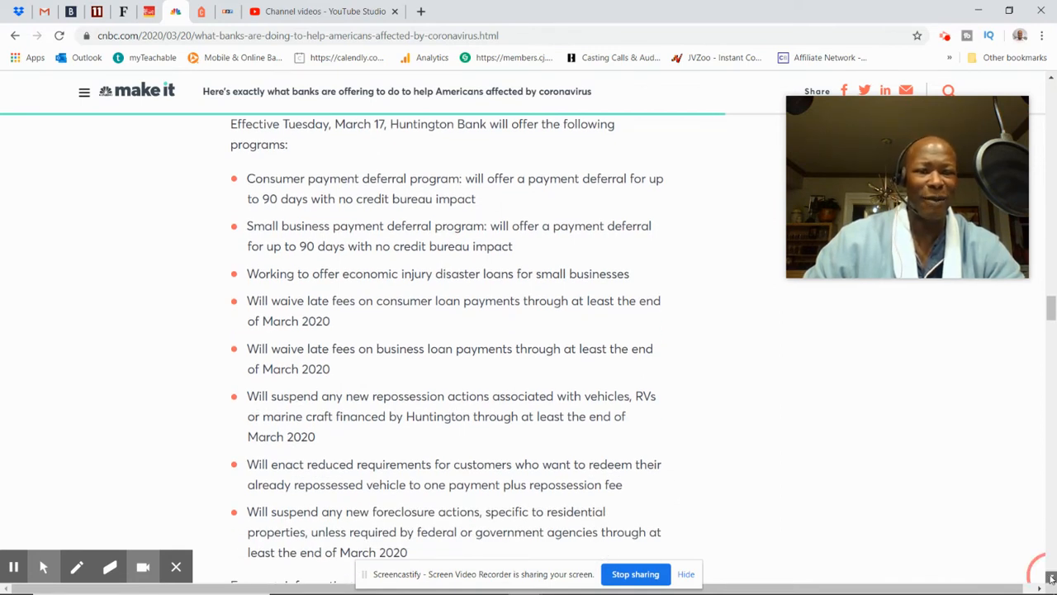
scroll("down", 3)
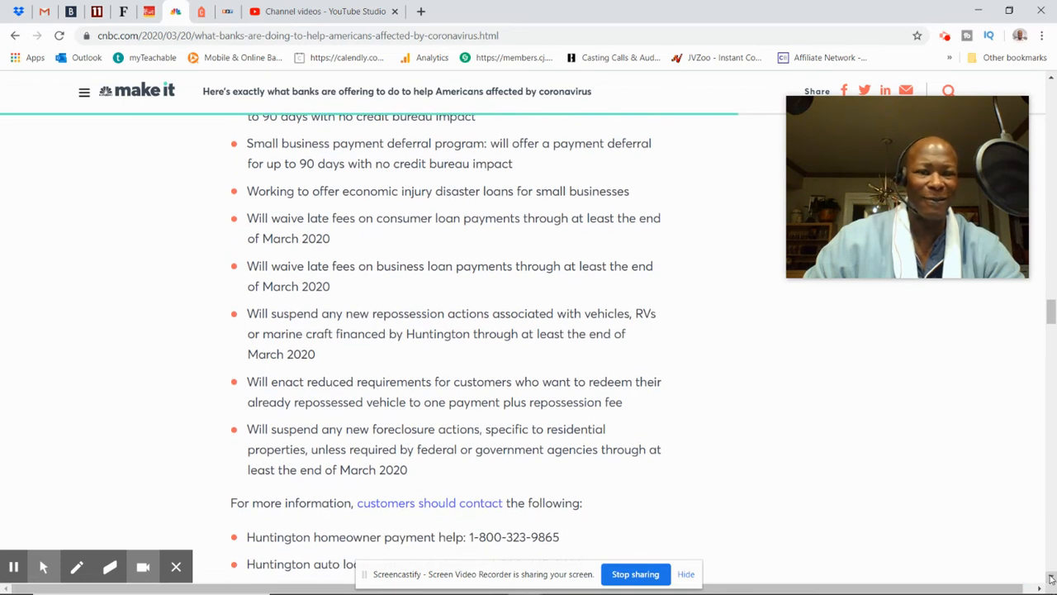
scroll("down", 3)
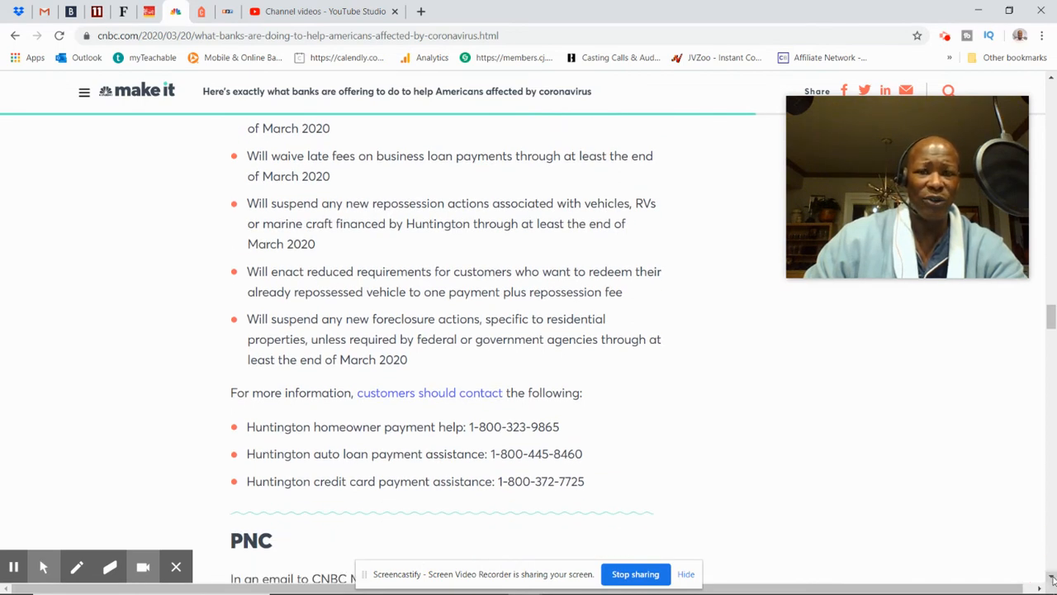
- Scroll to PNC's fee waivers, assistance programs and hardship loans
scroll("down", 3)
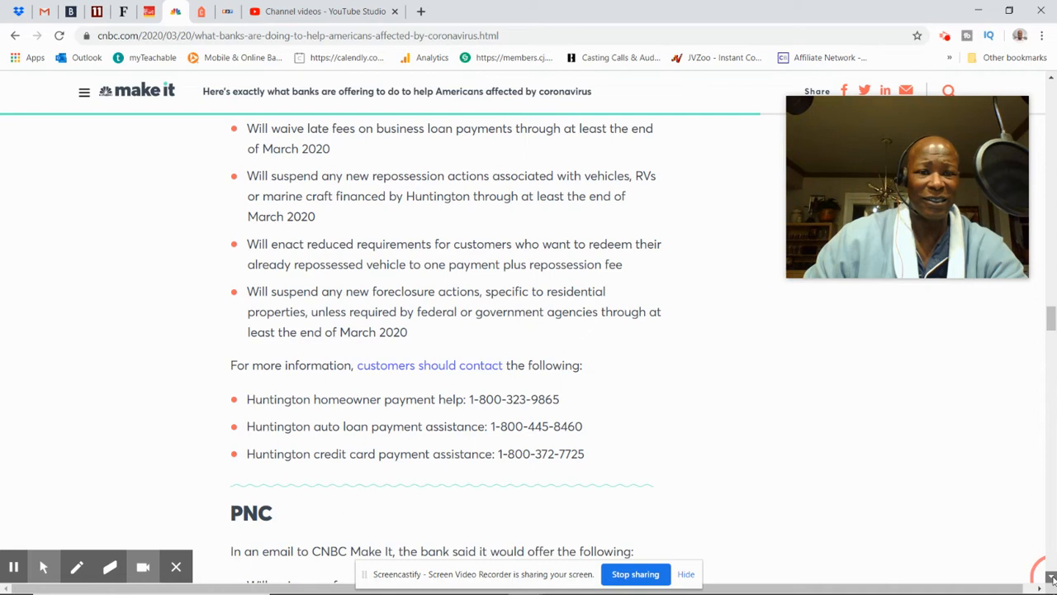
scroll("down", 3)
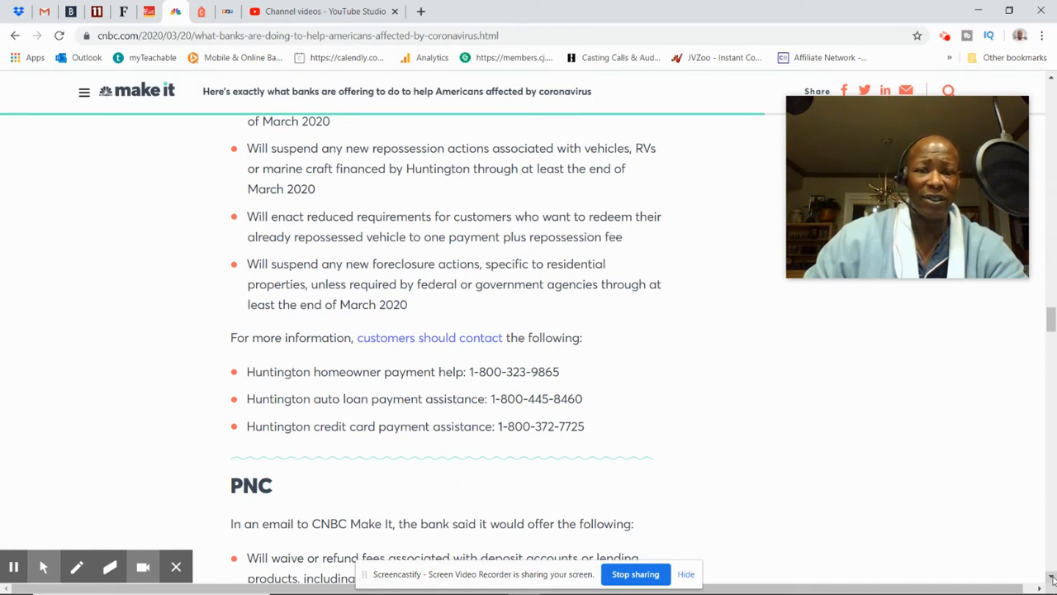
scroll("down", 3)
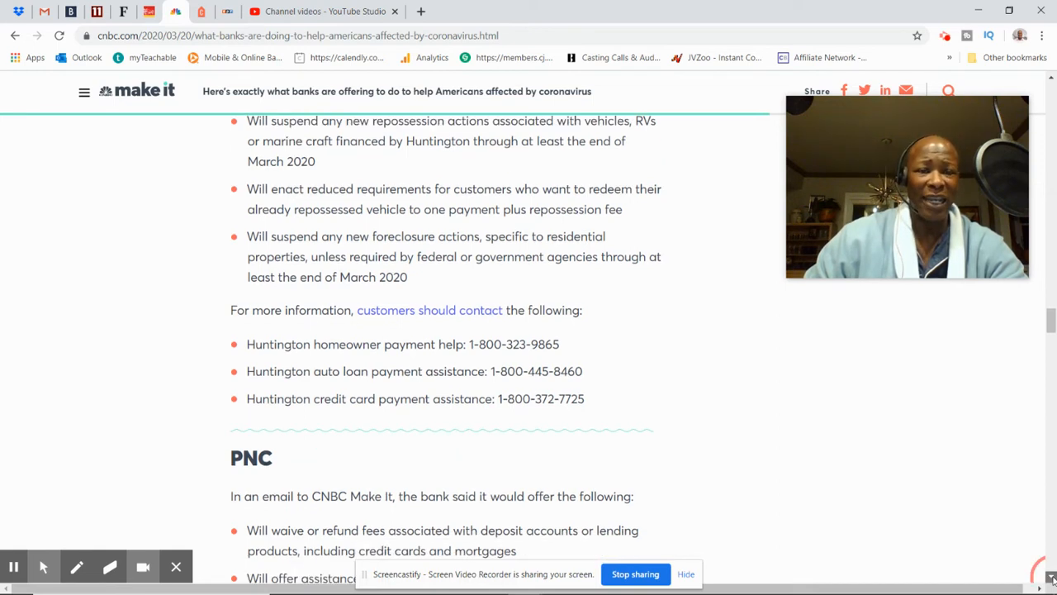
scroll("down", 3)
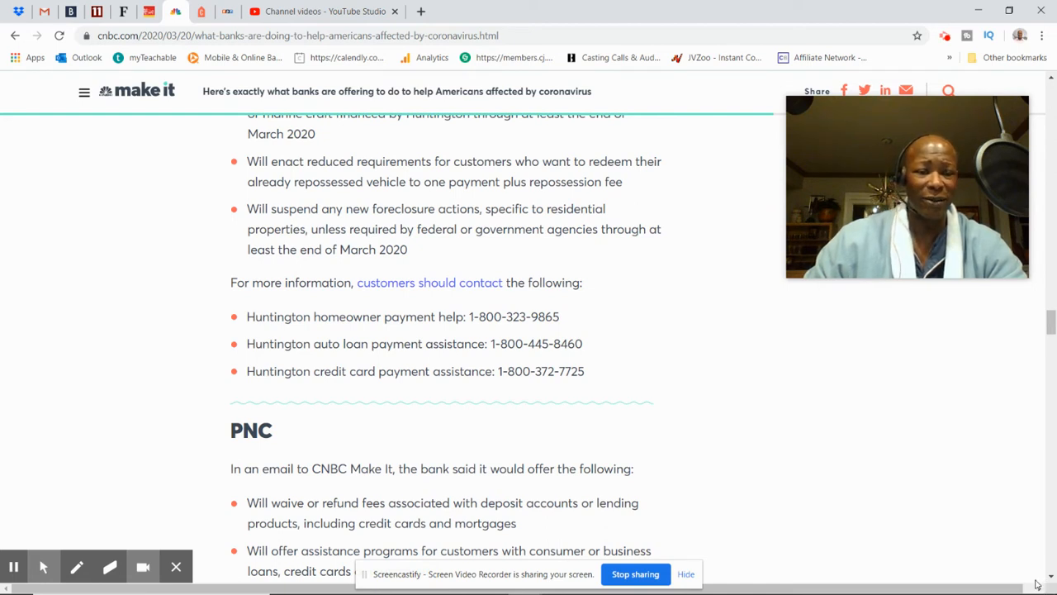
mouse_move(921, 578)
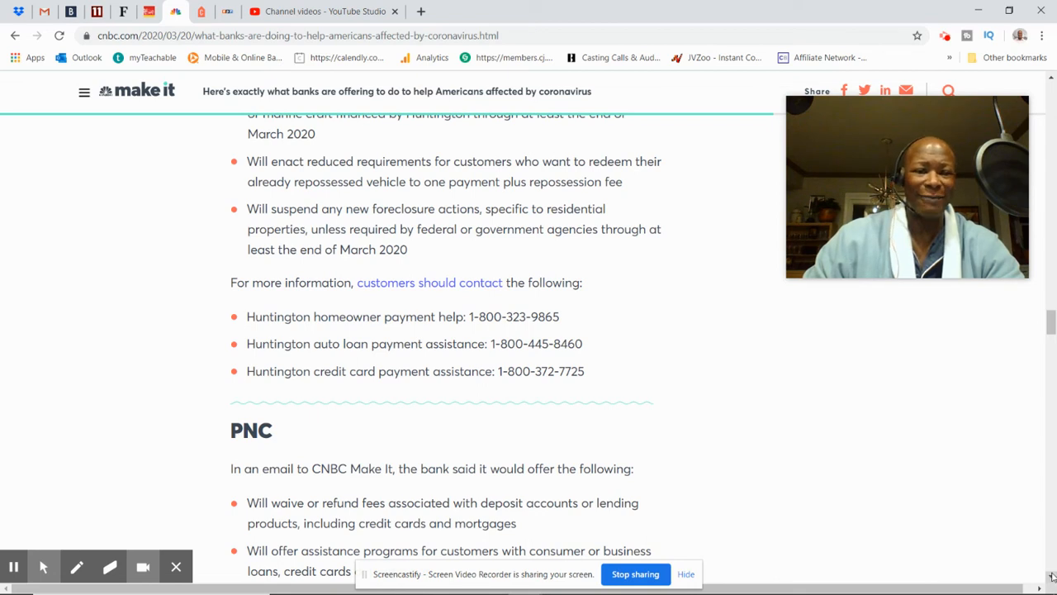
scroll("down", 3)
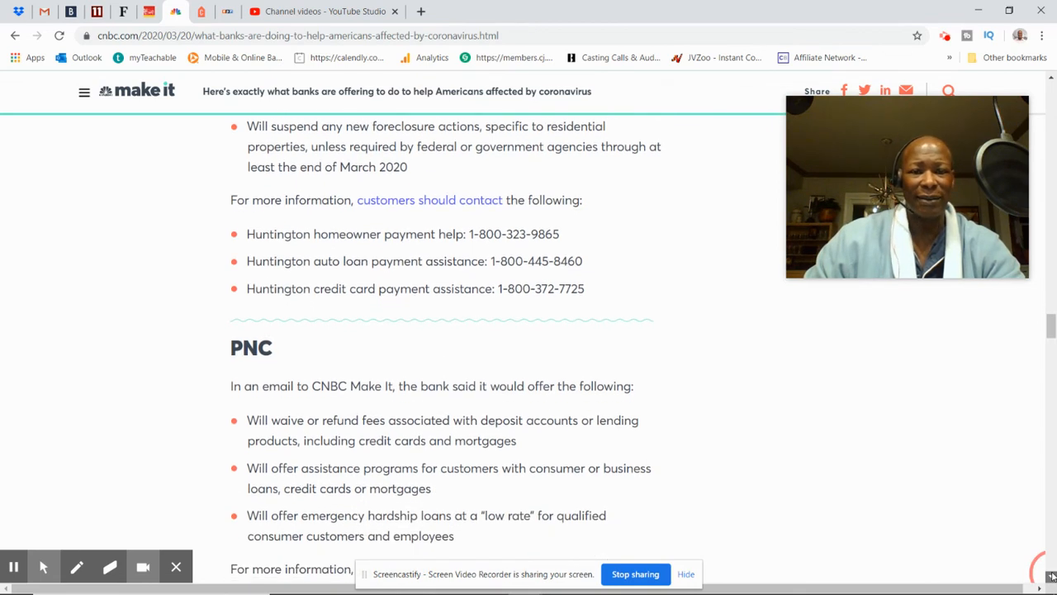
- Scroll the CNBC article past PNC's customer care number to the TD Bank heading
scroll("down", 3)
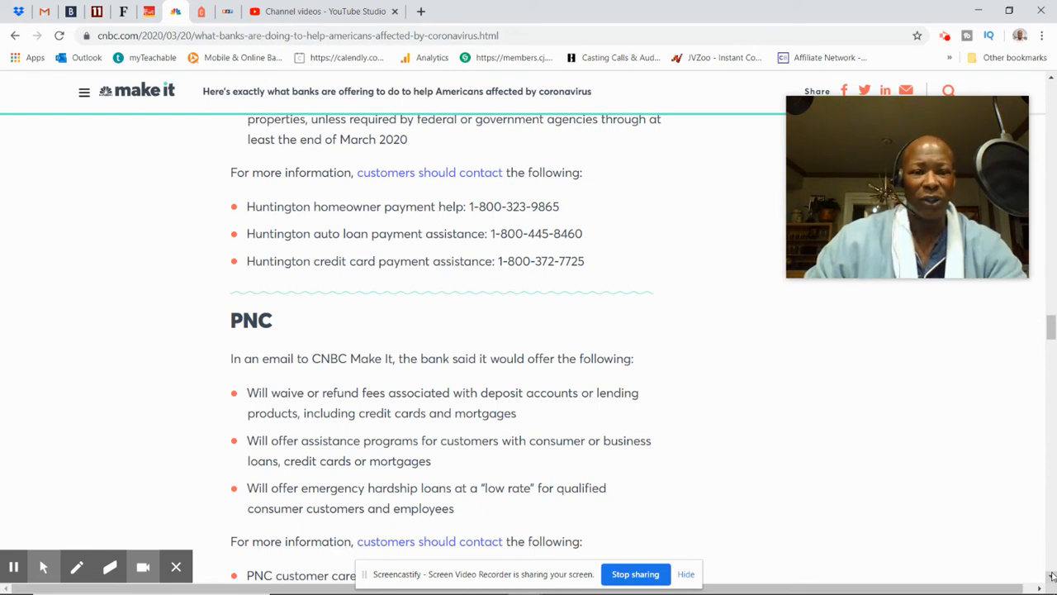
scroll("down", 3)
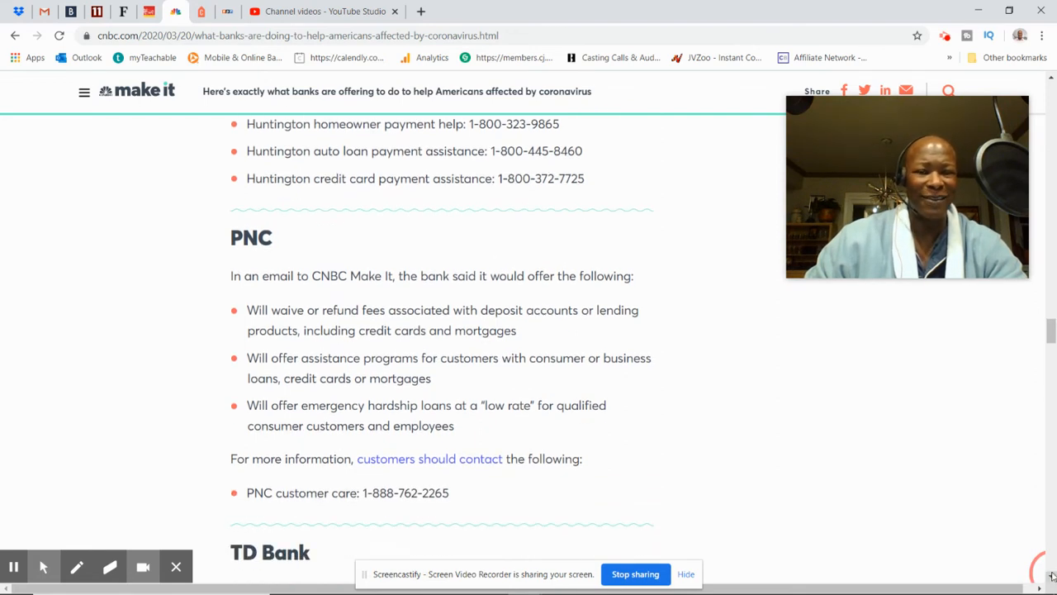
scroll("down", 3)
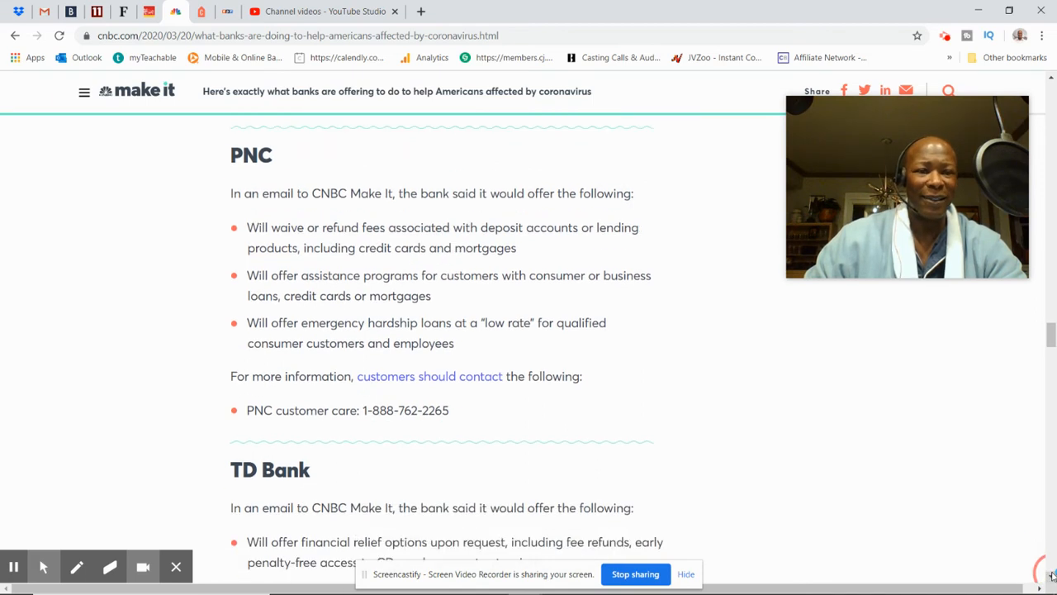
scroll("down", 3)
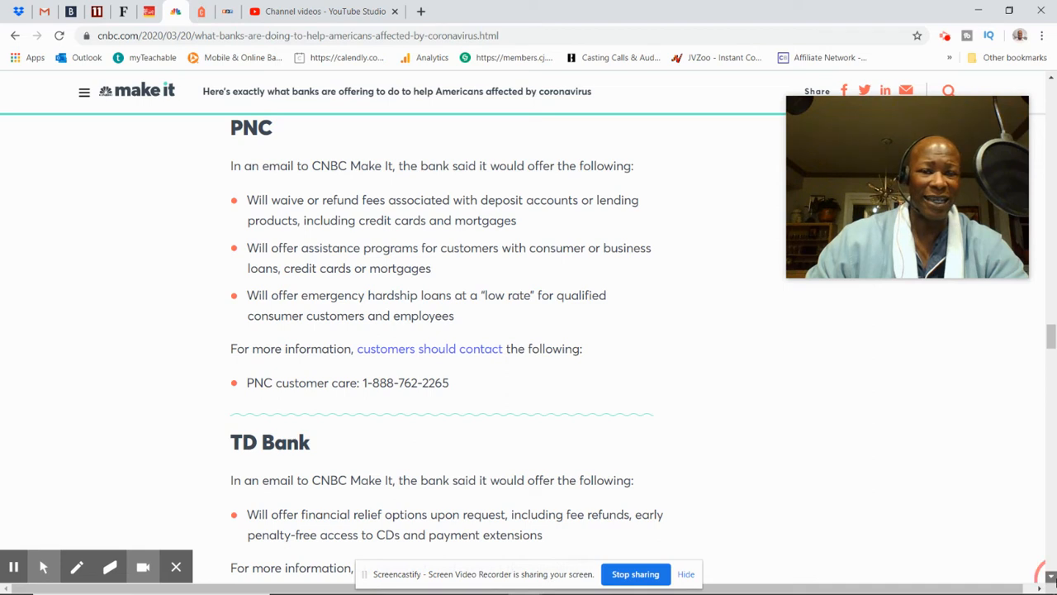
- Scroll past TD Bank's relief offer to the Truist (formerly SunTrust and BB&T) section
scroll("down", 3)
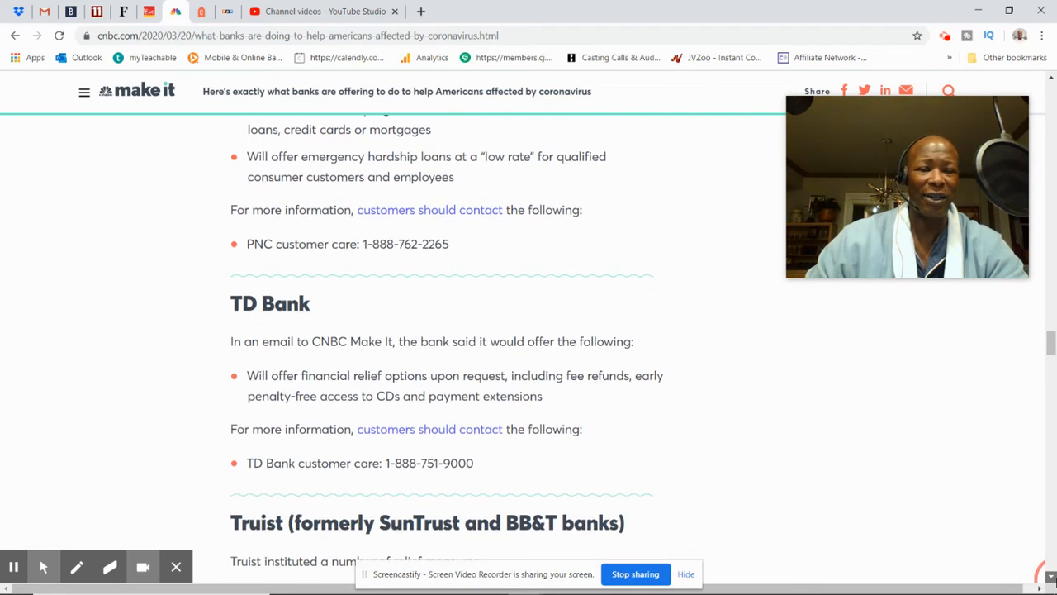
scroll("down", 3)
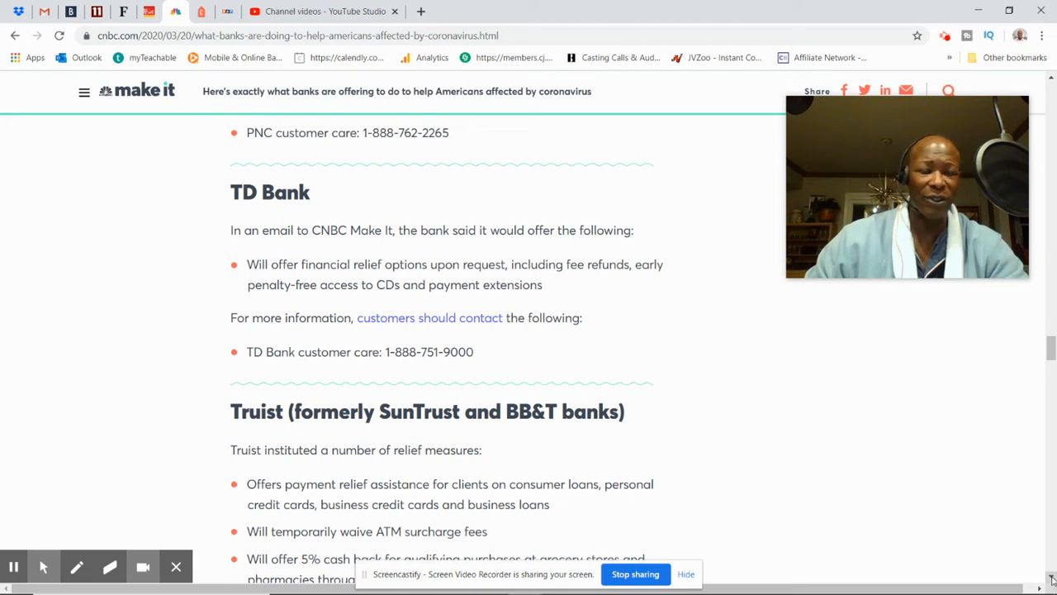
- Scroll past Truist's Heritage BB&T and SunTrust contact numbers to the U.S. Bank heading
scroll("down", 3)
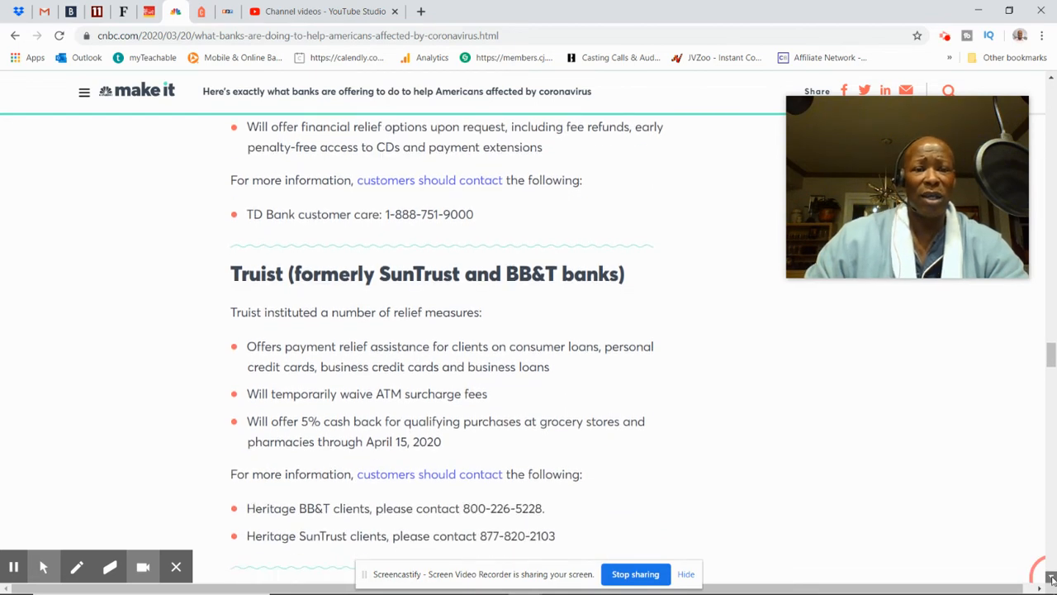
scroll("down", 3)
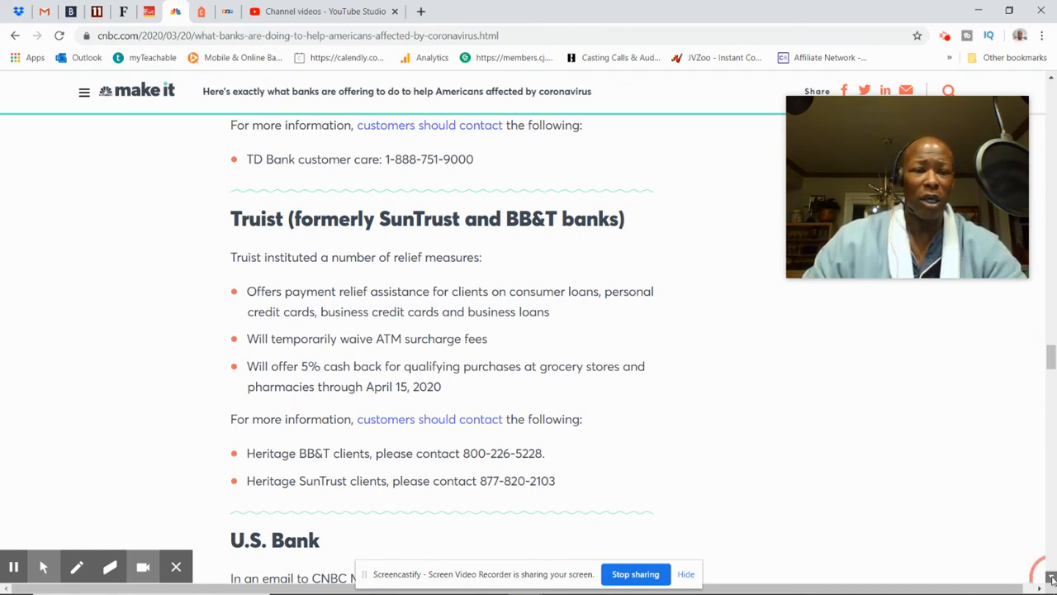
scroll("down", 3)
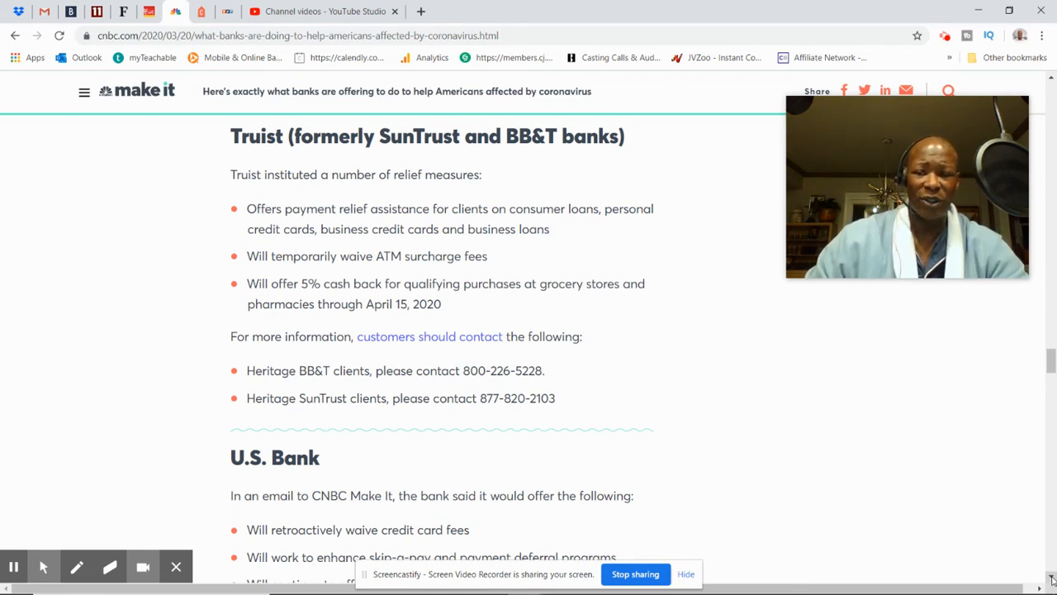
- Scroll through U.S. Bank's relief list to its reduced loan costs and customer care number
scroll("down", 3)
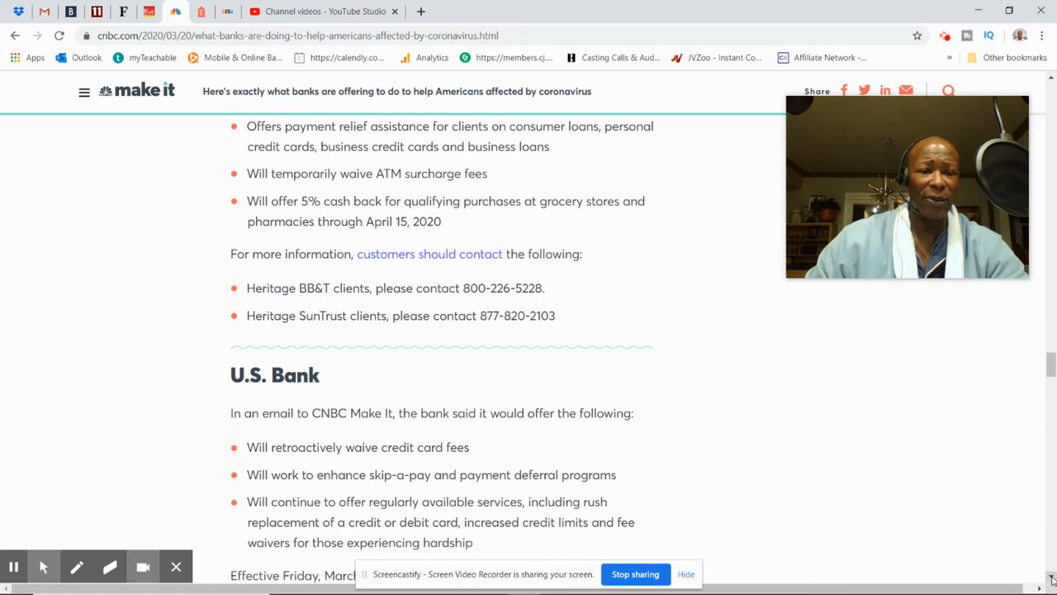
scroll("down", 3)
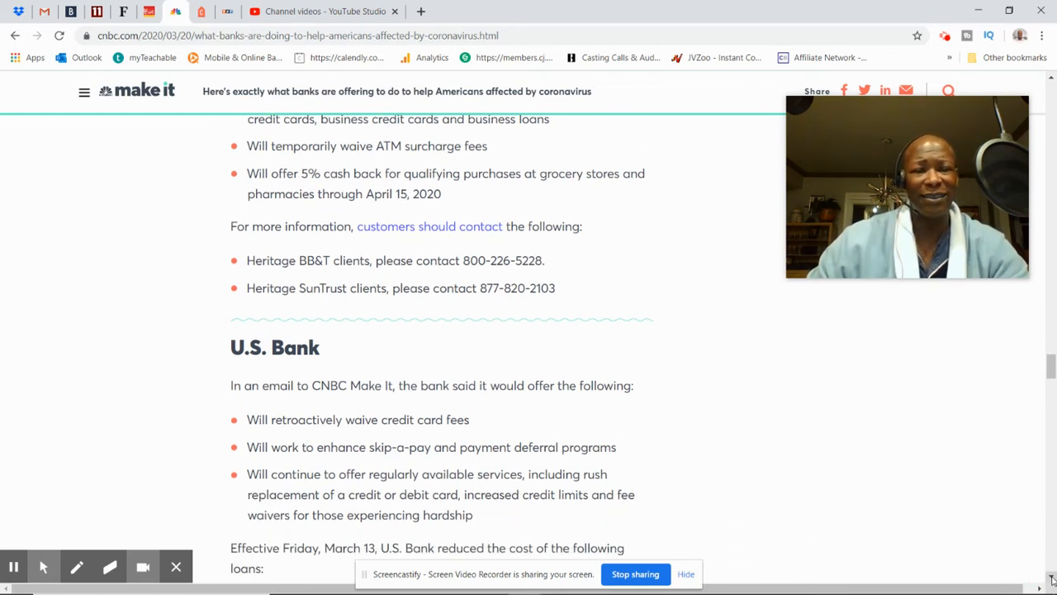
scroll("down", 3)
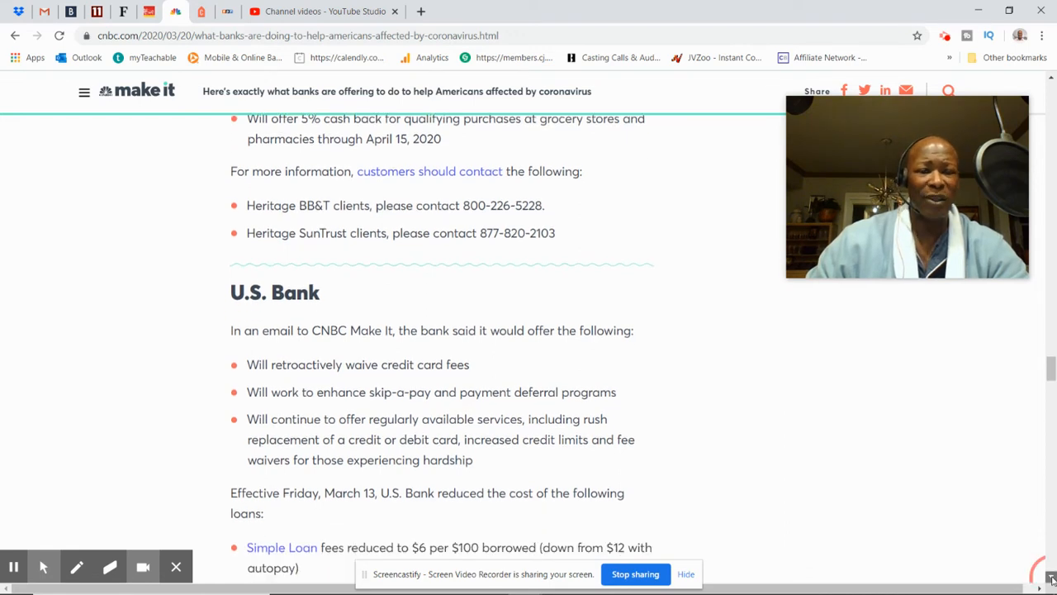
scroll("down", 3)
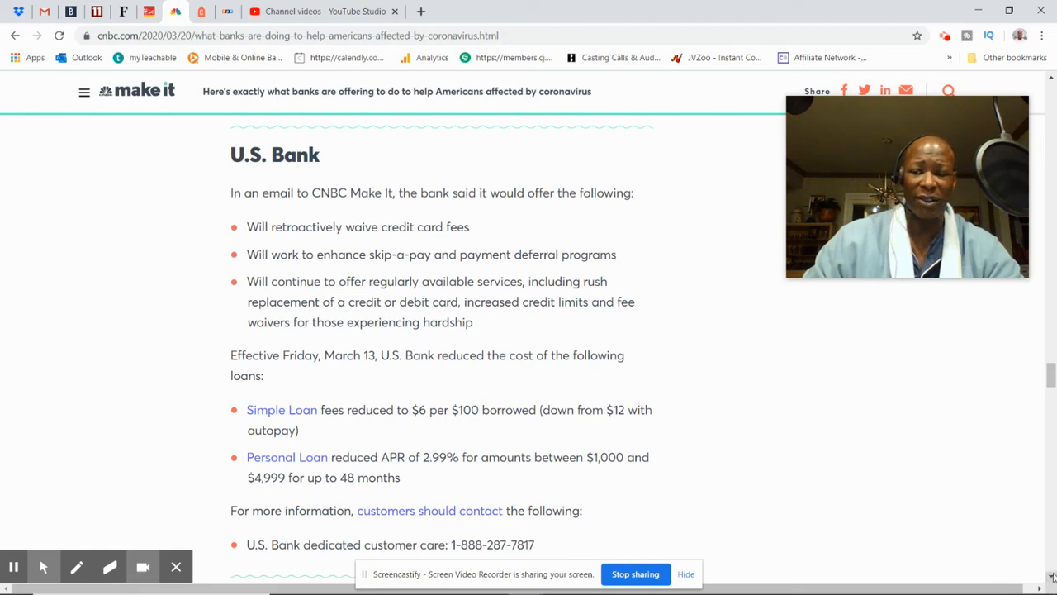
- Scroll past U.S. Bank's loan details to Wells Fargo's fee waivers and payment deferrals
scroll("down", 3)
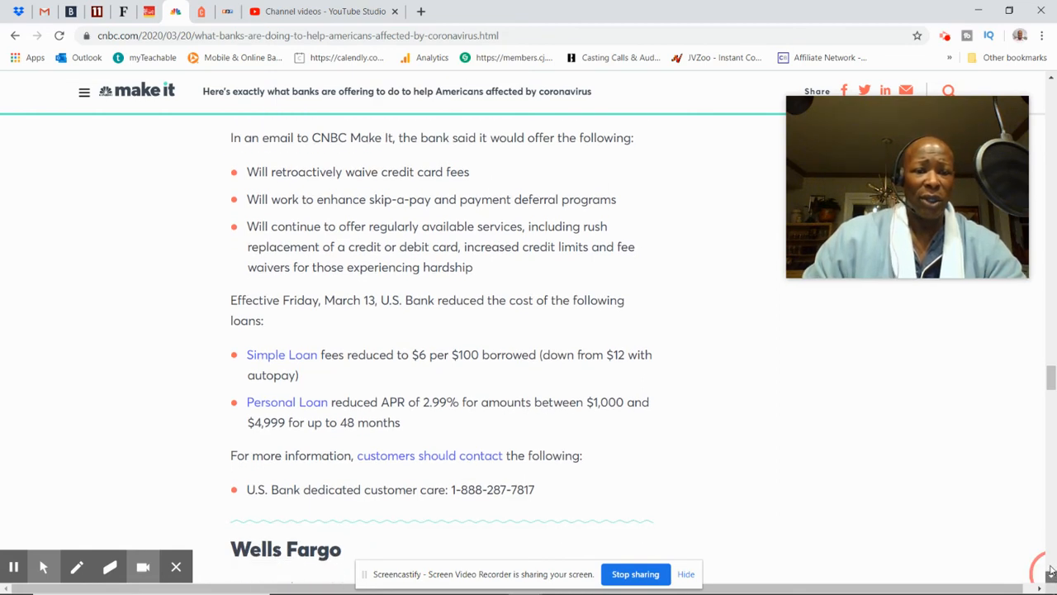
scroll("down", 3)
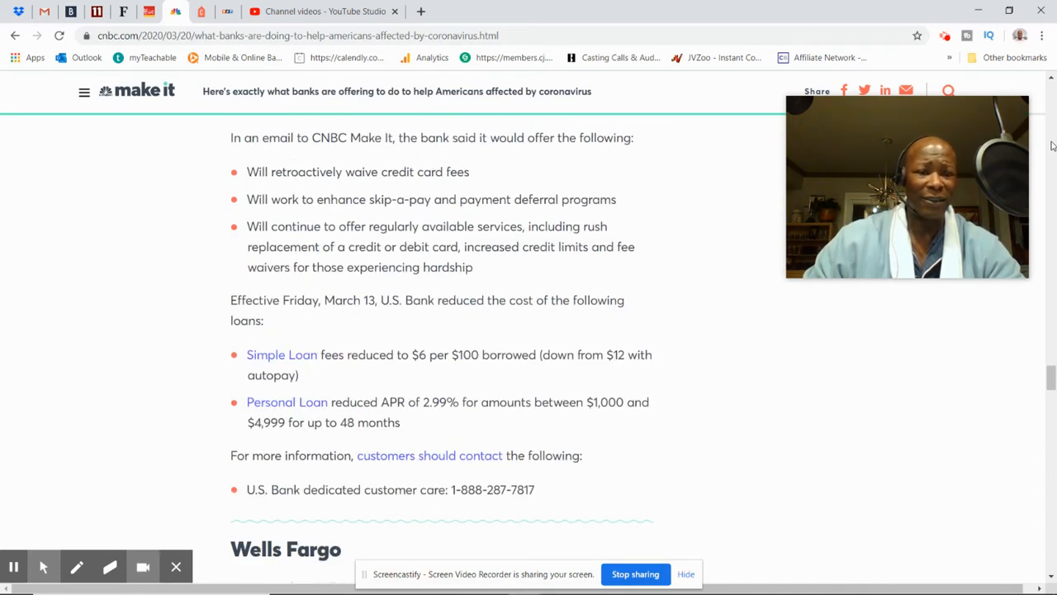
scroll("down", 3)
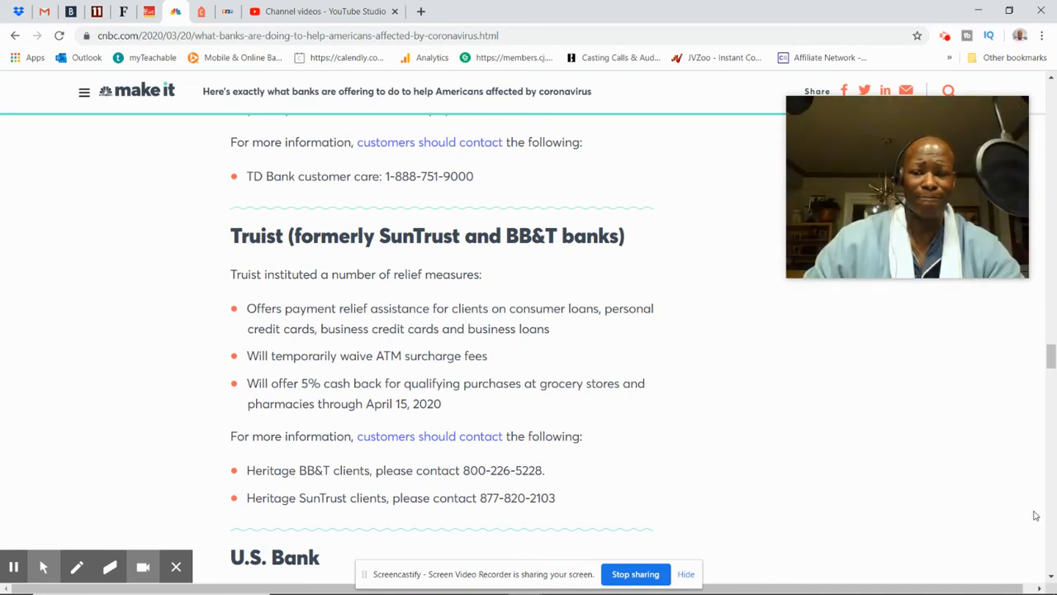
scroll("down", 3)
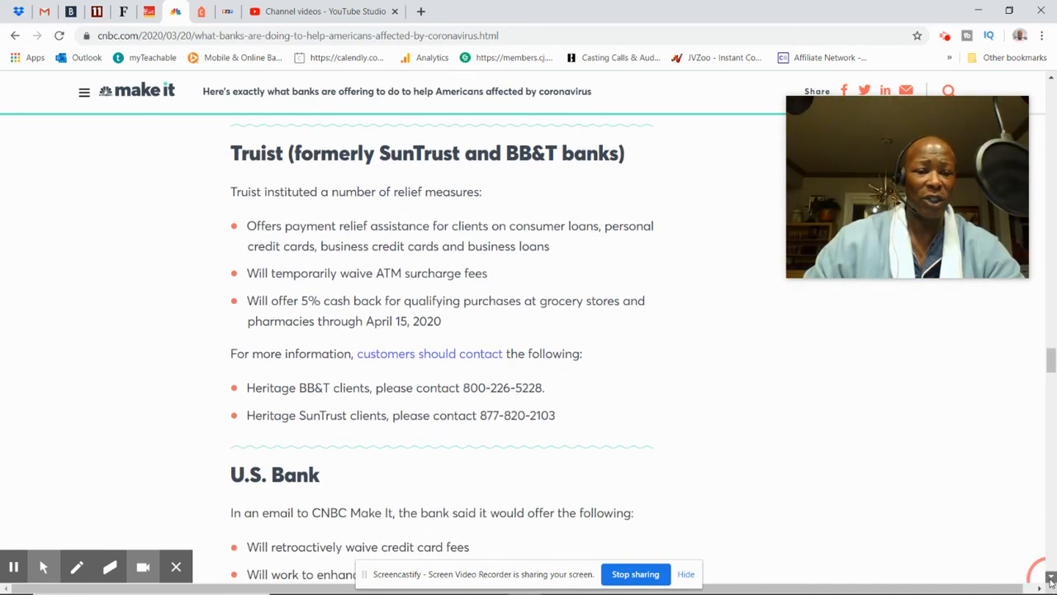
scroll("down", 3)
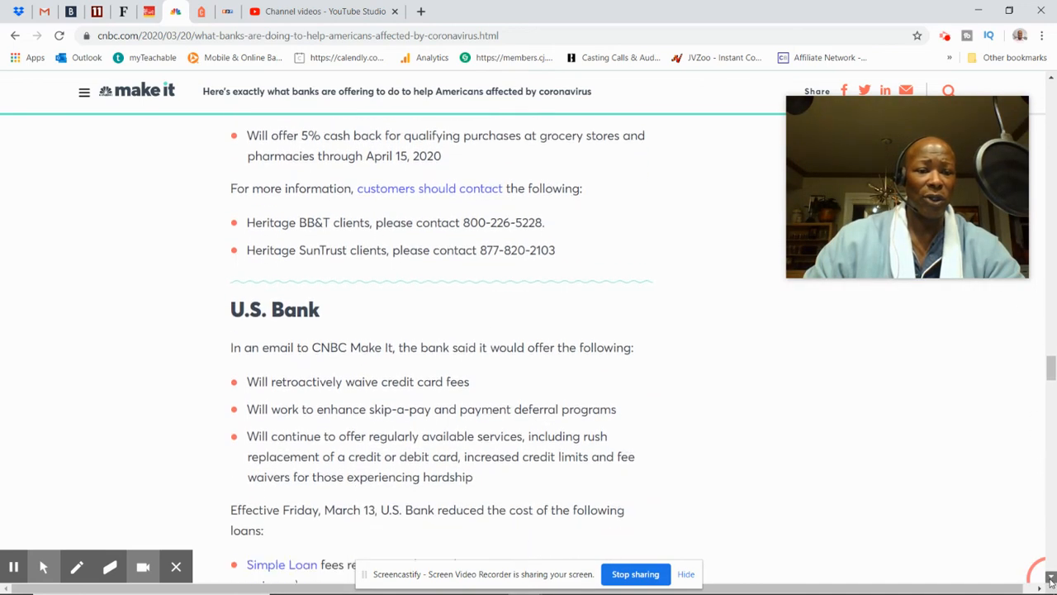
scroll("down", 3)
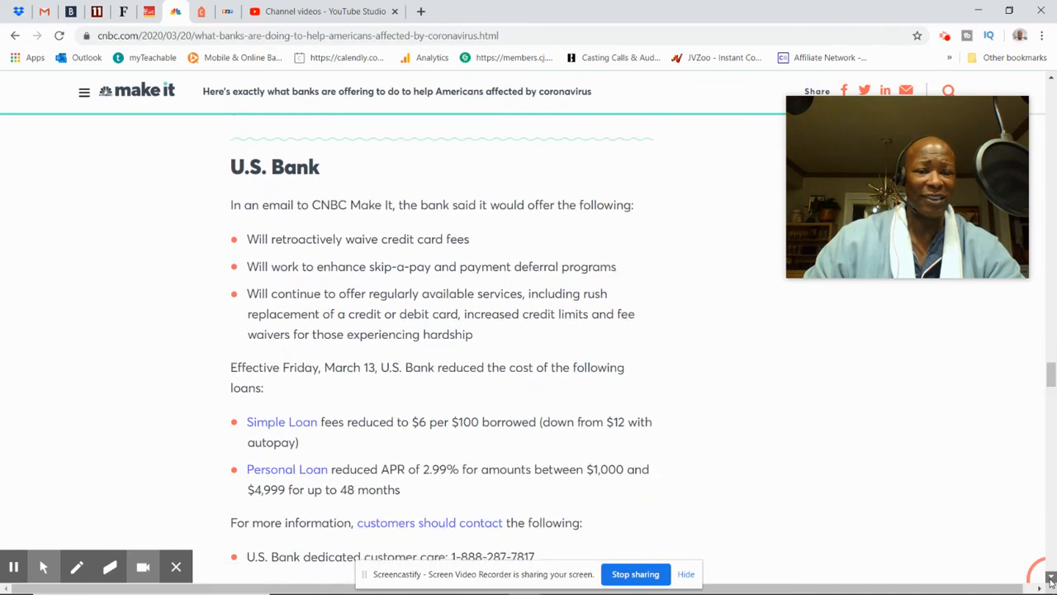
scroll("down", 3)
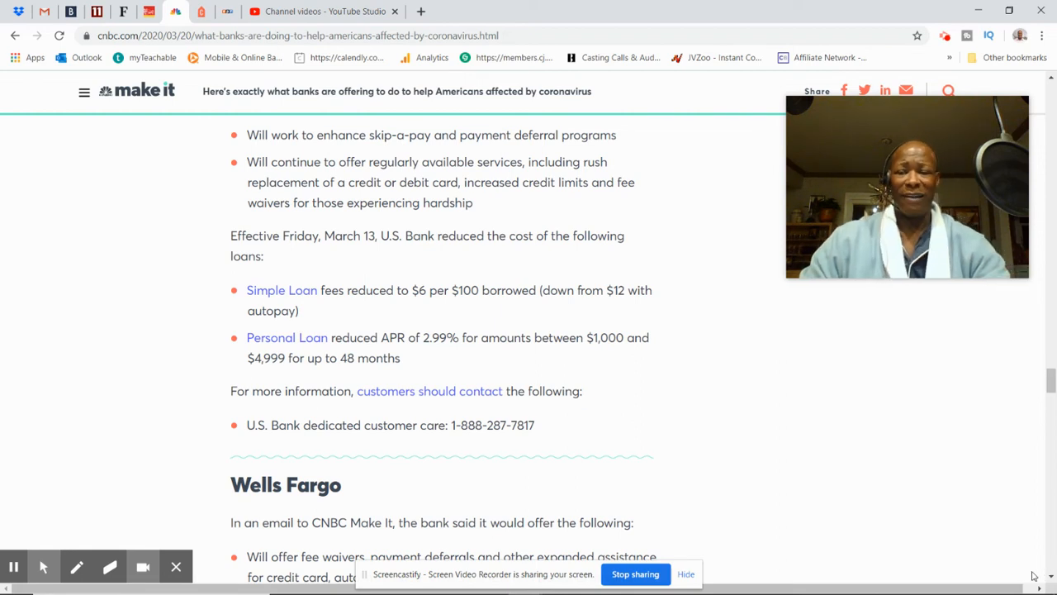
- Scroll down to read Wells Fargo's relief offers and its customer care number
scroll("down", 3)
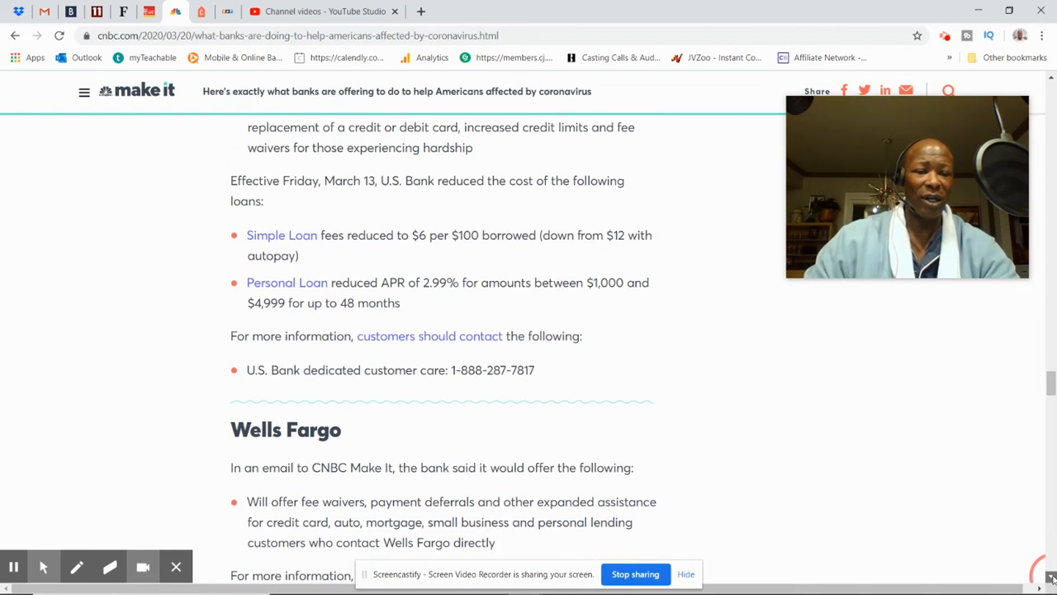
scroll("down", 3)
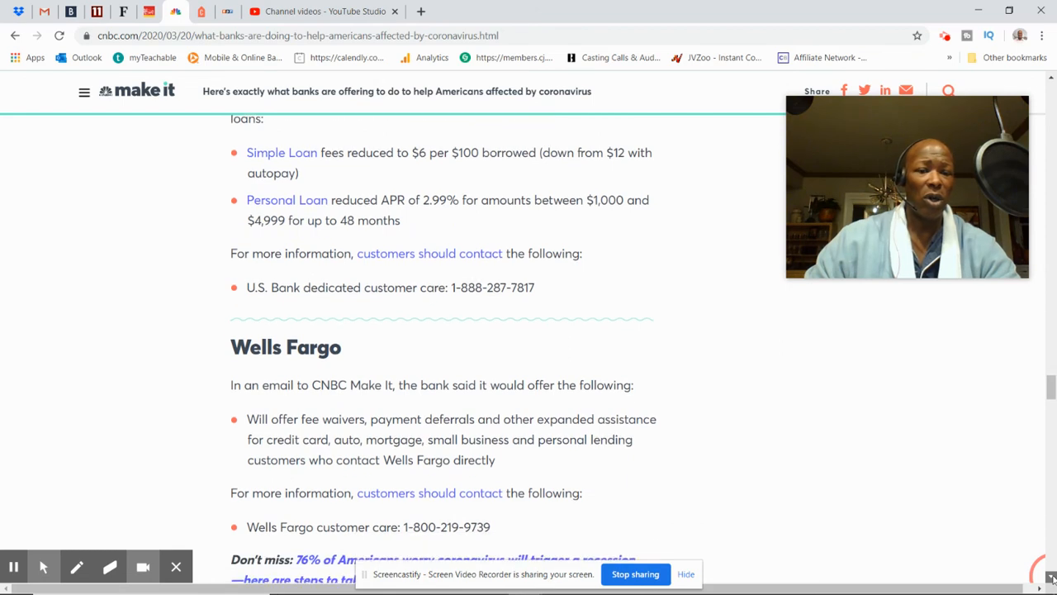
scroll("down", 3)
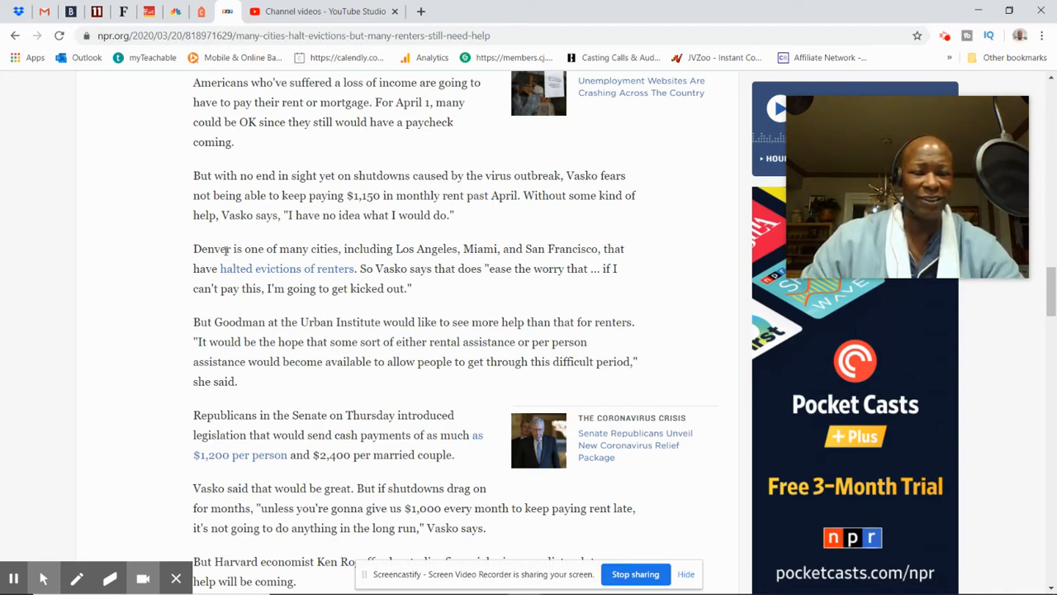
mouse_move(253, 262)
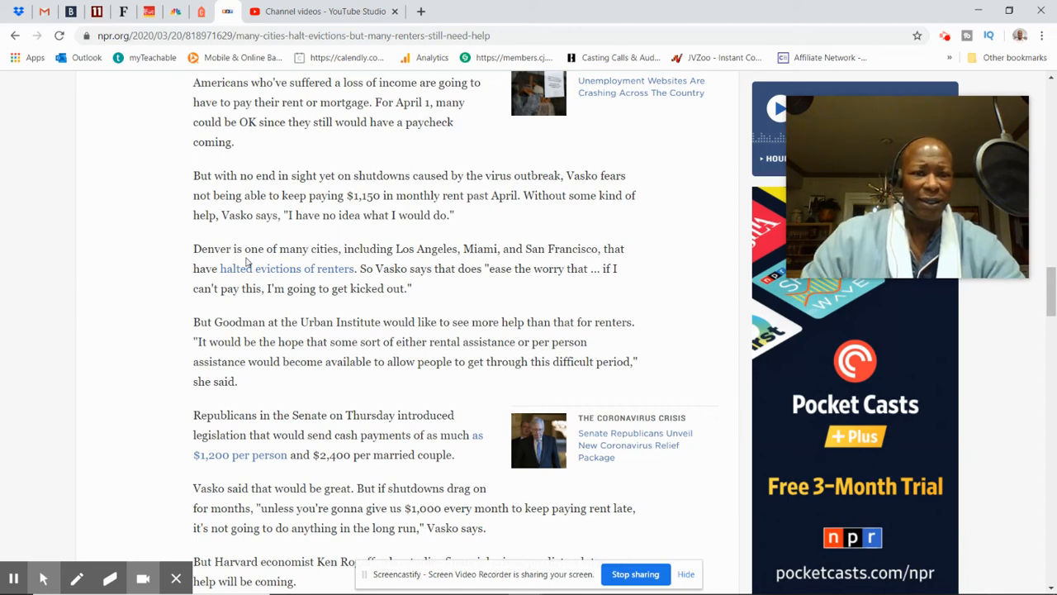
mouse_move(370, 284)
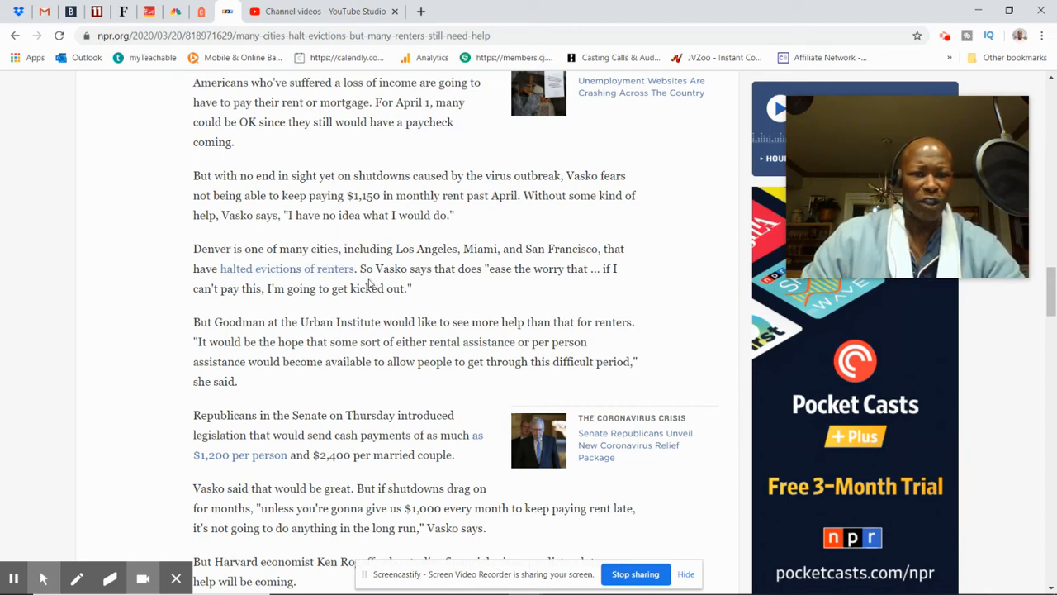
mouse_move(499, 268)
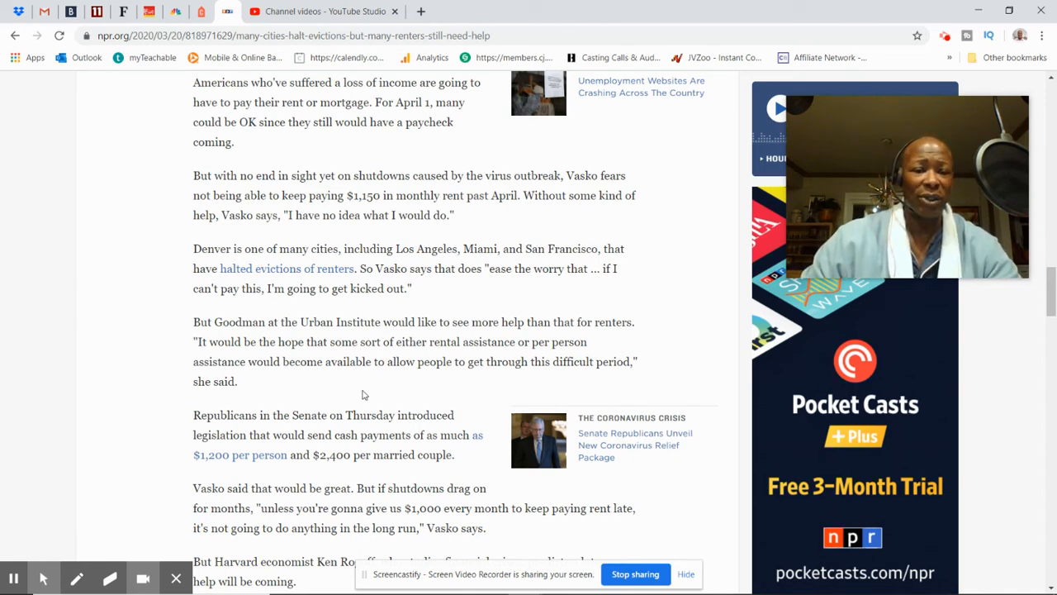
mouse_move(442, 334)
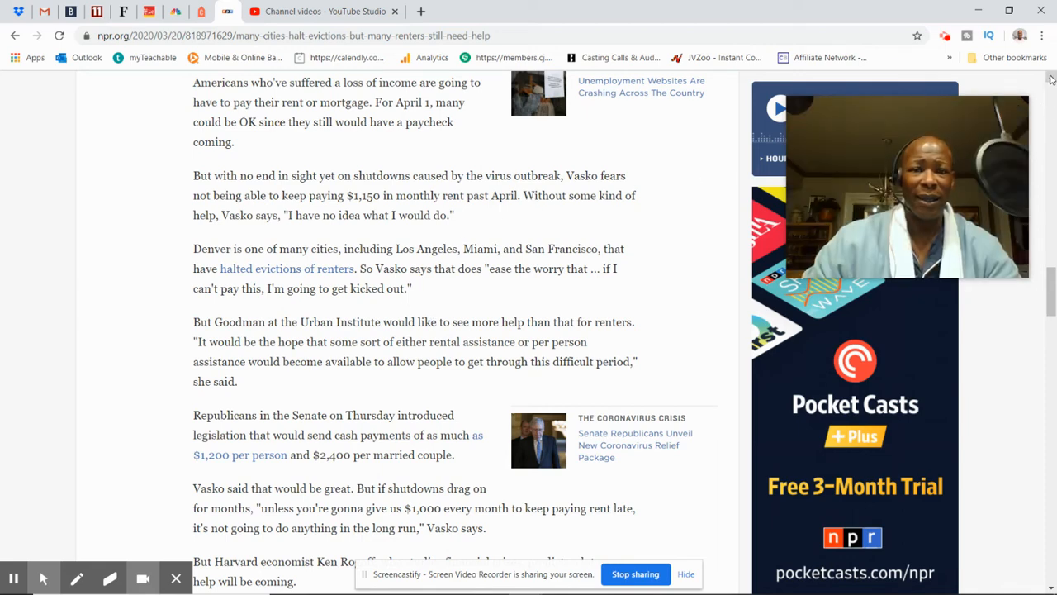
- Scroll the NPR evictions article back up to its headline 'Many Cities Halt Evictions, But Renters Still Need Help'
scroll("up", 3)
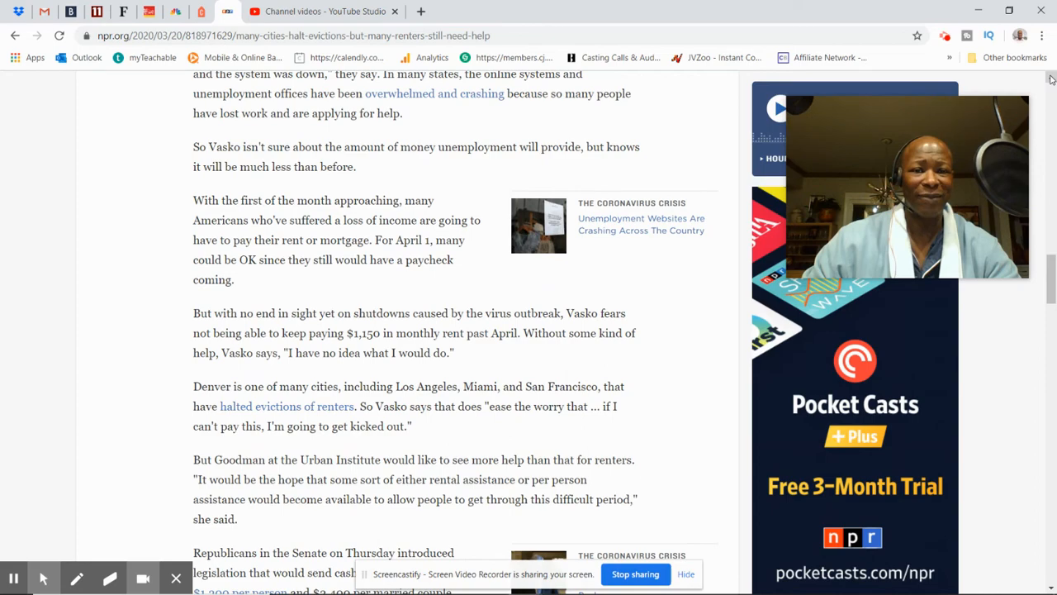
scroll("up", 3)
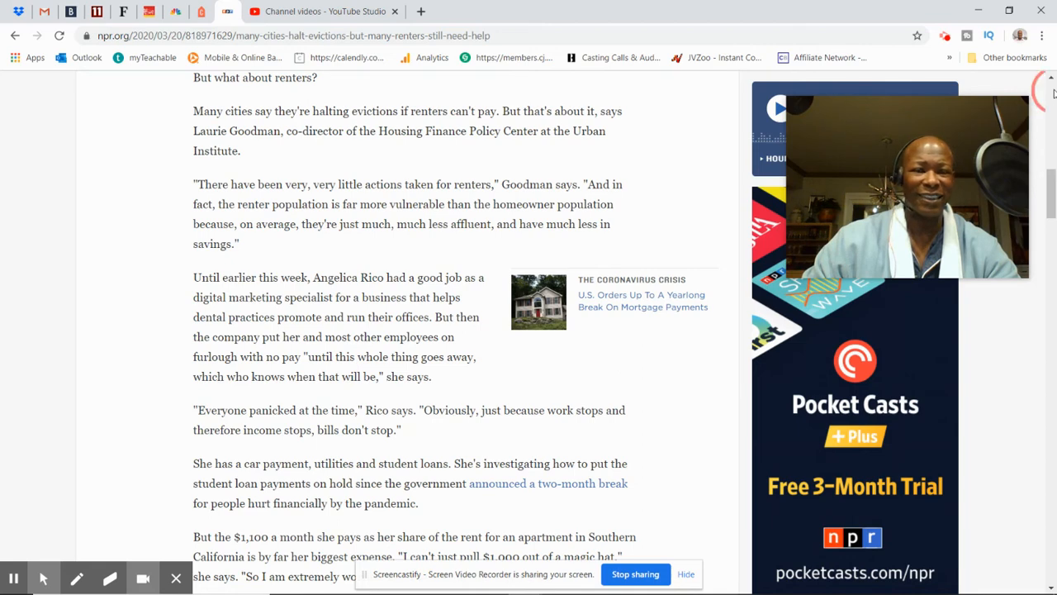
scroll("up", 3)
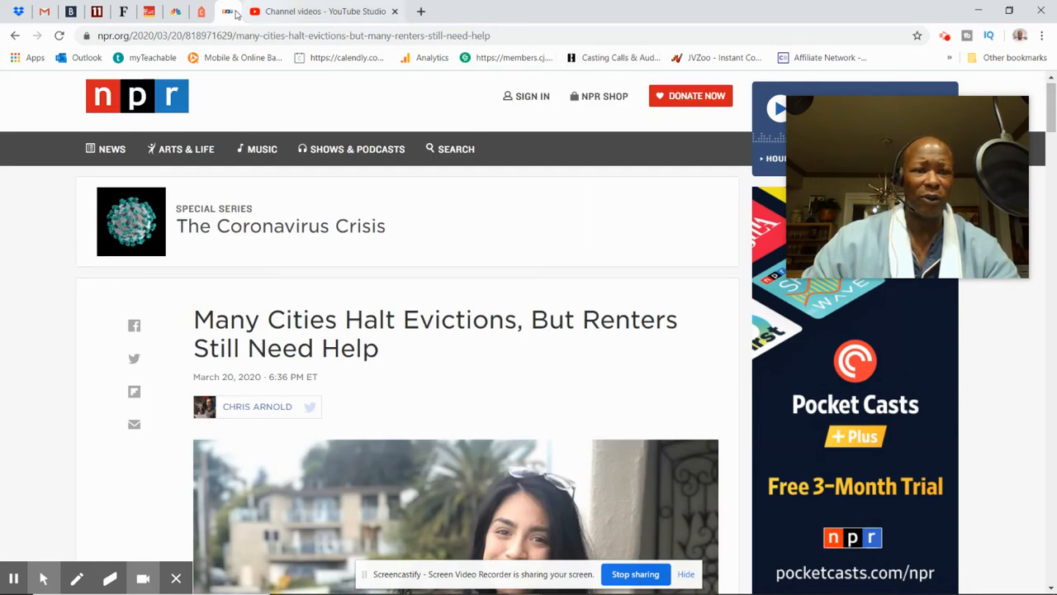
- Switch to the Forbes tab showing the Bank of America mortgage pause article
left_click(202, 12)
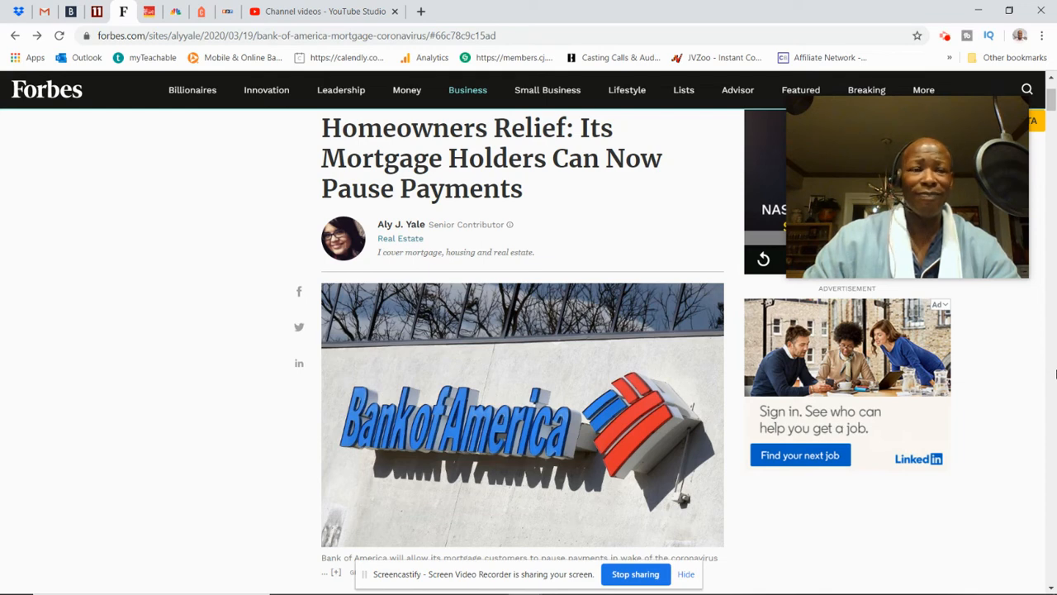
mouse_move(95, 14)
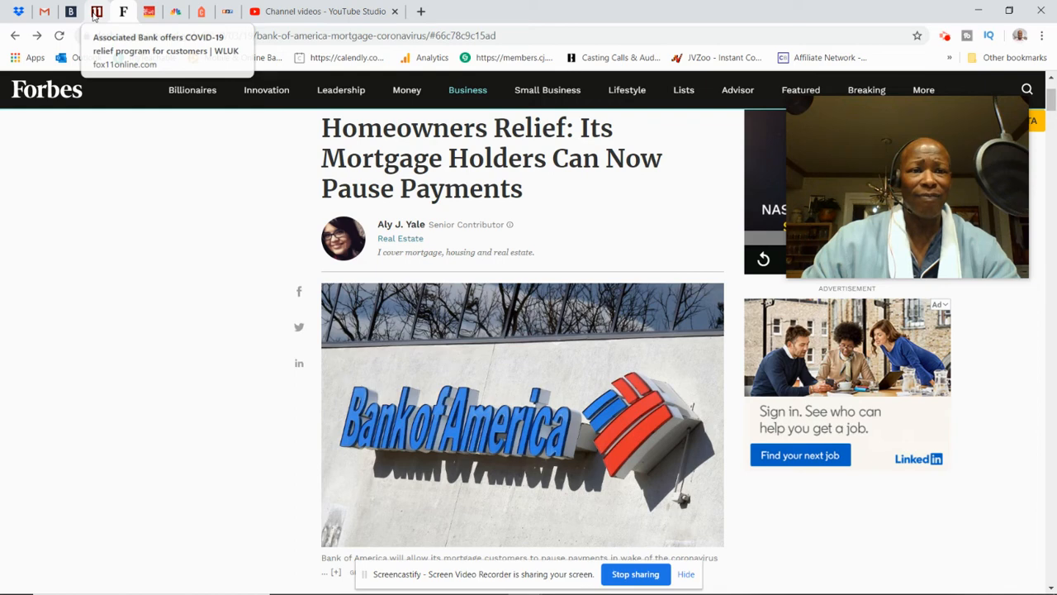
- Switch to the Fox 11 tab with the Associated Bank COVID-19 relief article
left_click(92, 13)
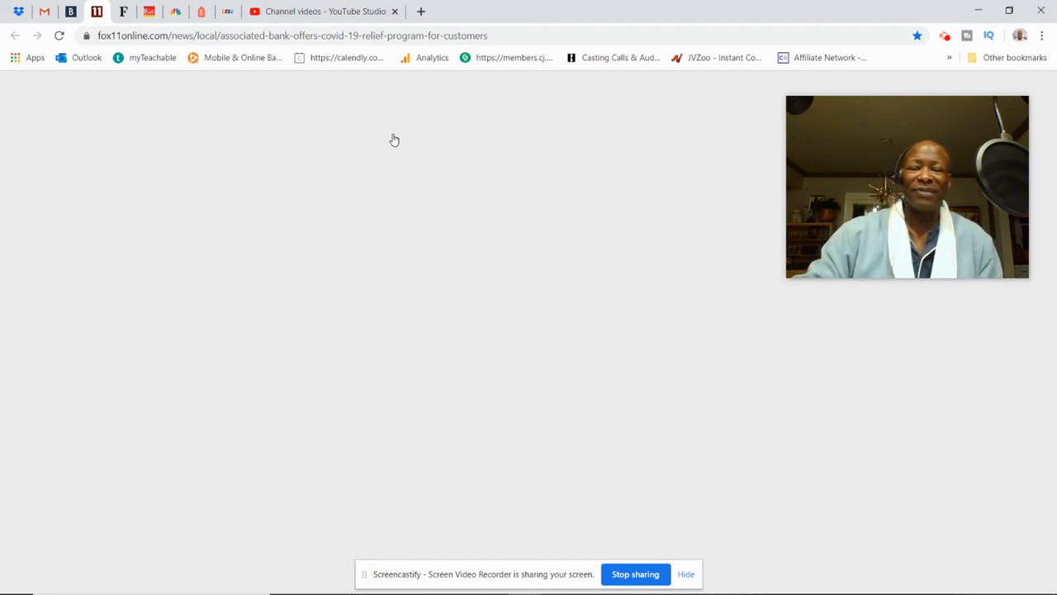
mouse_move(651, 218)
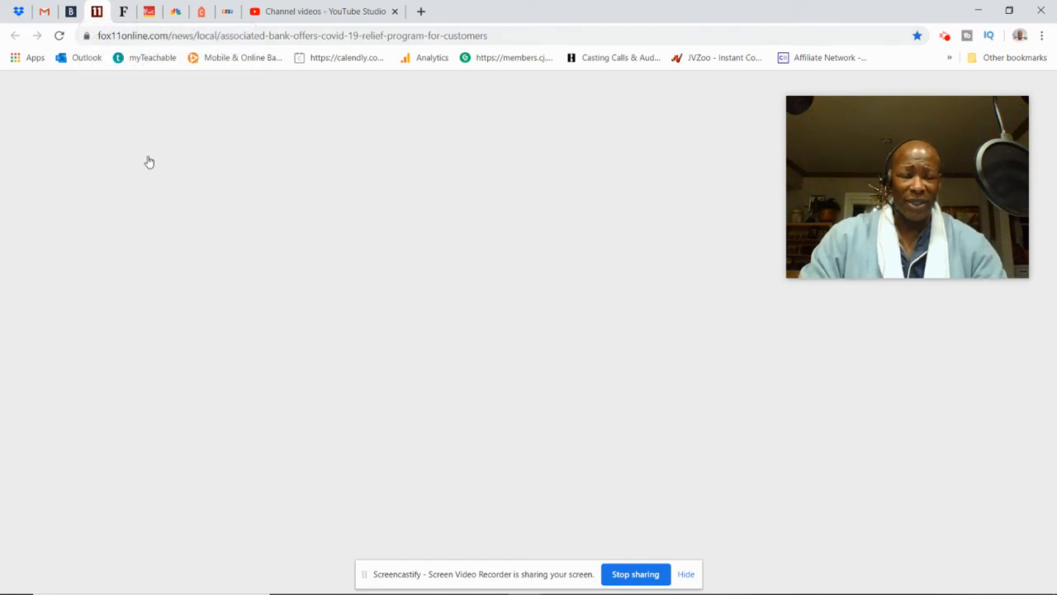
mouse_move(142, 162)
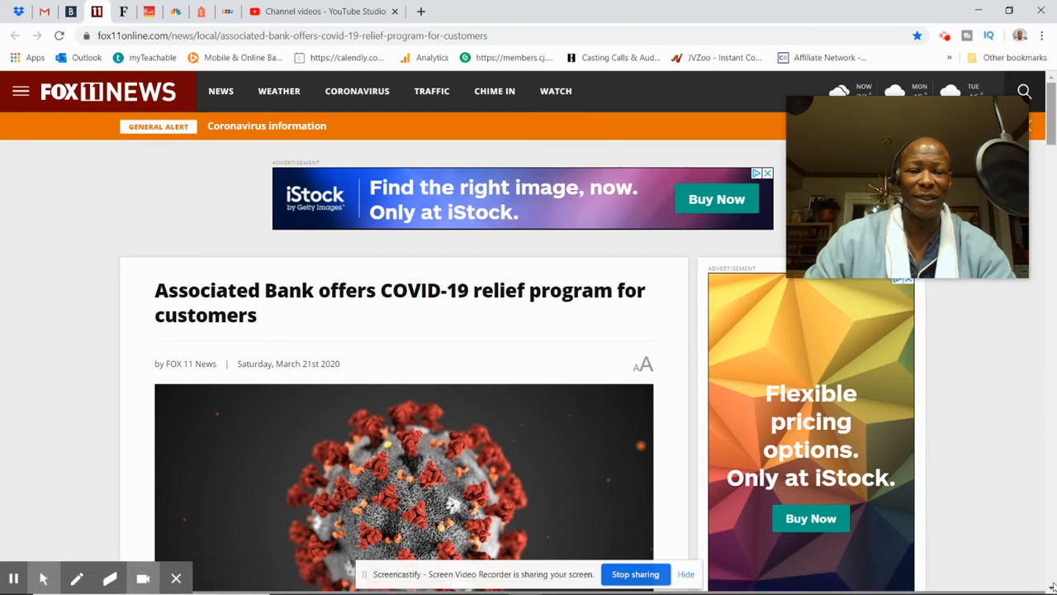
- Scroll the Fox 11 article to Associated Bank's bulleted relief offerings and the CEO's quote
scroll("down", 3)
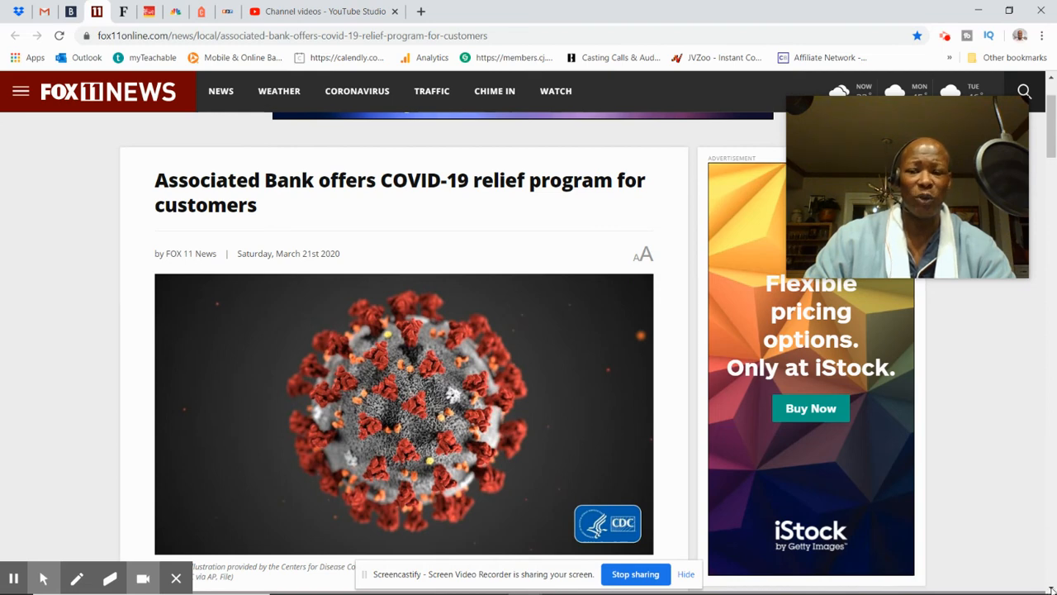
scroll("down", 3)
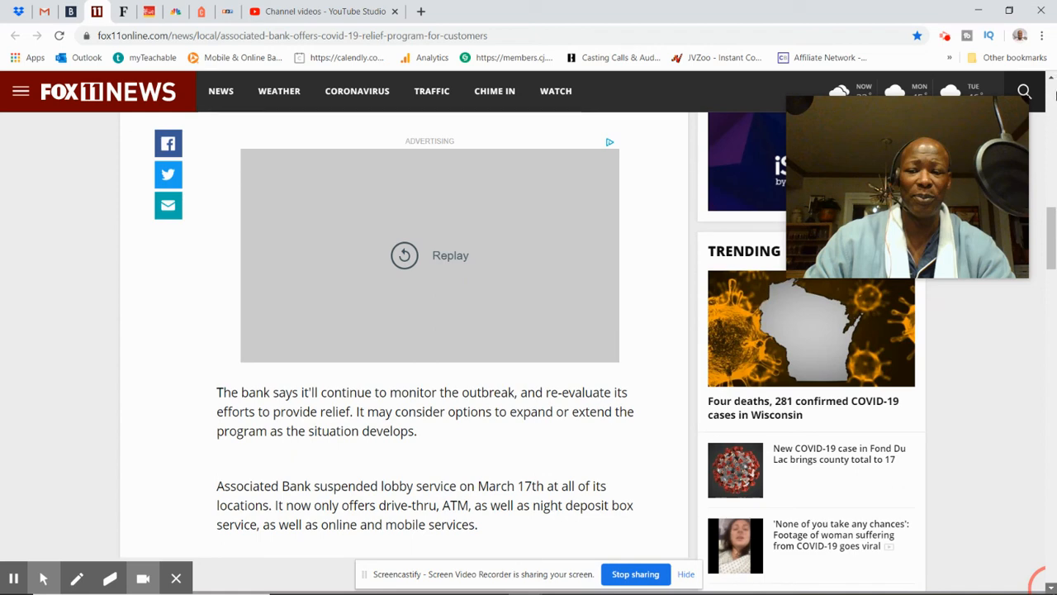
scroll("down", 3)
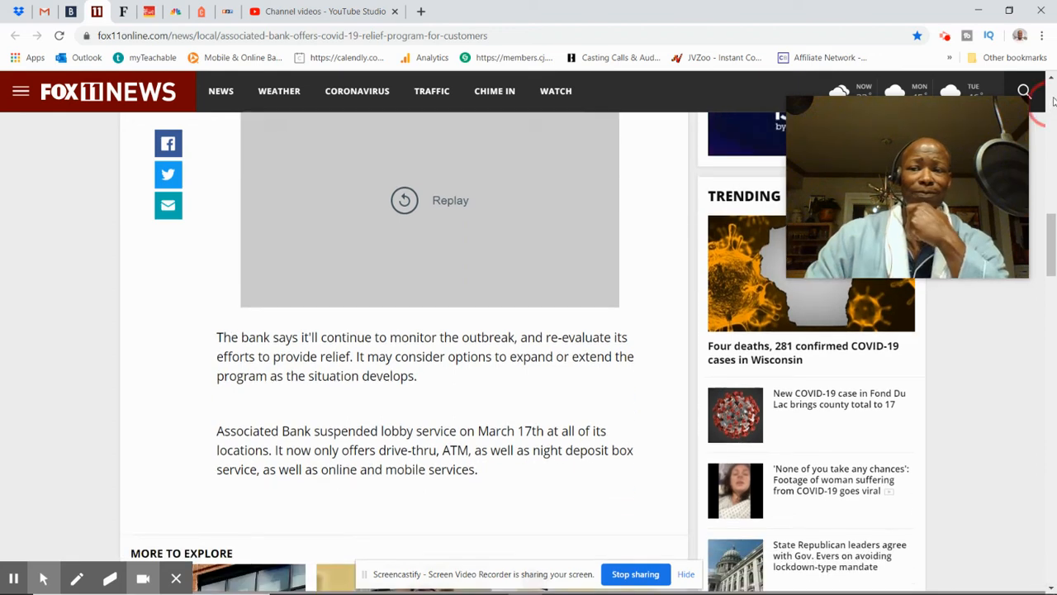
scroll("up", 3)
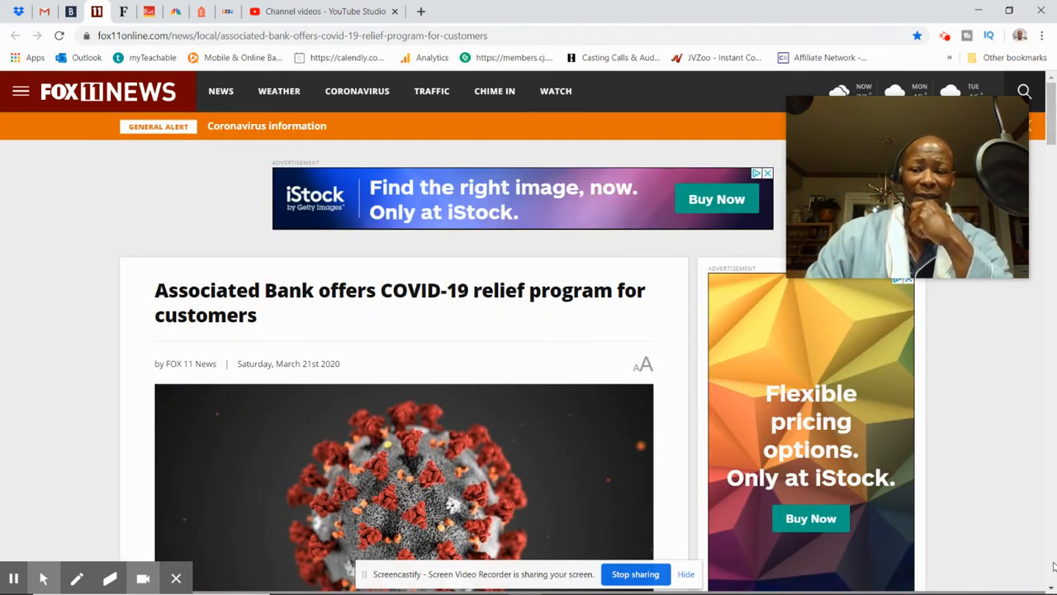
scroll("down", 3)
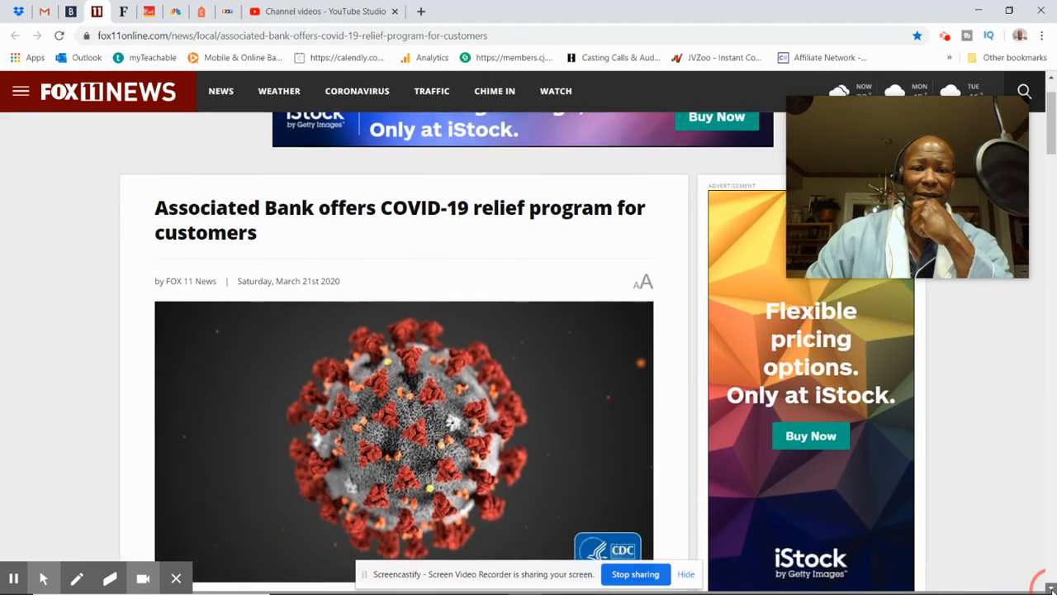
scroll("down", 3)
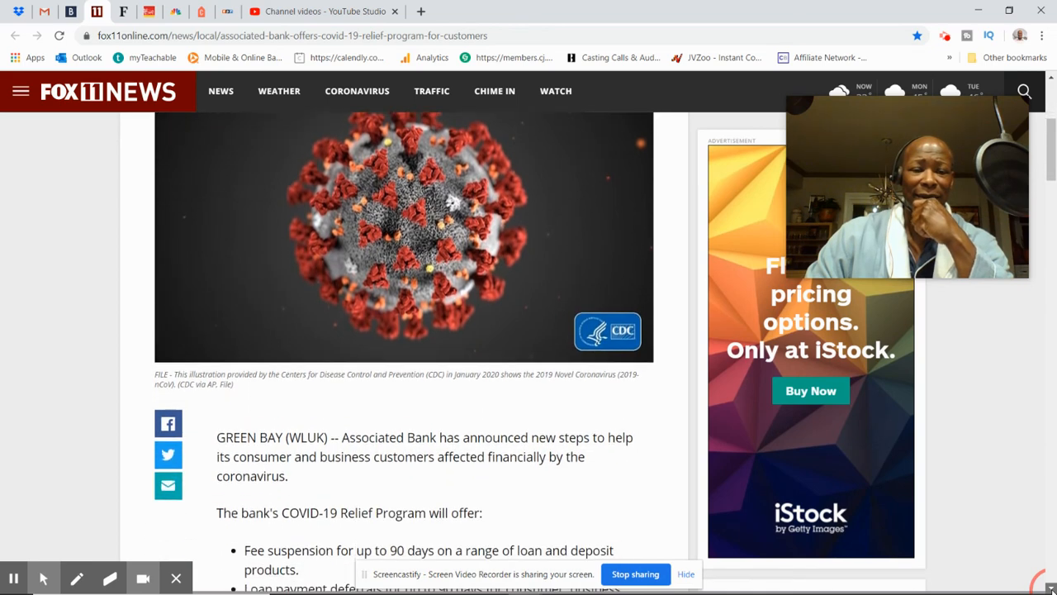
scroll("down", 3)
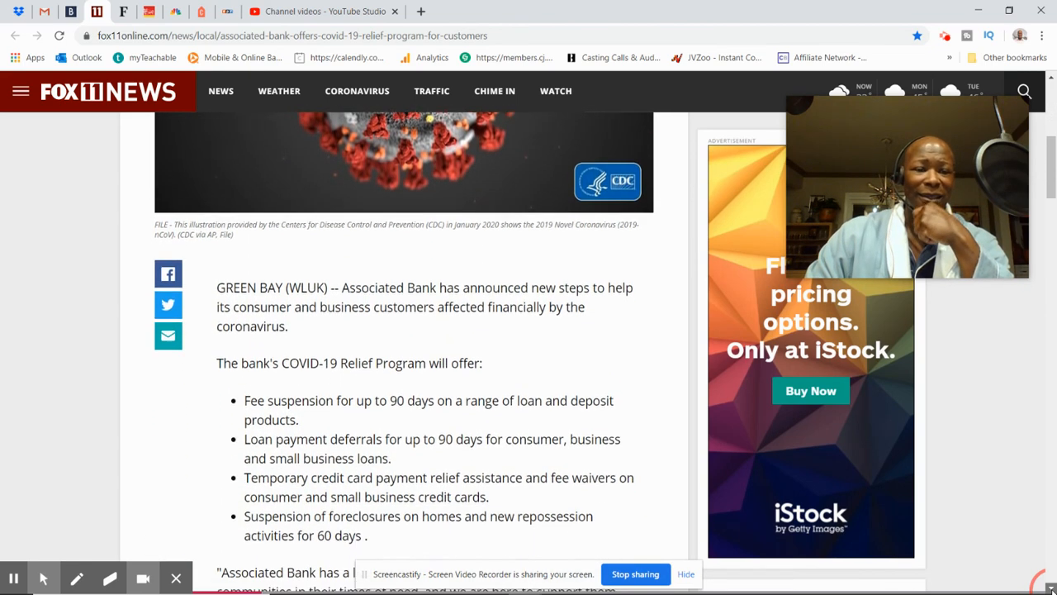
scroll("down", 3)
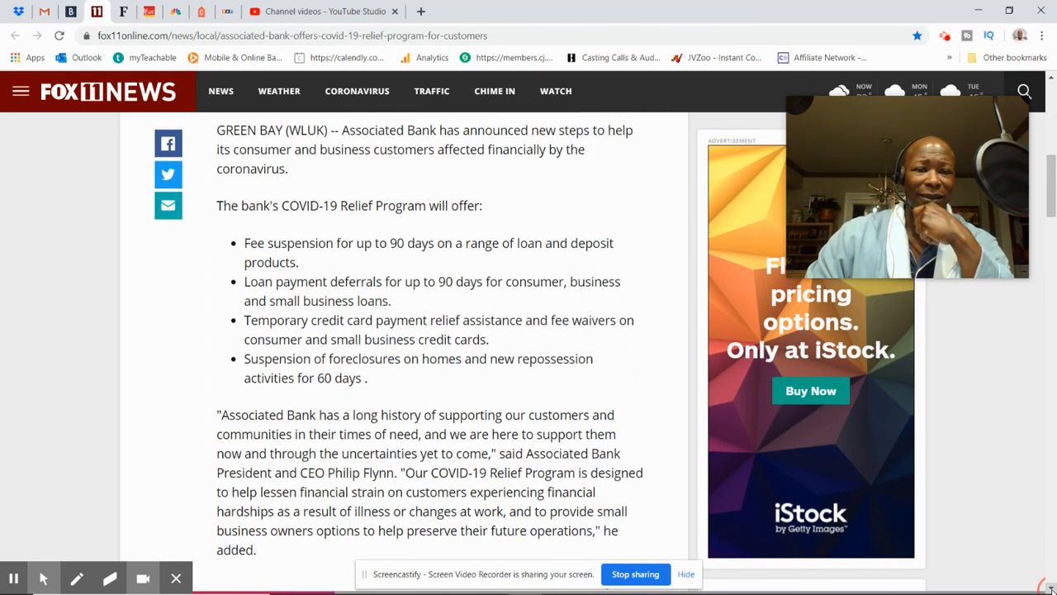